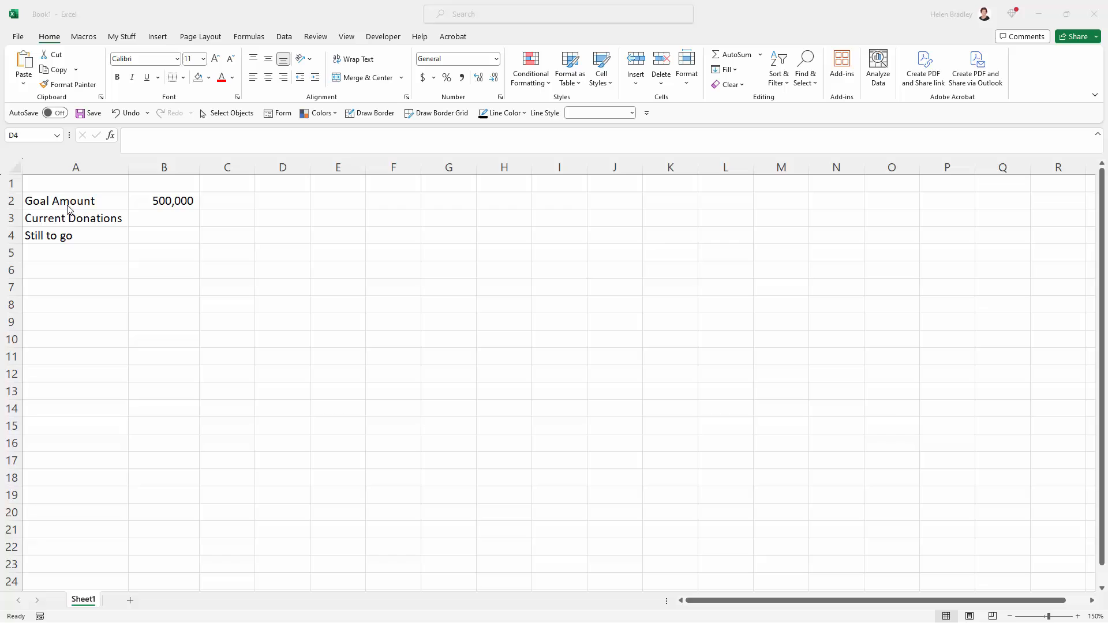
{"action": "mouse_move", "coordinate": [132, 222]}
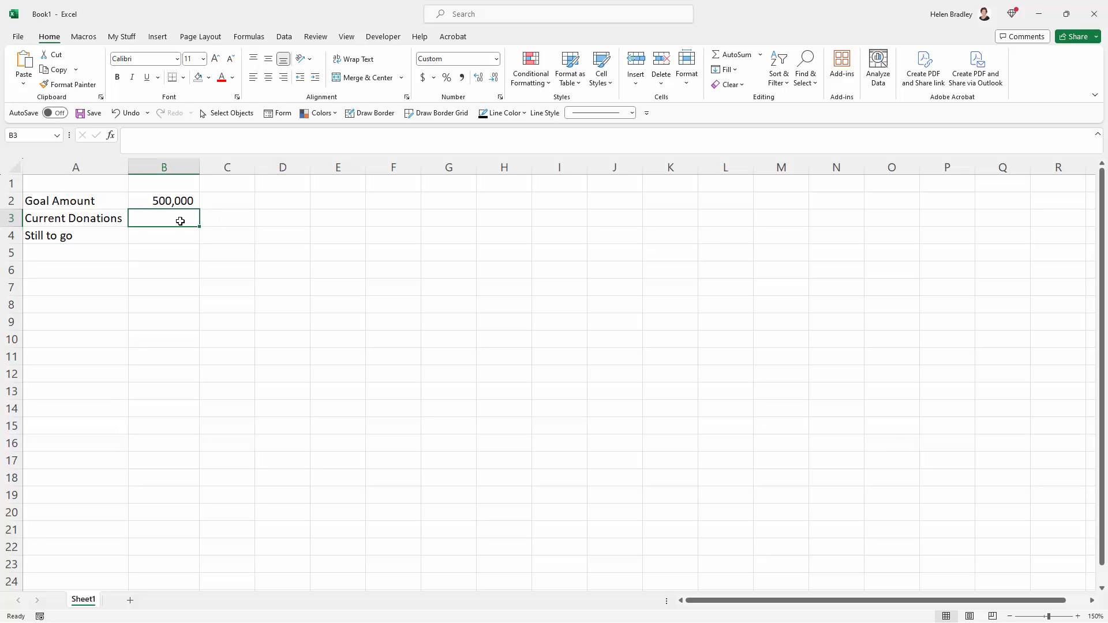
Step: Enter 200,000 as Current Donations and a Still to go formula of Goal Amount minus donations
{"action": "type", "text": "2000000"}
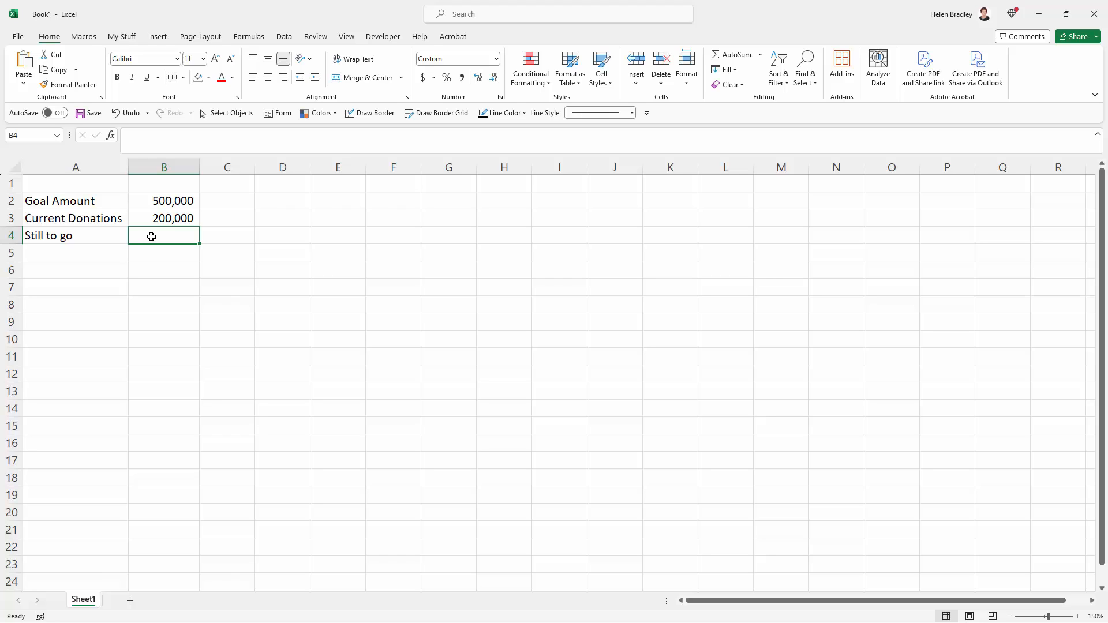
{"action": "type", "text": "="}
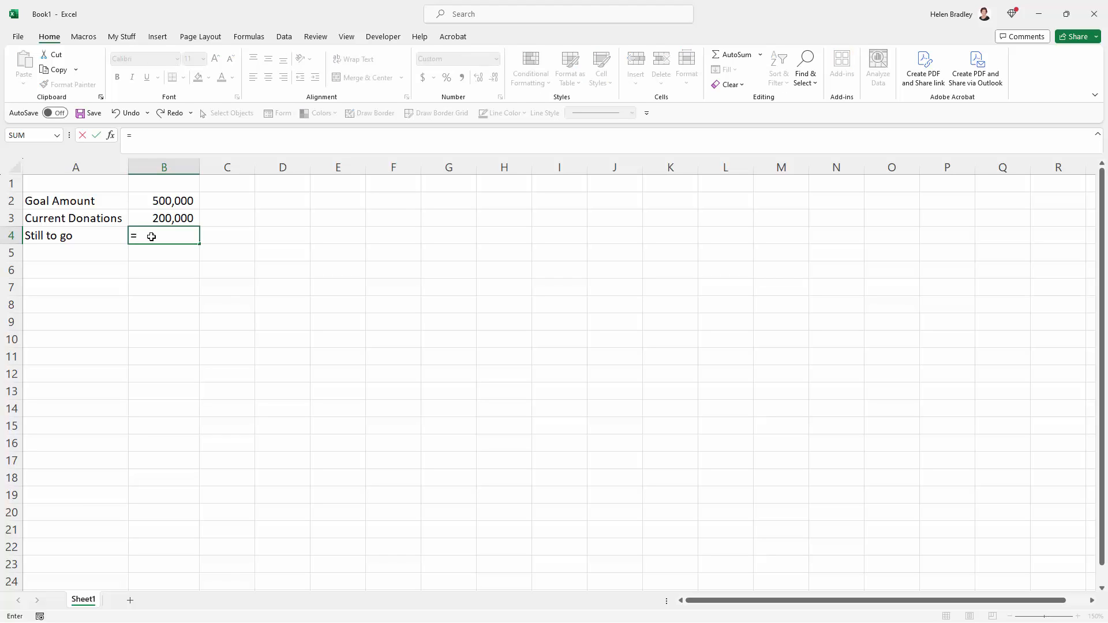
{"action": "left_click", "coordinate": [164, 201]}
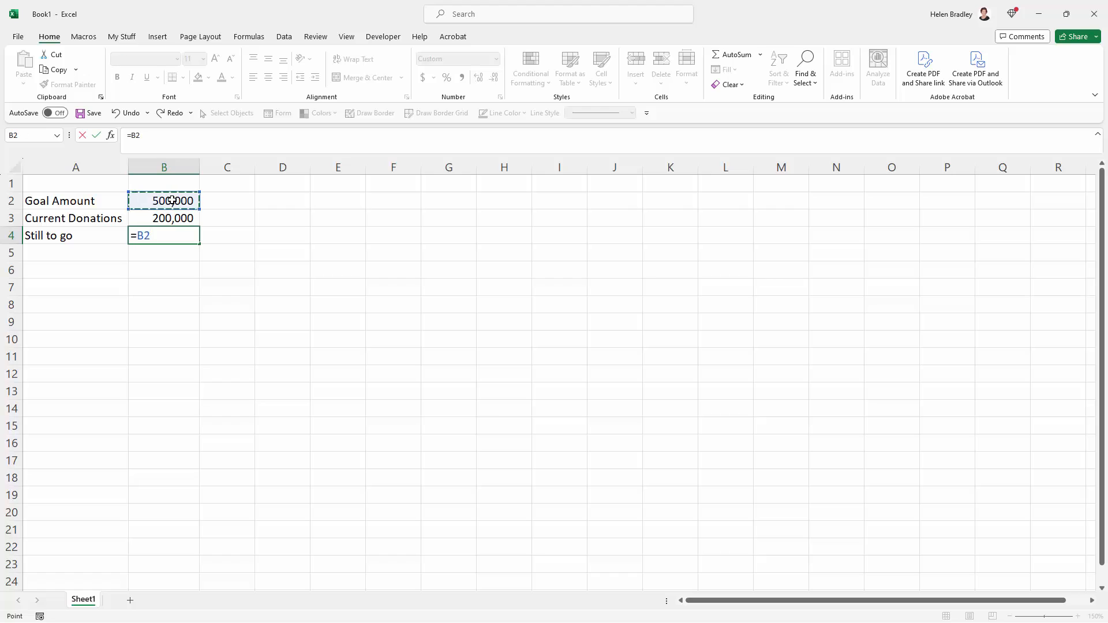
{"action": "type", "text": "-"}
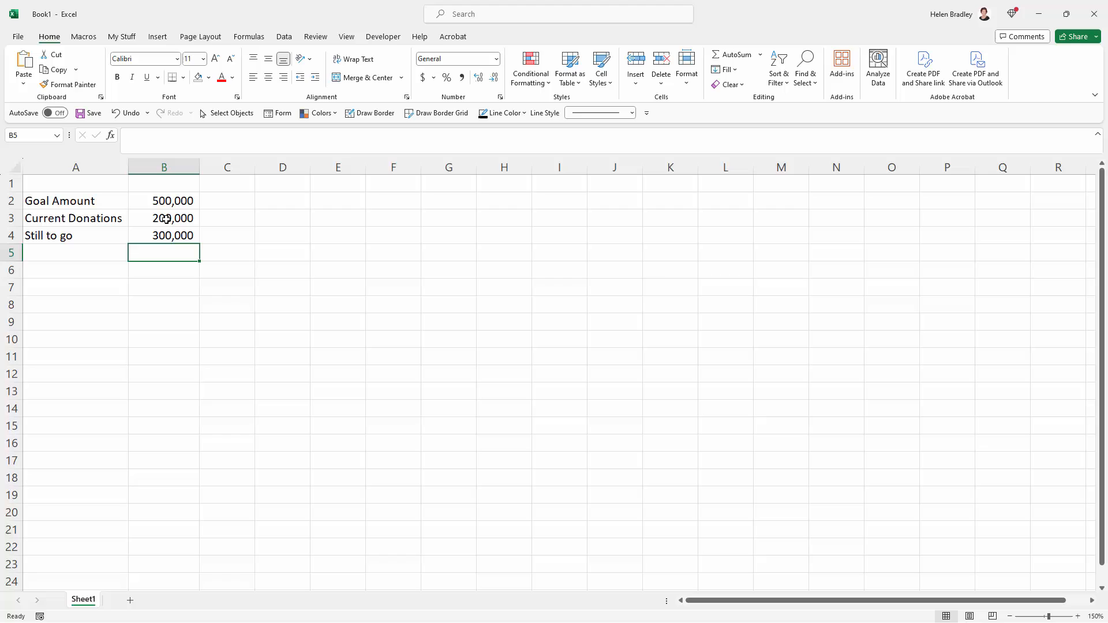
Step: Change Current Donations to 220,000 so Still to go updates to 280,000
{"action": "left_click", "coordinate": [163, 218]}
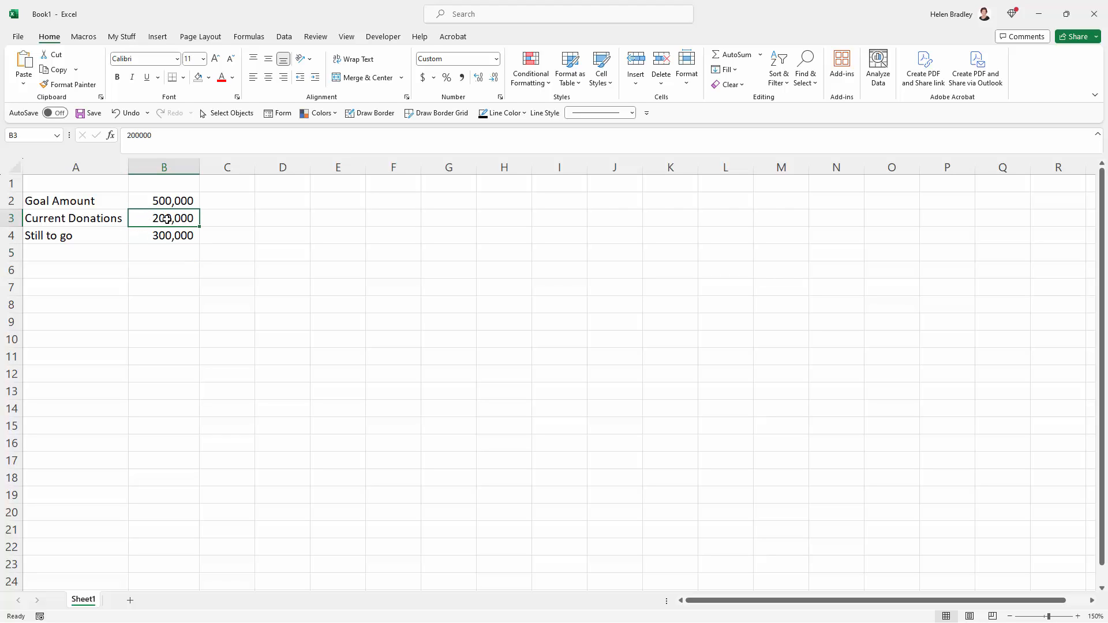
{"action": "type", "text": "22"}
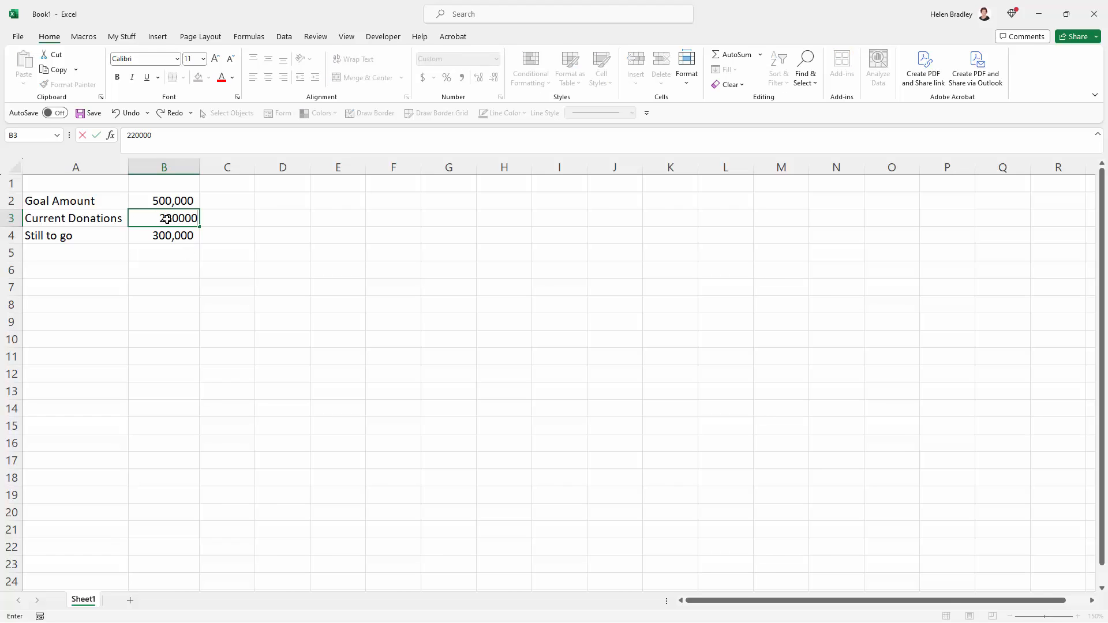
{"action": "key", "text": "Enter"}
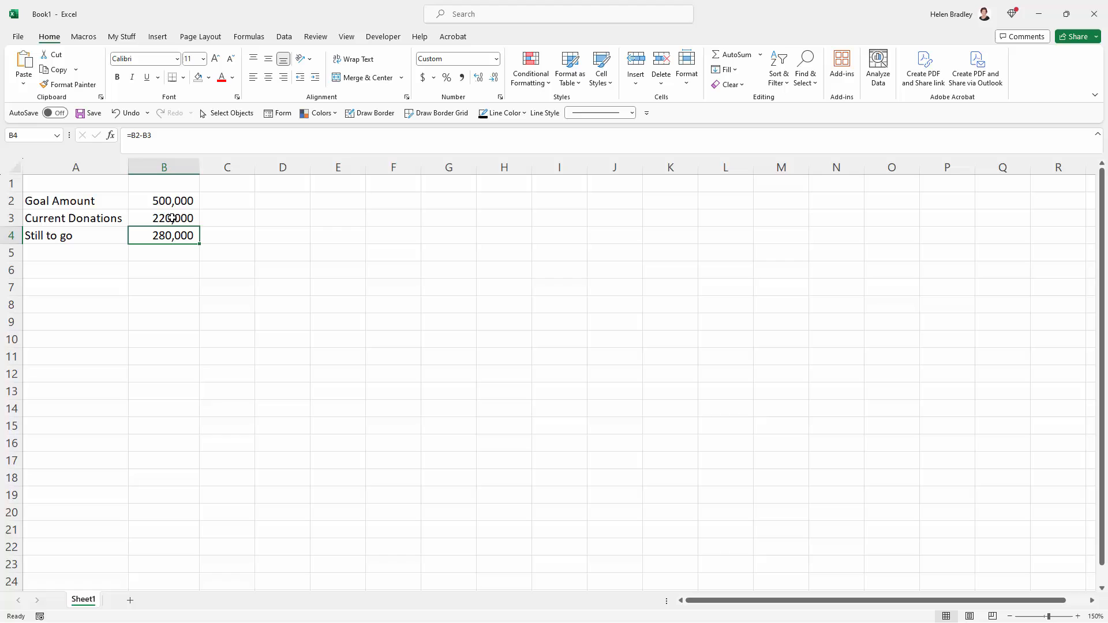
{"action": "left_click", "coordinate": [163, 218]}
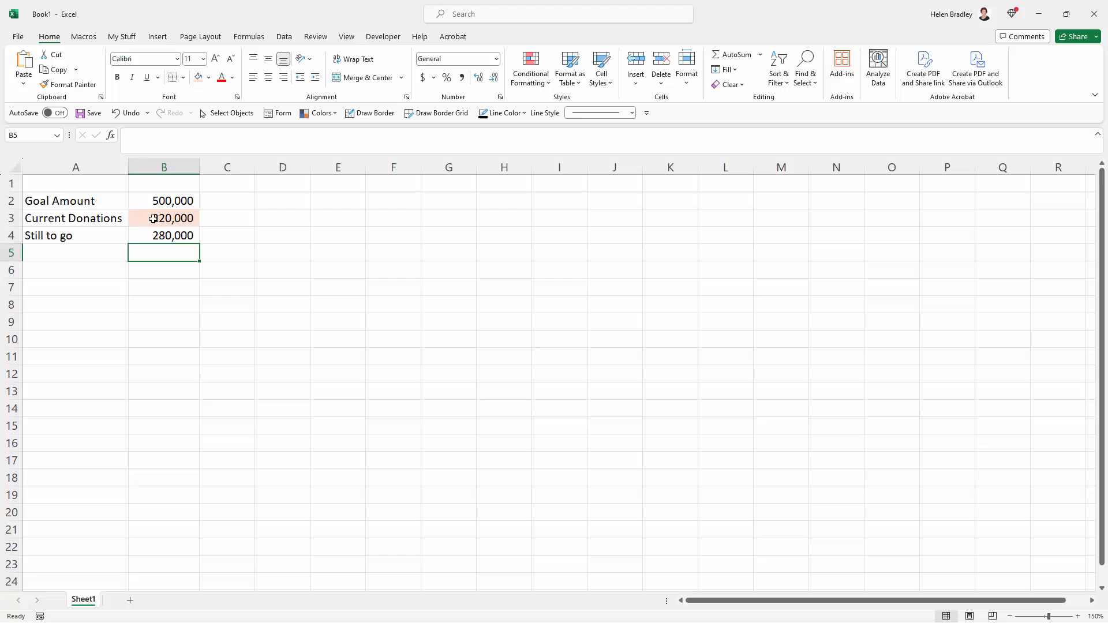
Step: Reset Current Donations to 200,000 and select the donations and Still to go values for charting
{"action": "left_click", "coordinate": [164, 218]}
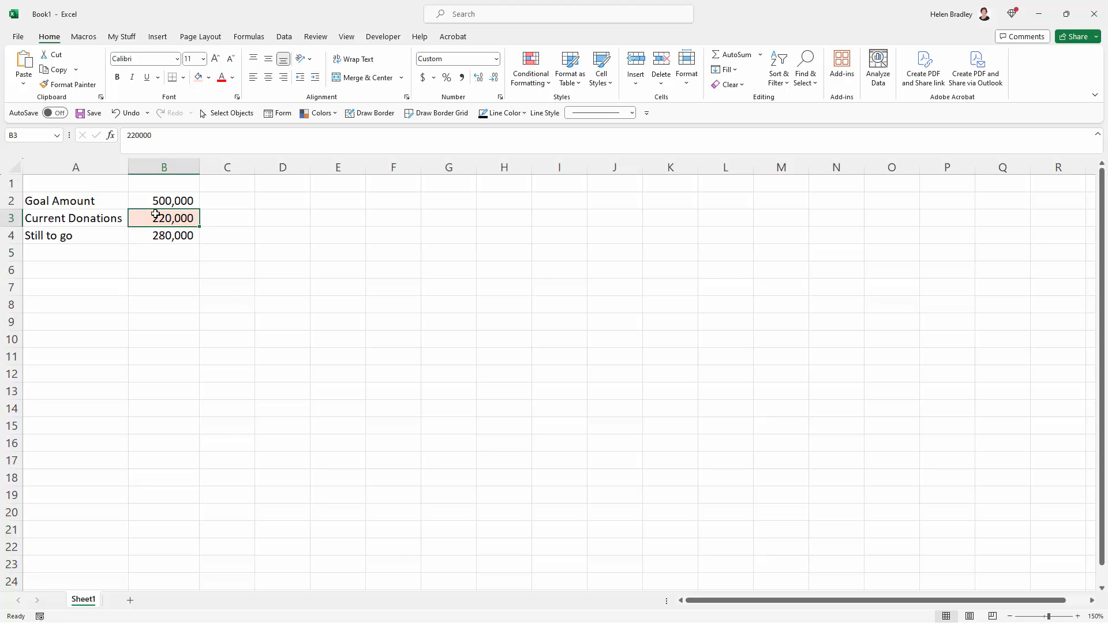
{"action": "type", "text": "2000"}
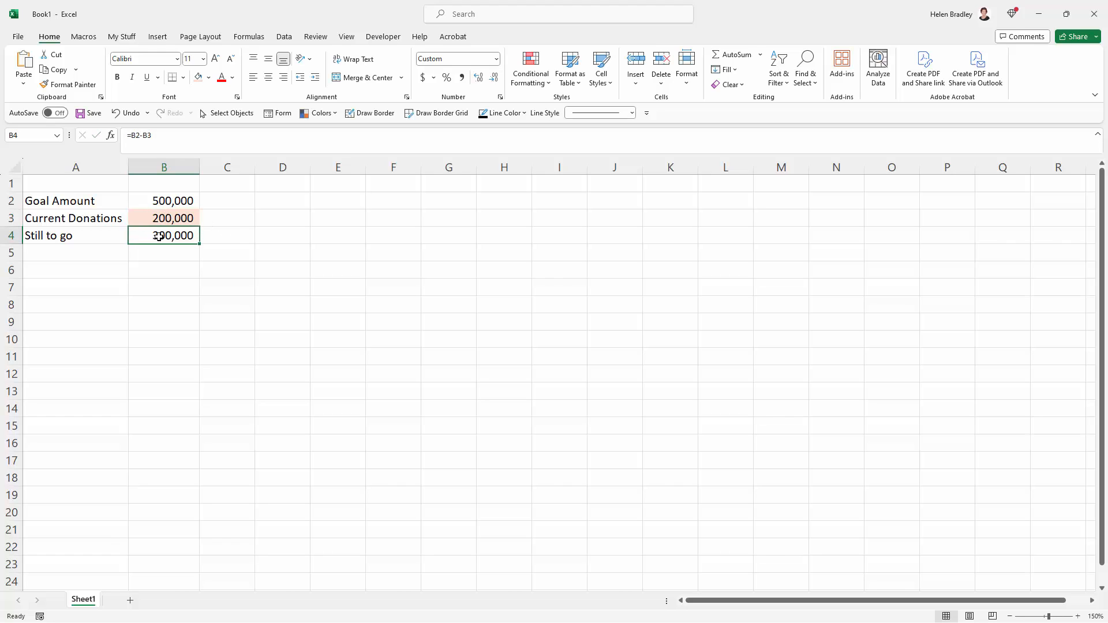
{"action": "left_click", "coordinate": [162, 218]}
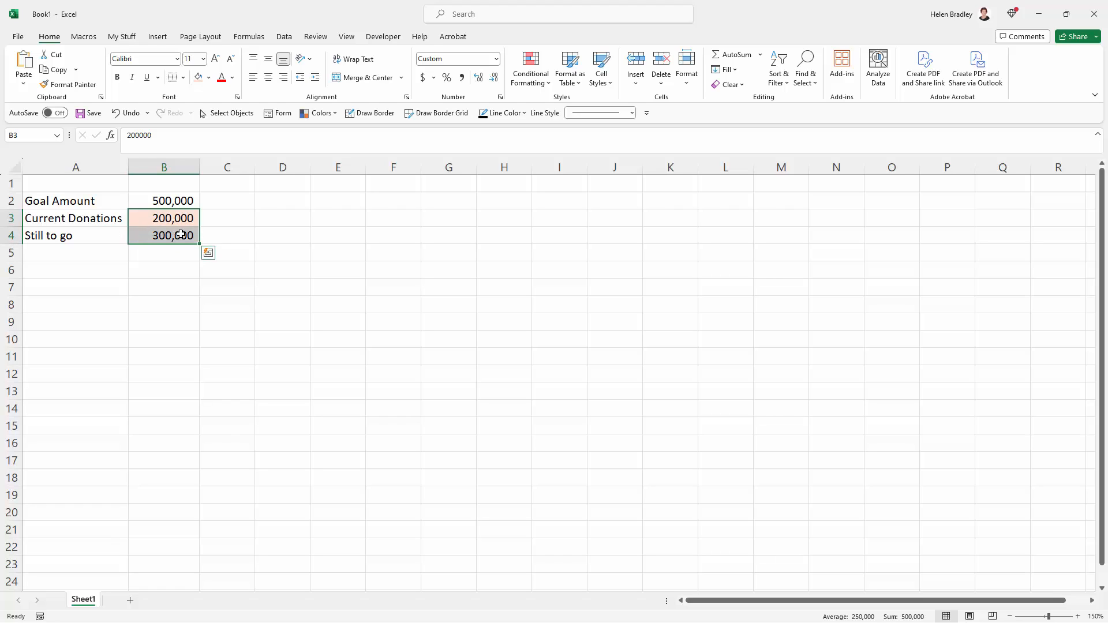
{"action": "mouse_move", "coordinate": [156, 201]}
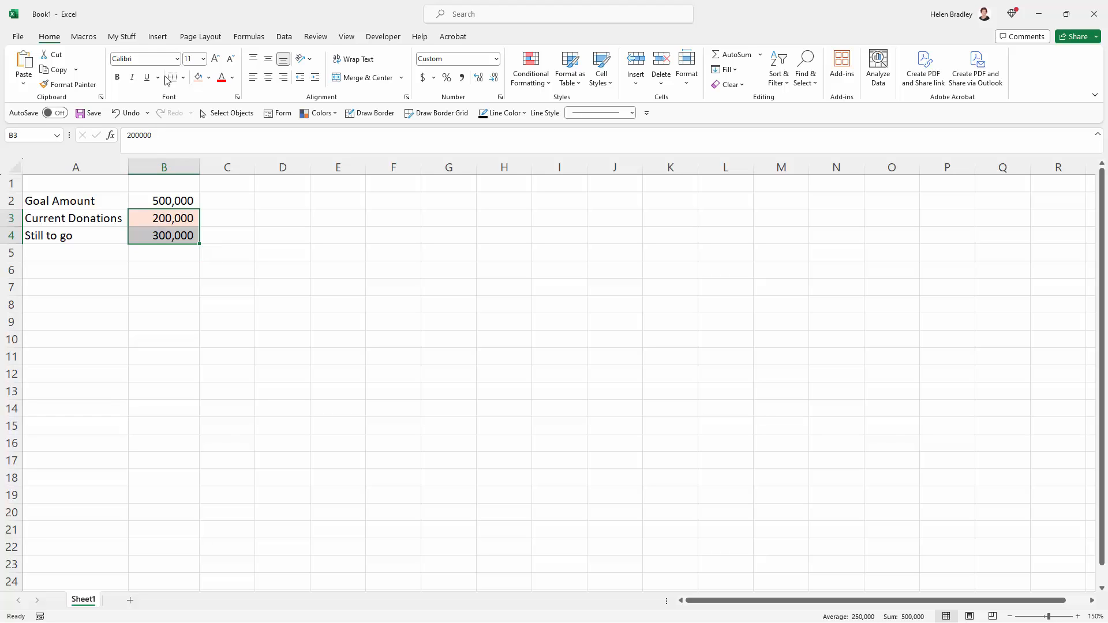
Step: Insert a 2-D column chart of the 200,000 donations and 300,000 still-to-go values
{"action": "left_click", "coordinate": [157, 36]}
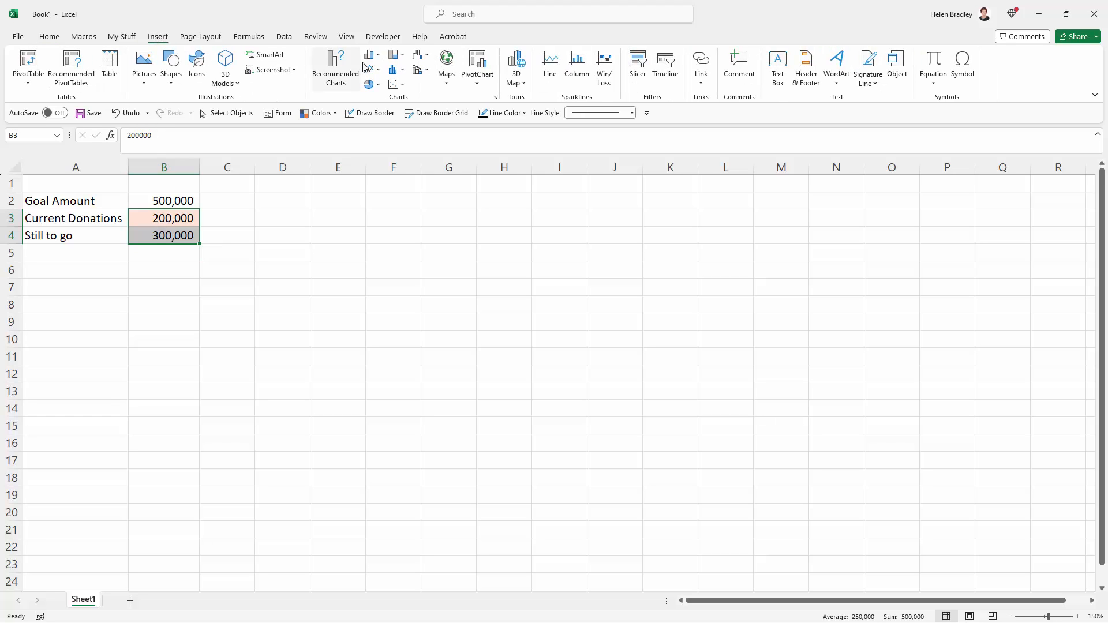
{"action": "mouse_move", "coordinate": [371, 58]}
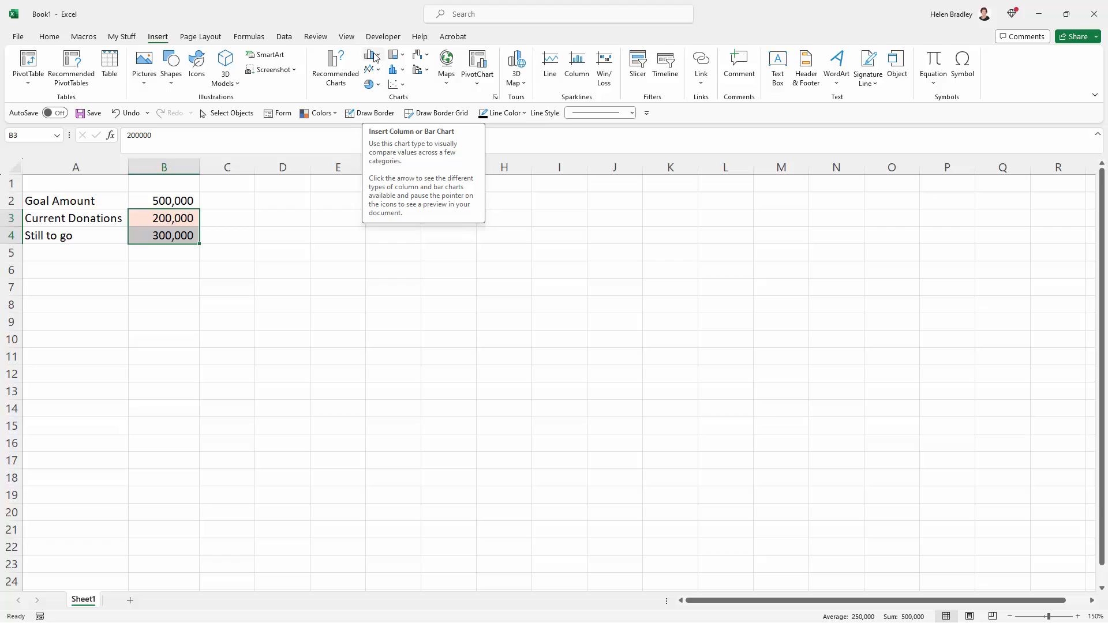
{"action": "left_click", "coordinate": [371, 55]}
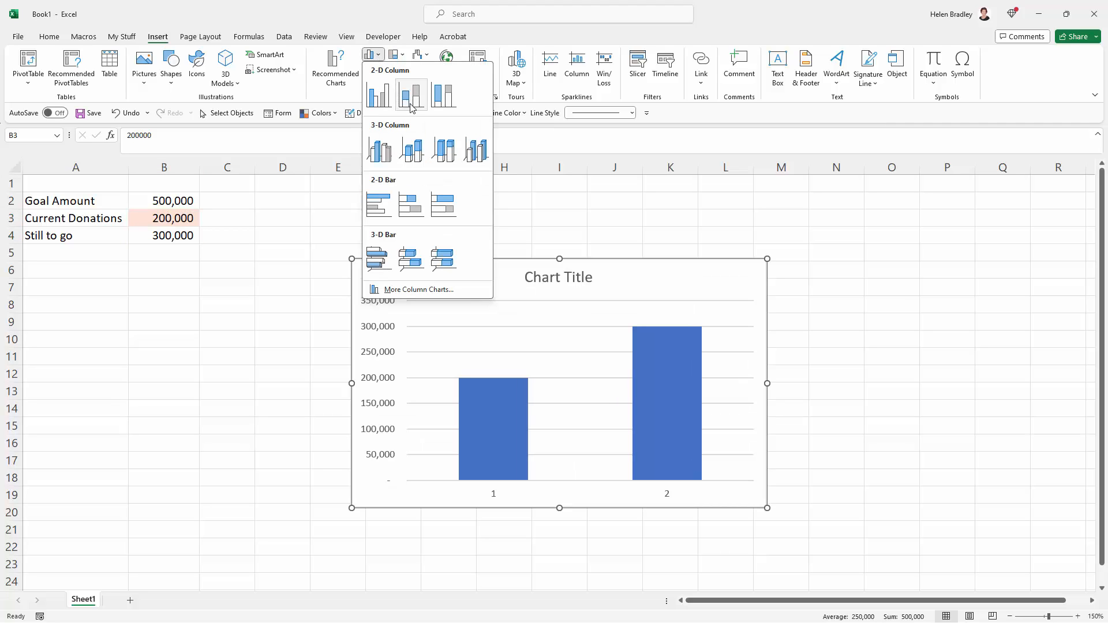
{"action": "mouse_move", "coordinate": [411, 92]}
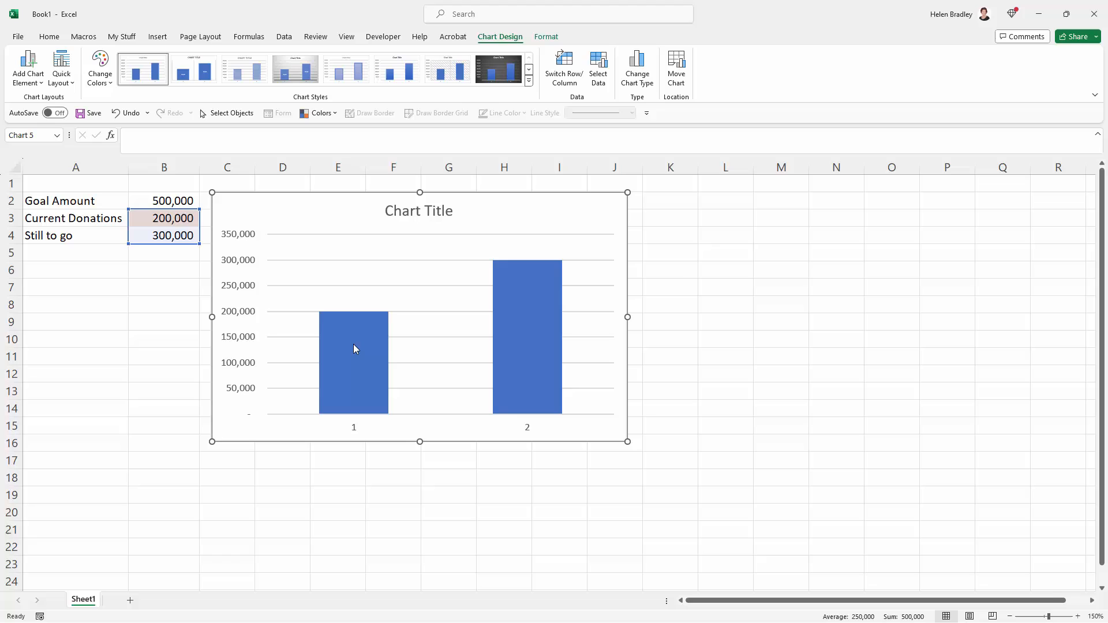
{"action": "mouse_move", "coordinate": [359, 345]}
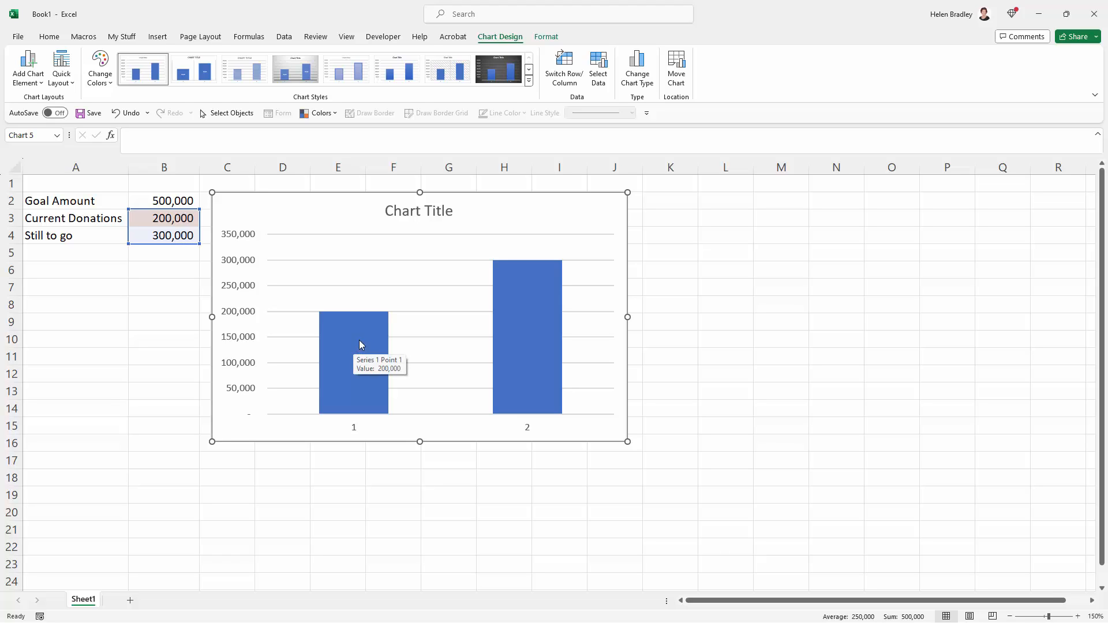
{"action": "mouse_move", "coordinate": [458, 99]}
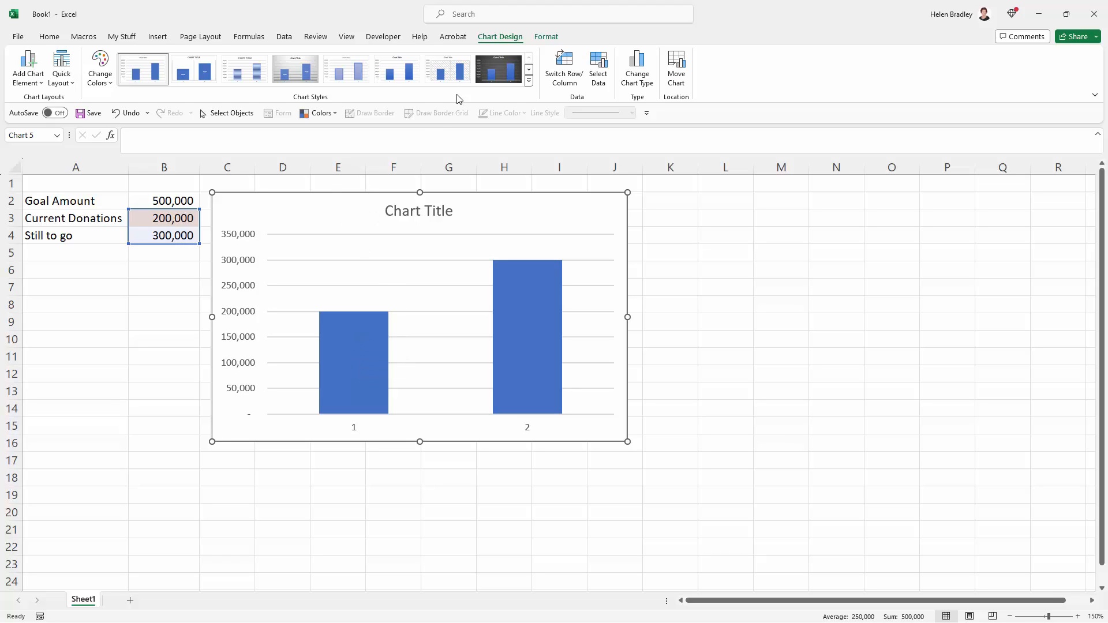
{"action": "mouse_move", "coordinate": [500, 37]}
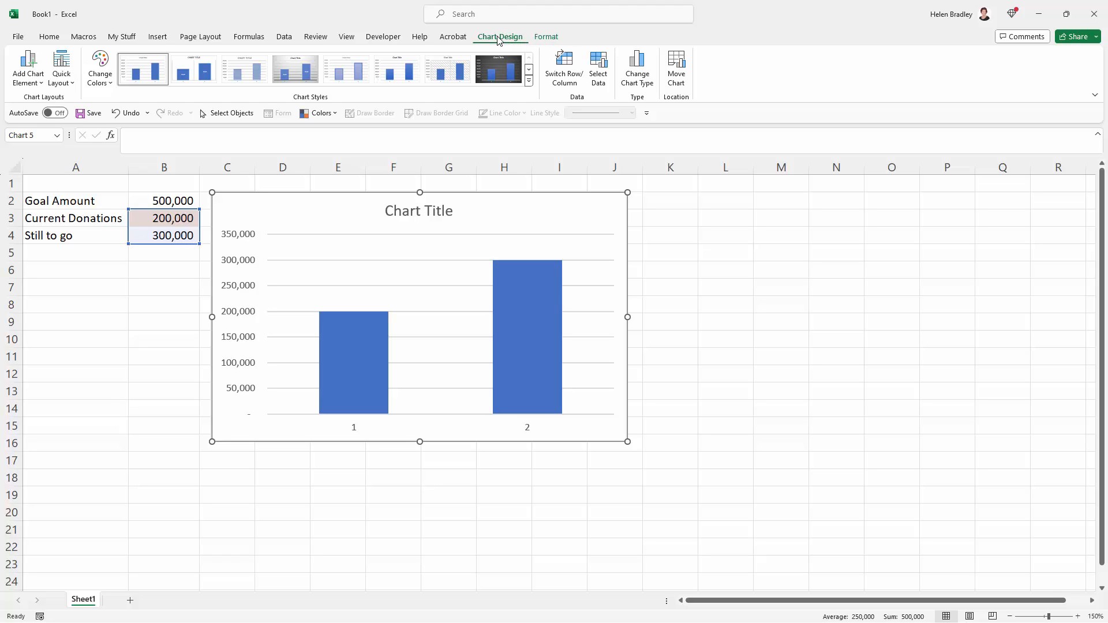
{"action": "mouse_move", "coordinate": [565, 67]}
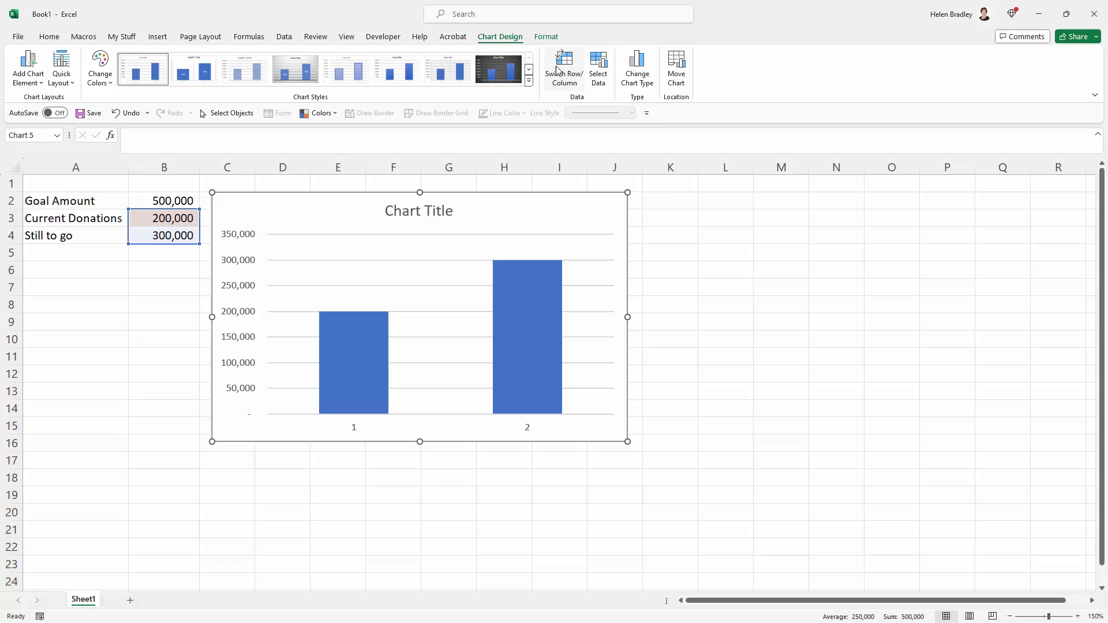
{"action": "mouse_move", "coordinate": [564, 67]}
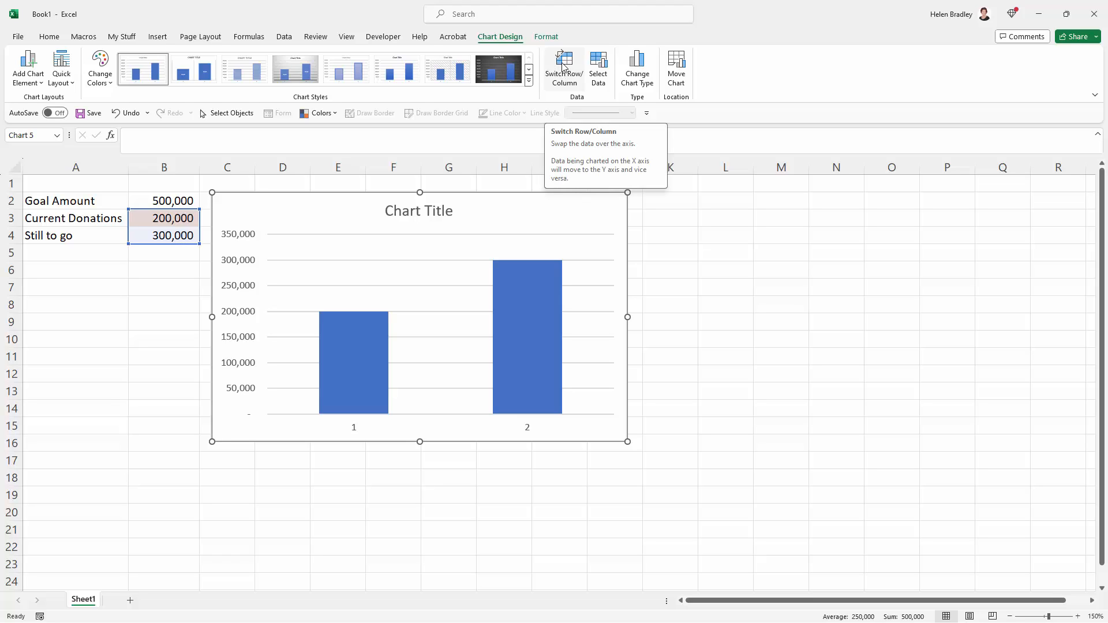
Step: Switch row/column until both values stack in one column with donations at the bottom
{"action": "left_click", "coordinate": [564, 67]}
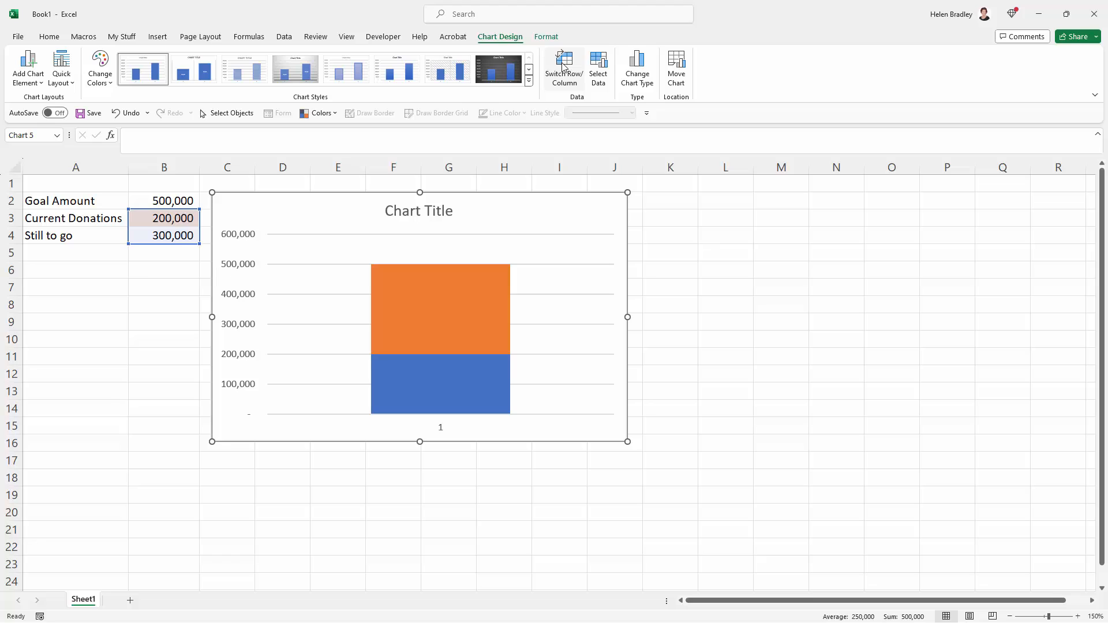
{"action": "left_click", "coordinate": [564, 66]}
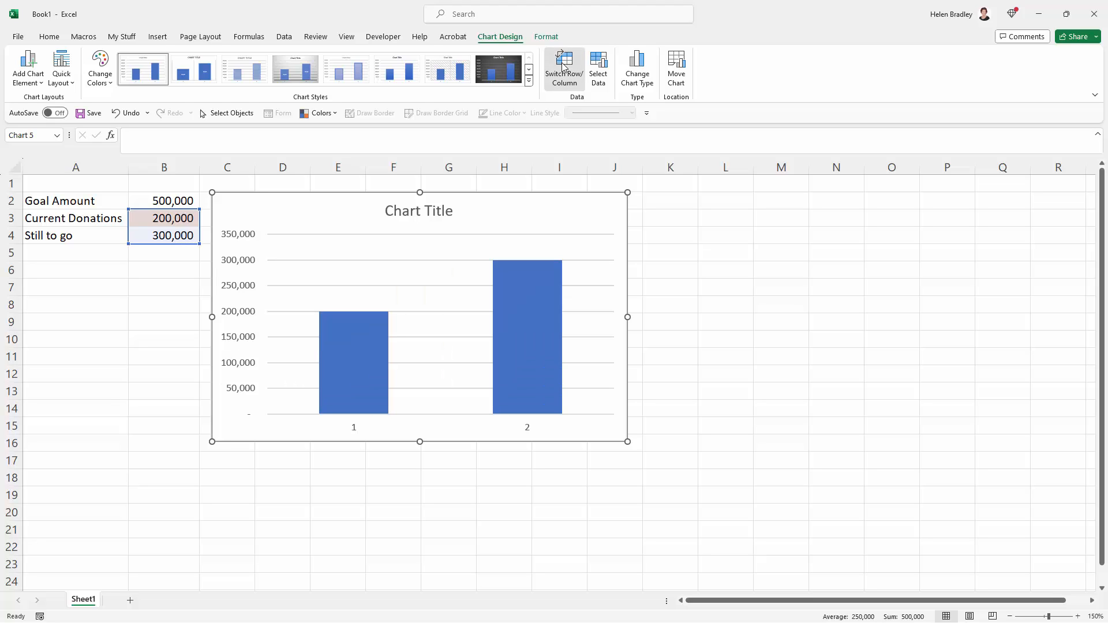
{"action": "left_click", "coordinate": [564, 68]}
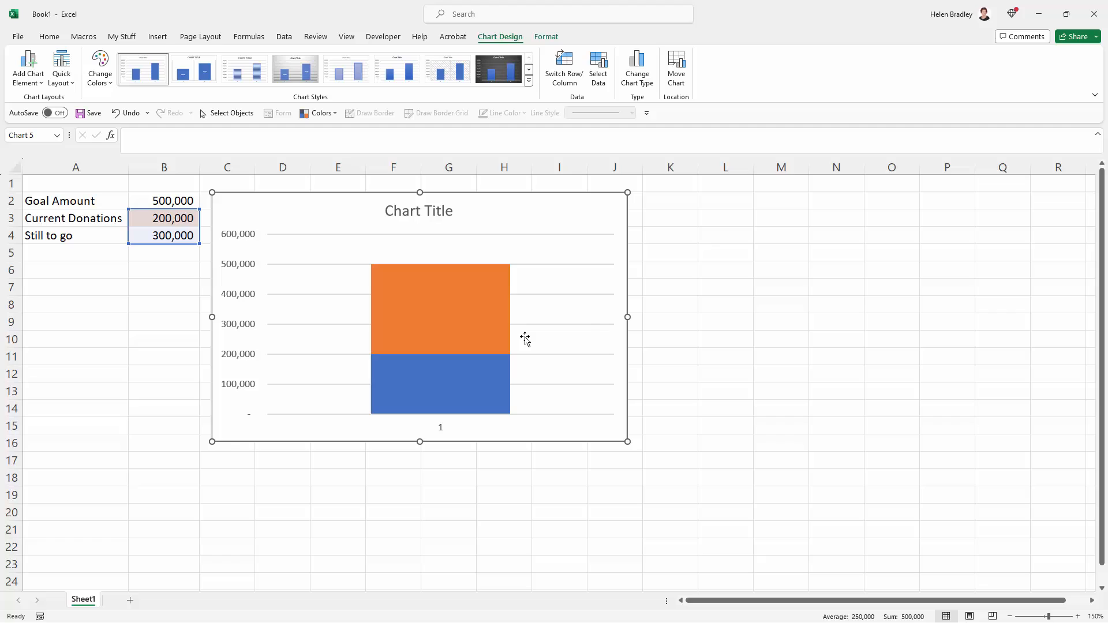
{"action": "mouse_move", "coordinate": [486, 339]}
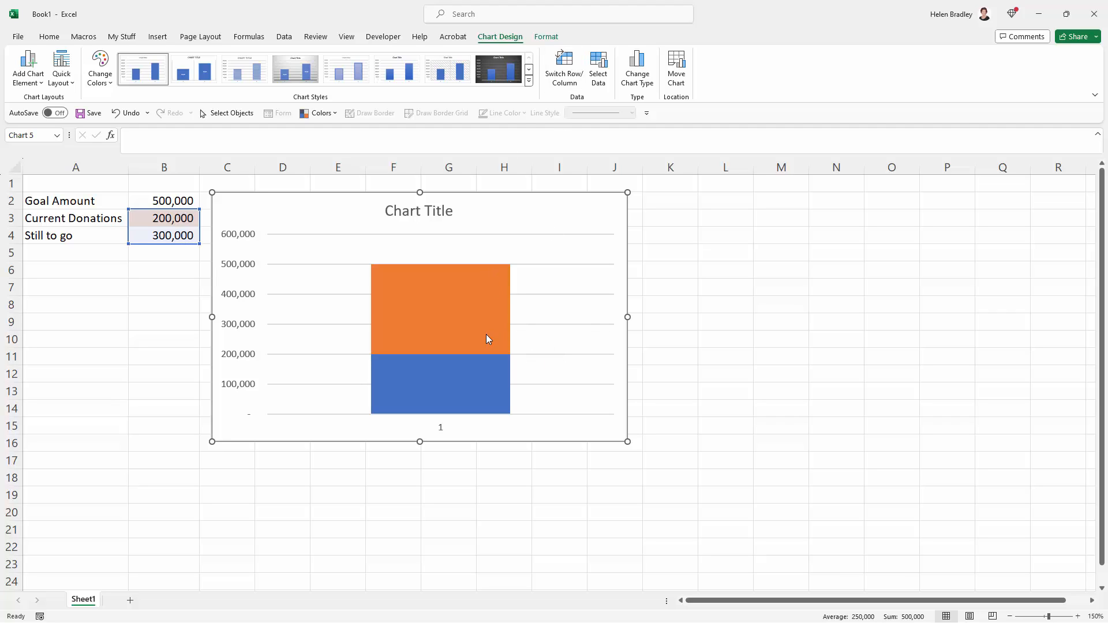
{"action": "mouse_move", "coordinate": [390, 210]}
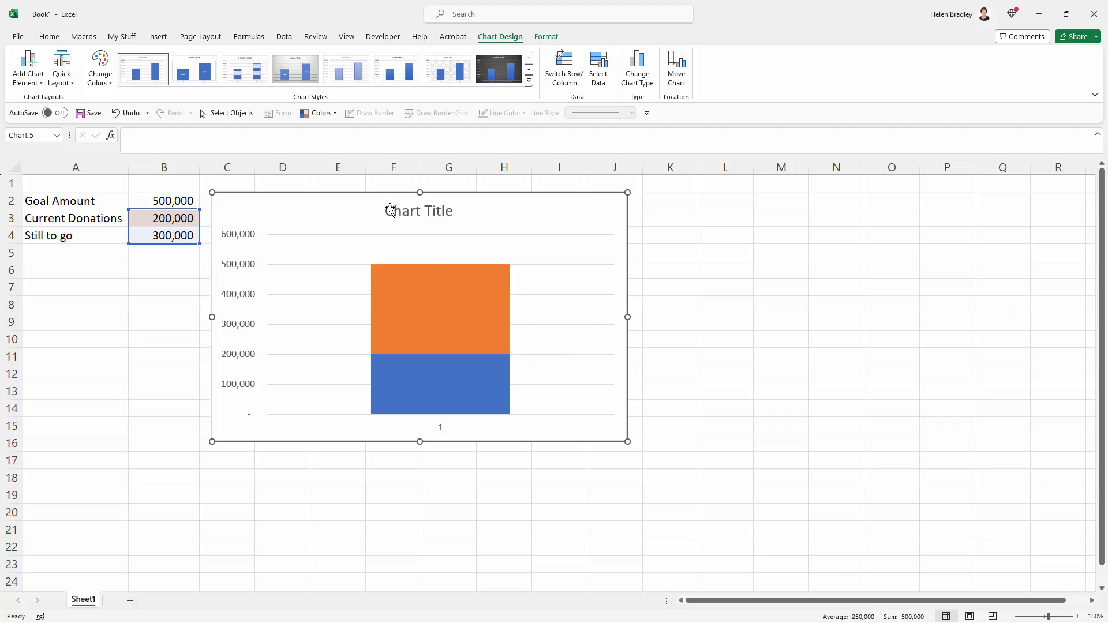
Step: Title the chart 'Target 2024'
{"action": "type", "text": "Target 2024"}
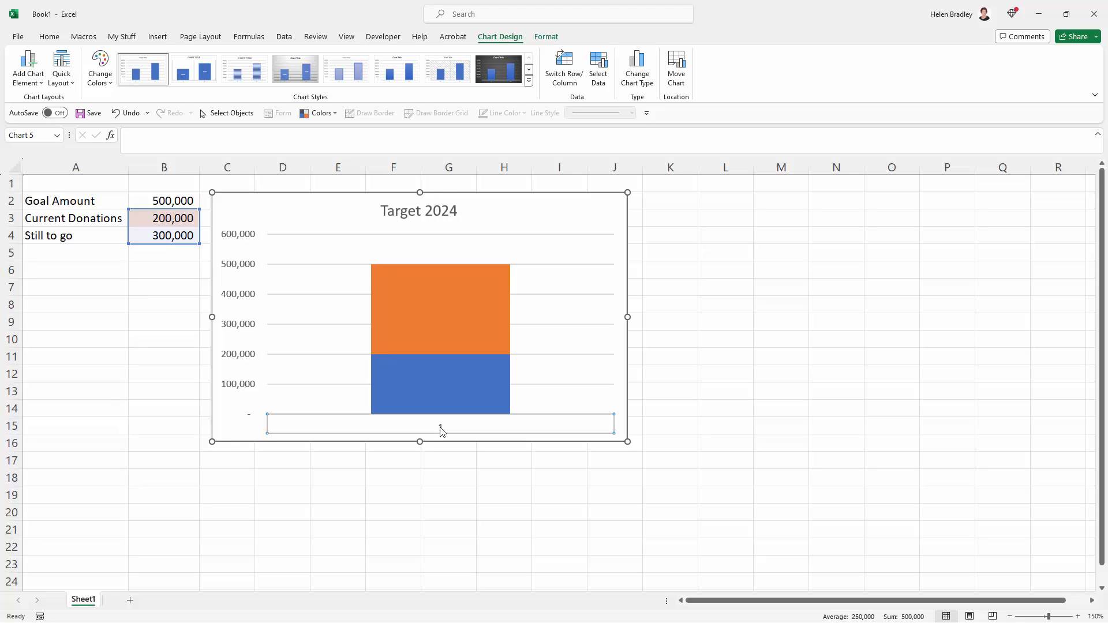
{"action": "mouse_move", "coordinate": [440, 427]}
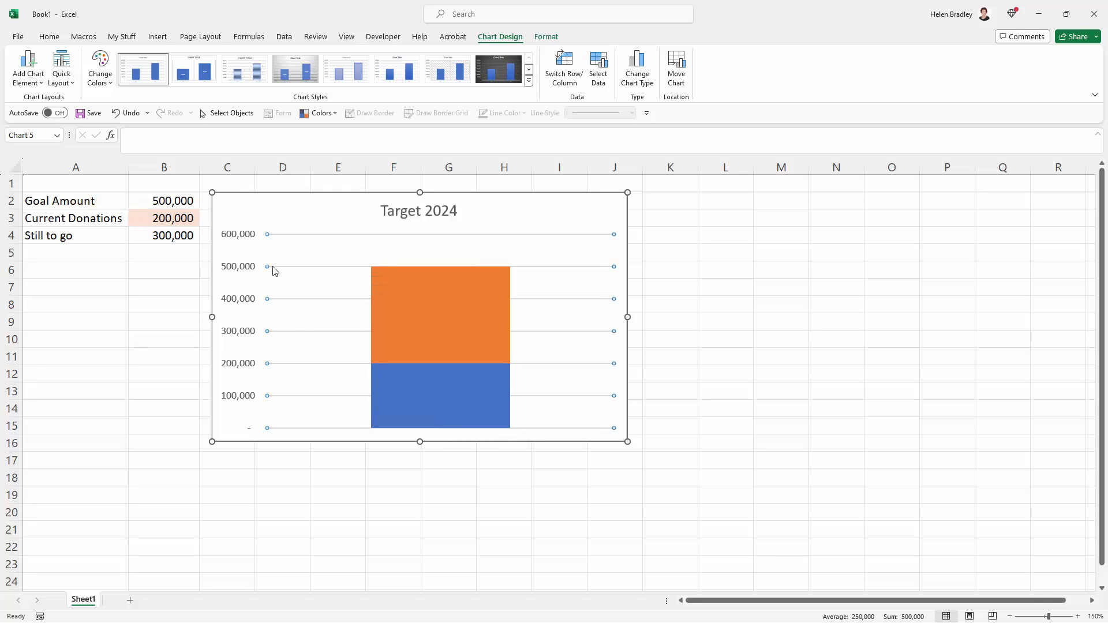
Step: Set the horizontal gridlines to No line via Format Gridlines, leaving a plain chart background
{"action": "right_click", "coordinate": [274, 270]}
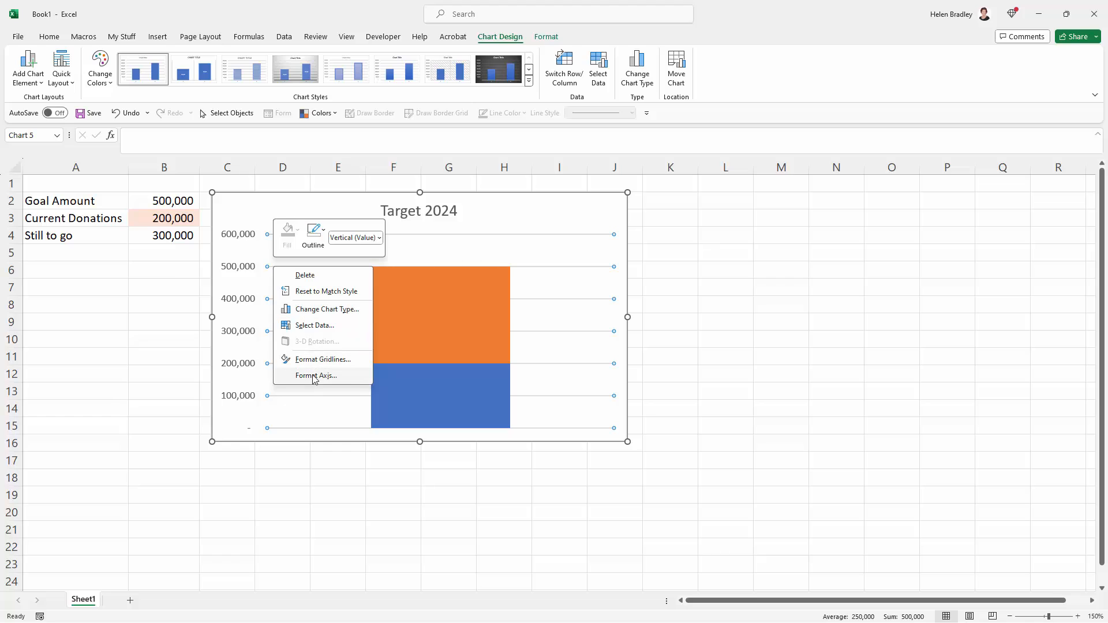
{"action": "left_click", "coordinate": [322, 358]}
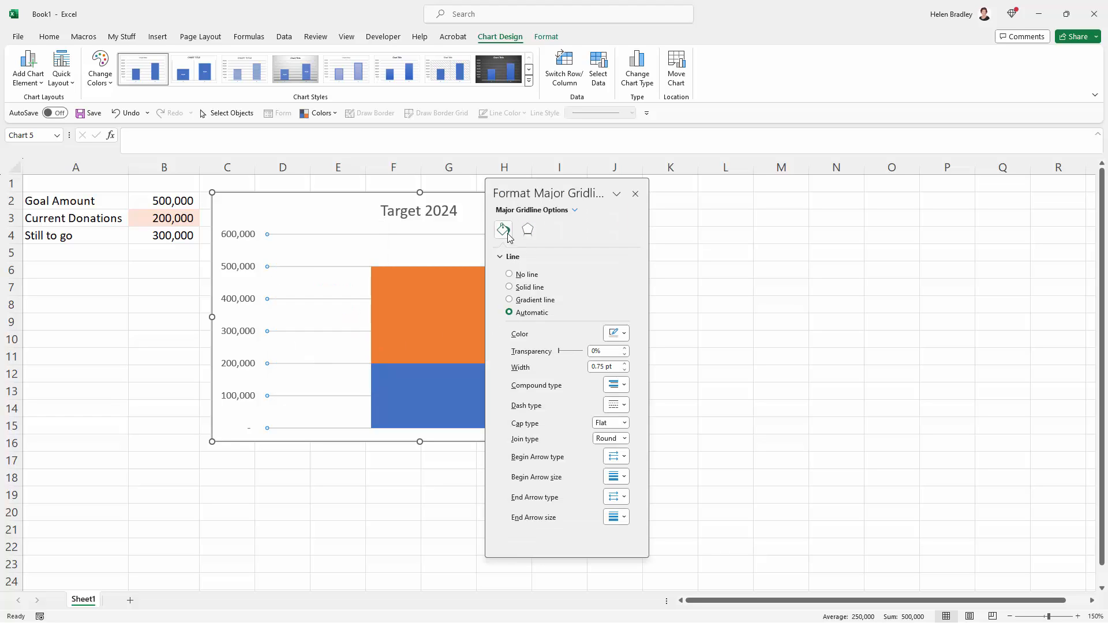
{"action": "left_click", "coordinate": [512, 256]}
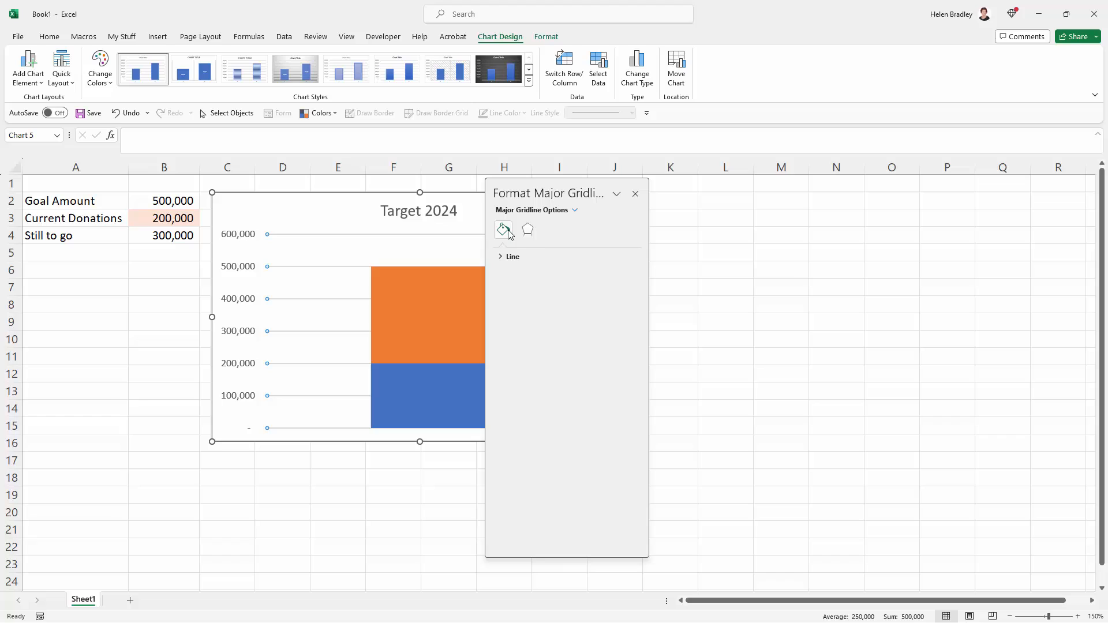
{"action": "left_click", "coordinate": [512, 257]}
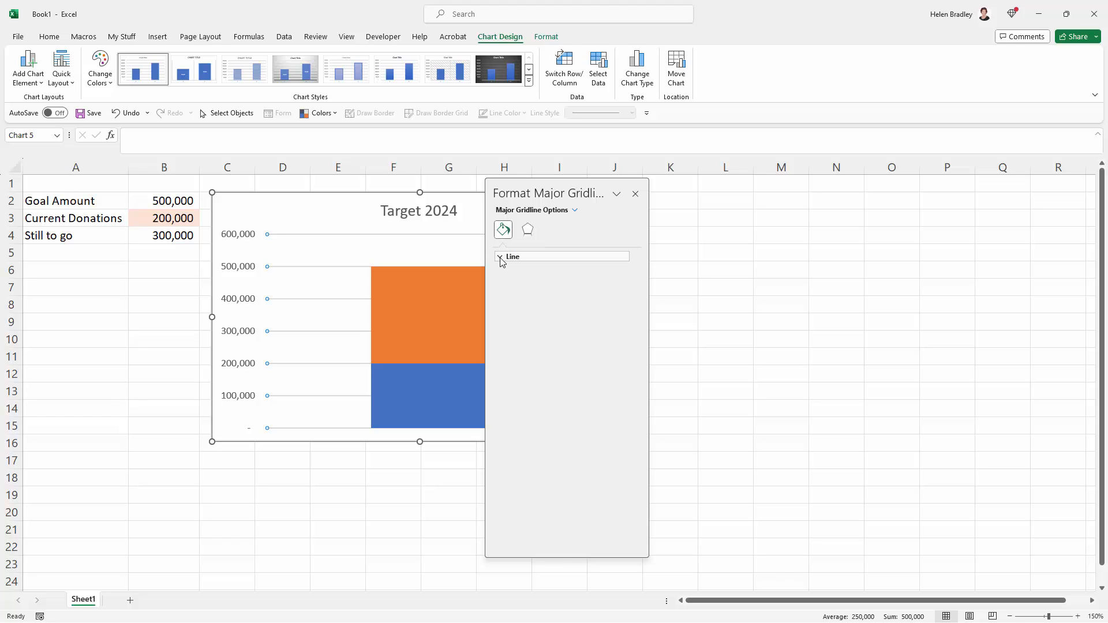
{"action": "left_click", "coordinate": [502, 256]}
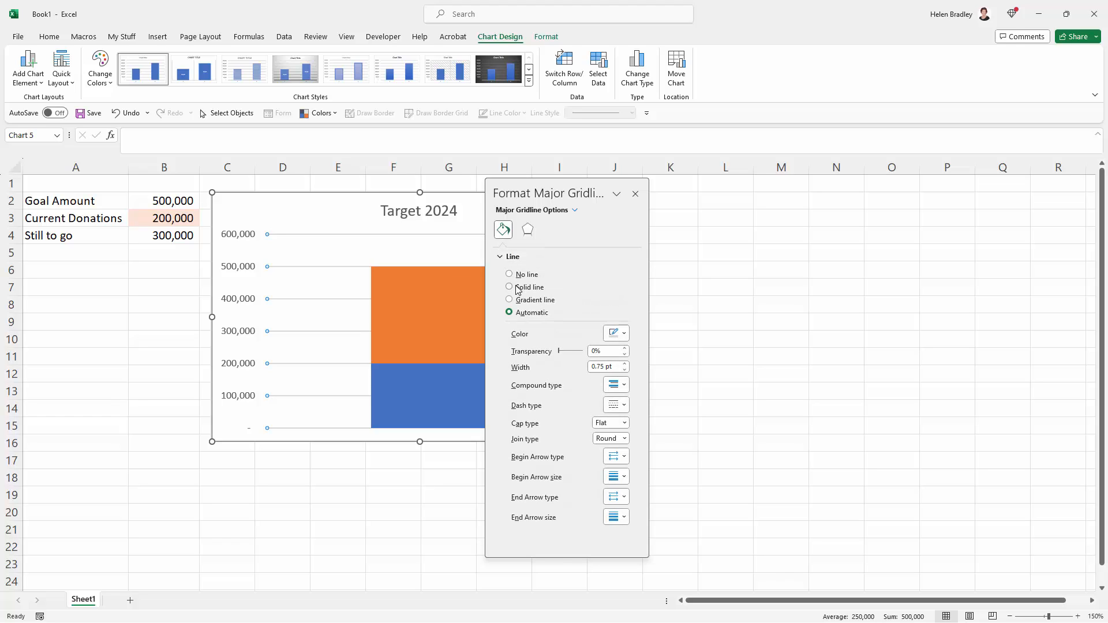
{"action": "left_click", "coordinate": [509, 275]}
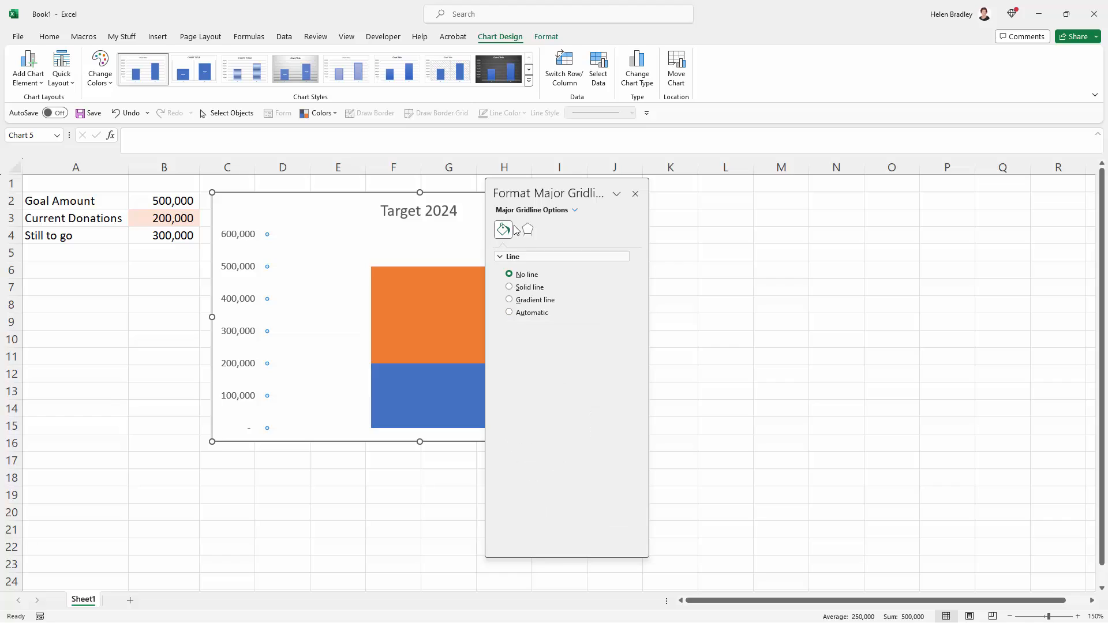
{"action": "left_click_drag", "start_coordinate": [552, 192], "coordinate": [678, 199]}
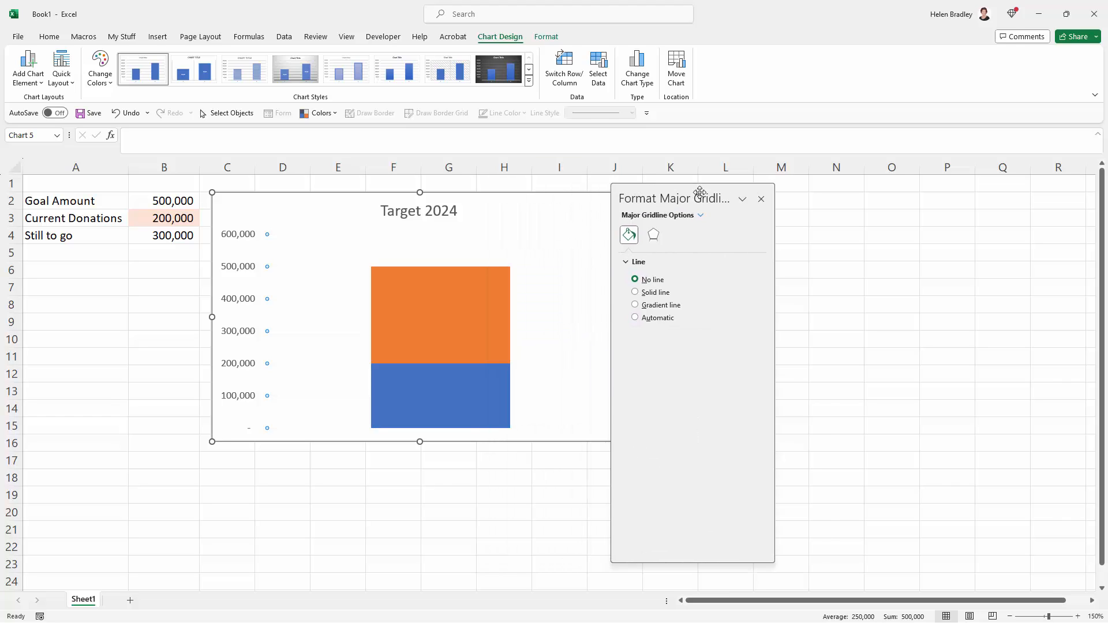
{"action": "left_click", "coordinate": [163, 356]}
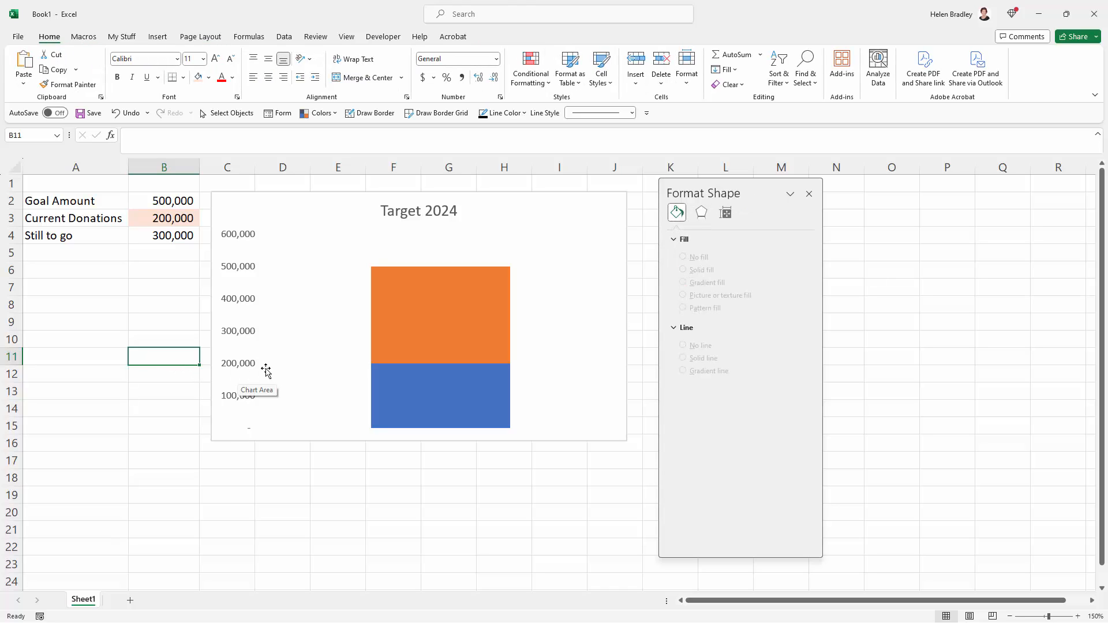
{"action": "mouse_move", "coordinate": [304, 404]}
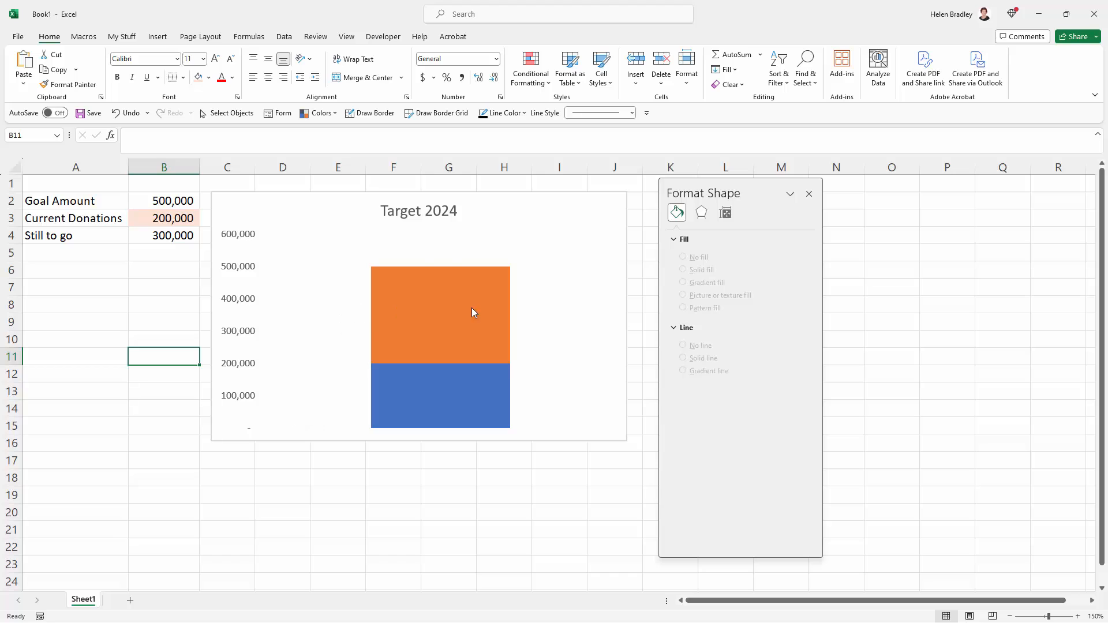
Step: Shrink the Target 2024 chart's width so it stands as a tall narrow column
{"action": "left_click", "coordinate": [440, 314]}
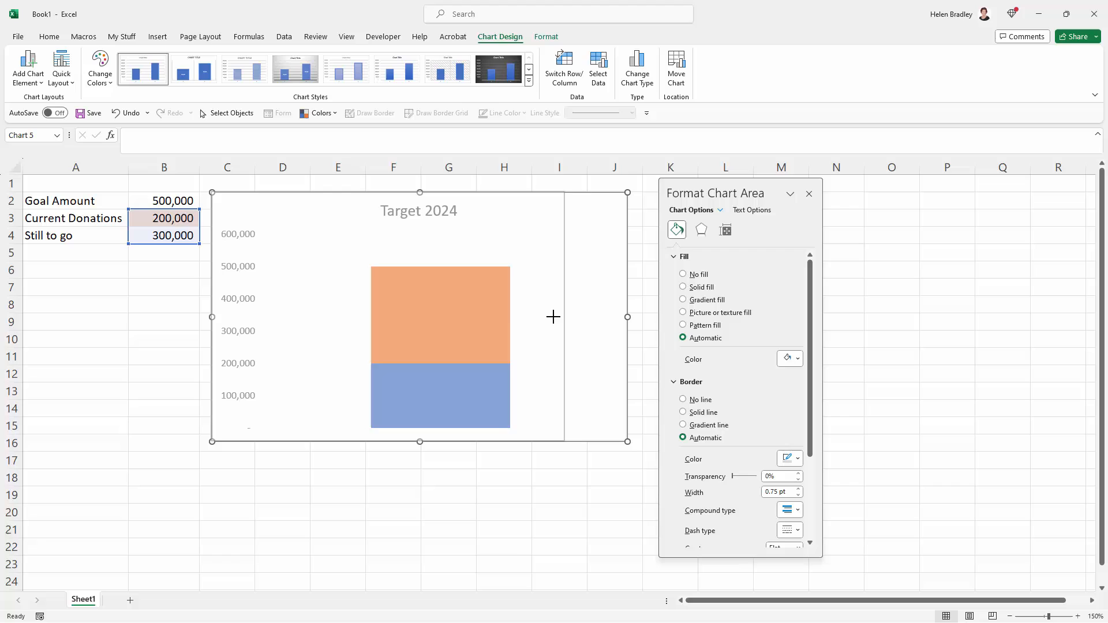
{"action": "left_click_drag", "start_coordinate": [625, 316], "coordinate": [433, 317]}
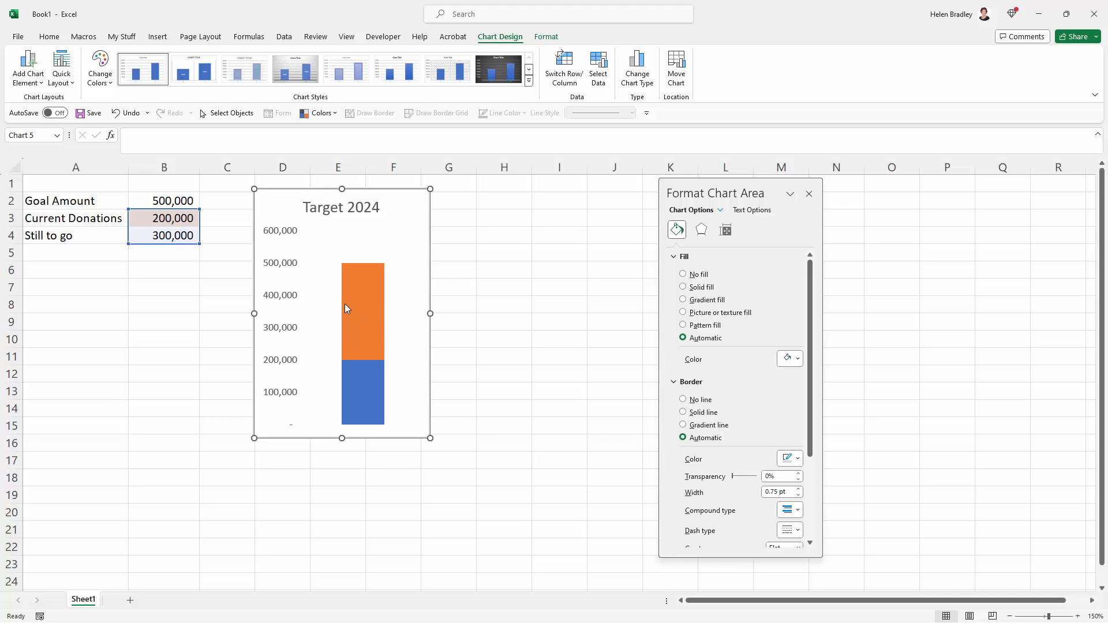
{"action": "mouse_move", "coordinate": [320, 207]}
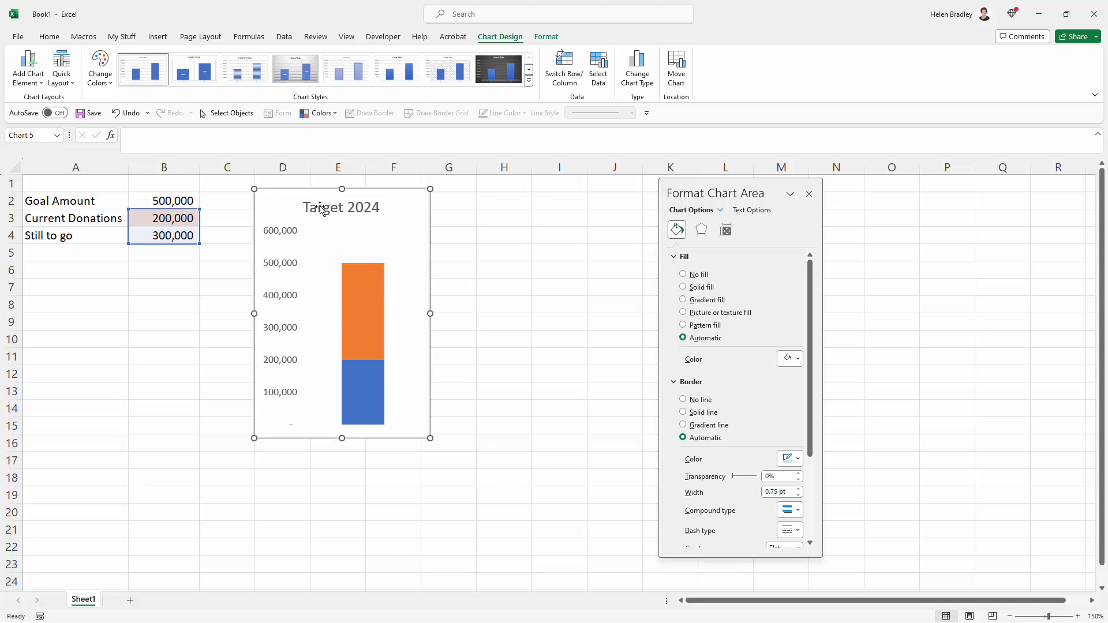
{"action": "mouse_move", "coordinate": [357, 270]}
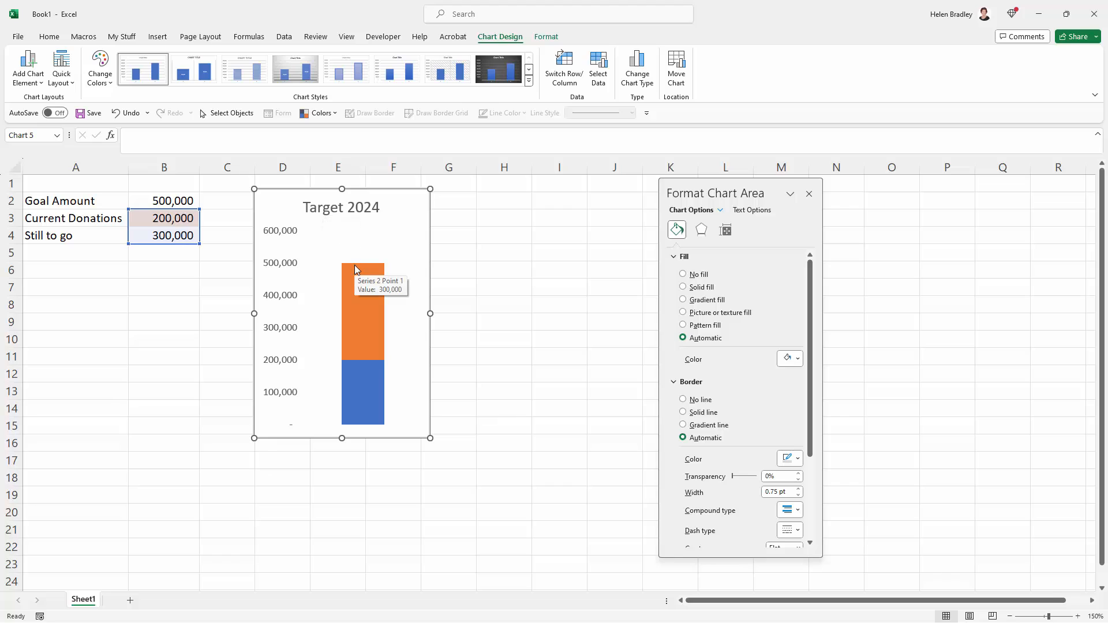
{"action": "mouse_move", "coordinate": [366, 297]}
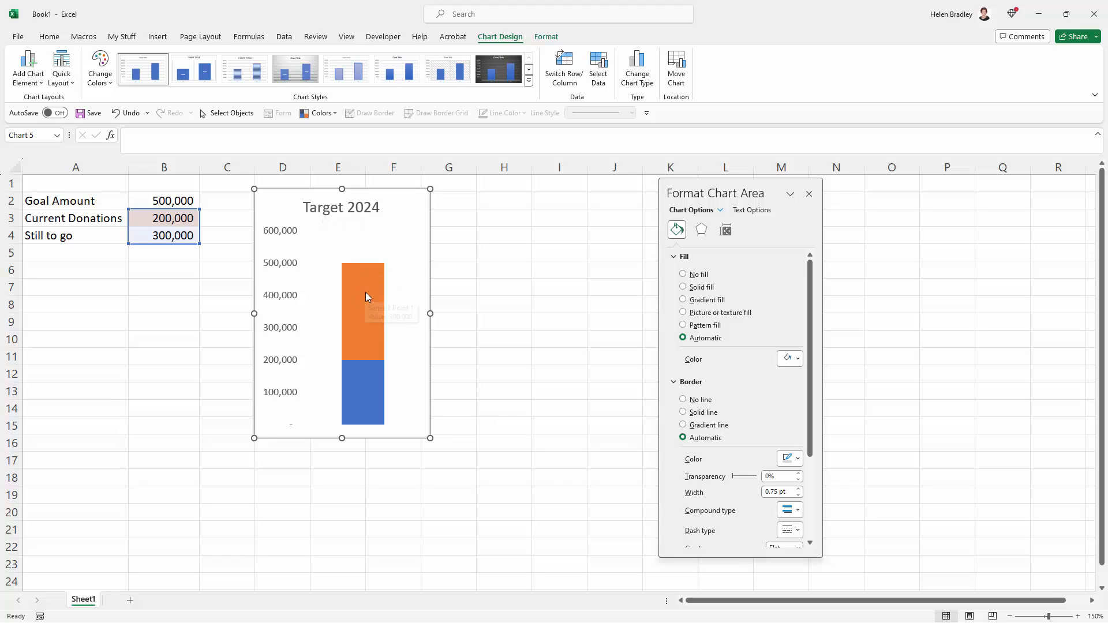
{"action": "mouse_move", "coordinate": [367, 276]}
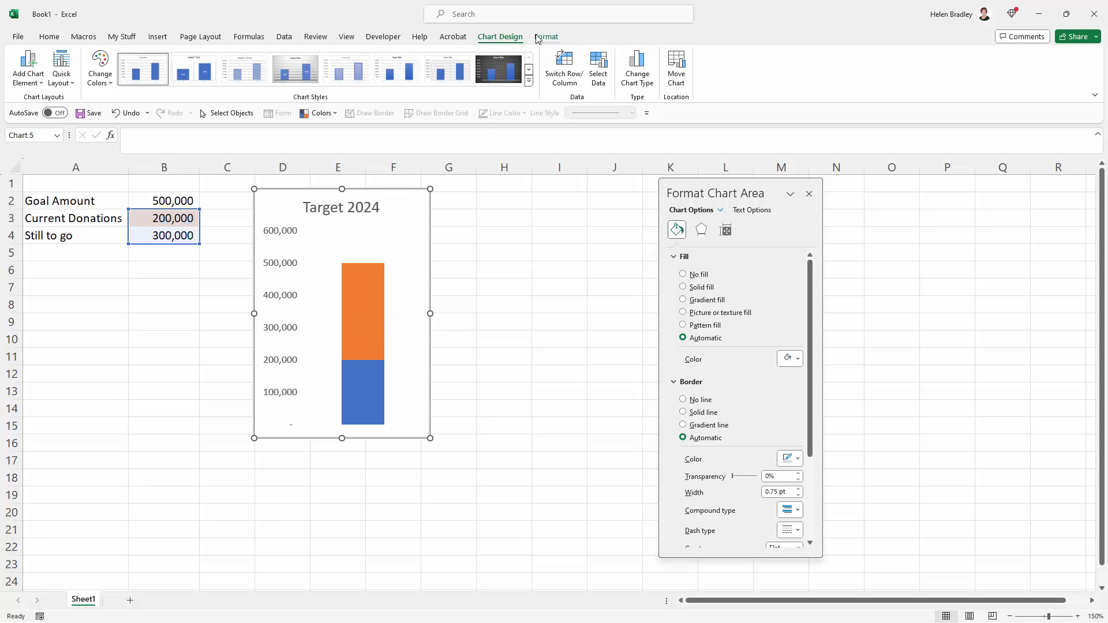
{"action": "mouse_move", "coordinate": [557, 40]}
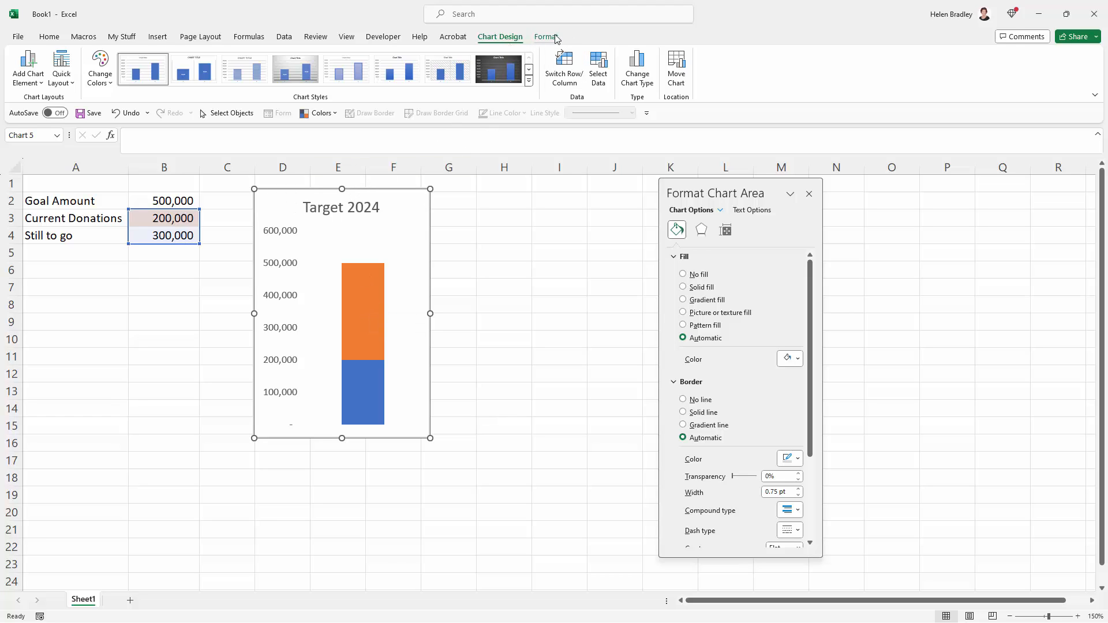
Step: Select the Plot Area from the Chart Elements list and squeeze it into a slim thermometer bar
{"action": "left_click", "coordinate": [546, 37]}
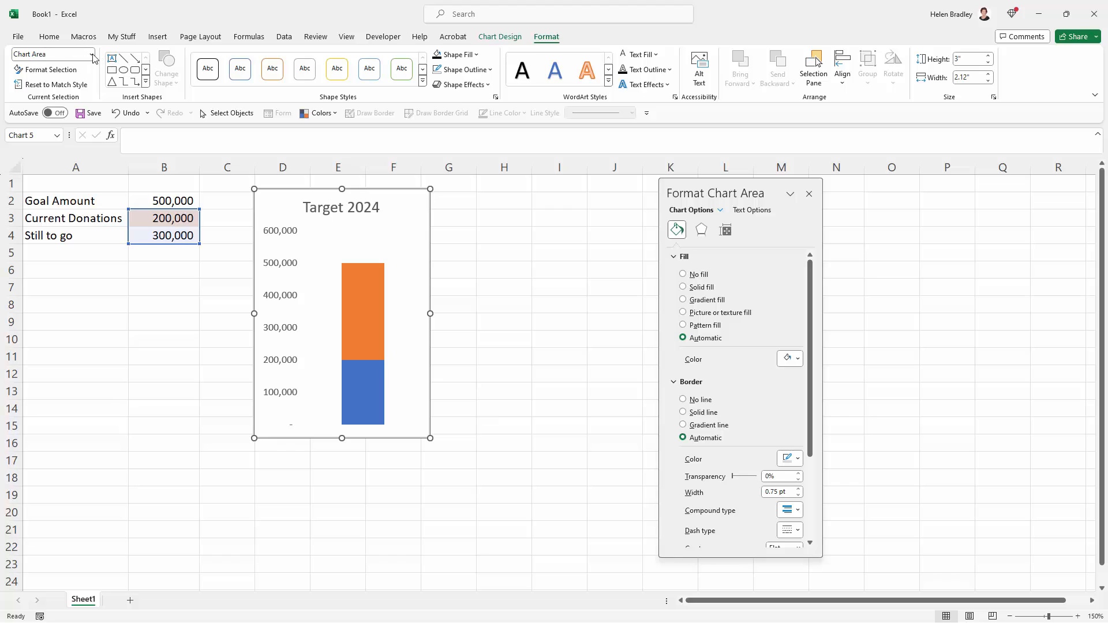
{"action": "left_click", "coordinate": [91, 54]}
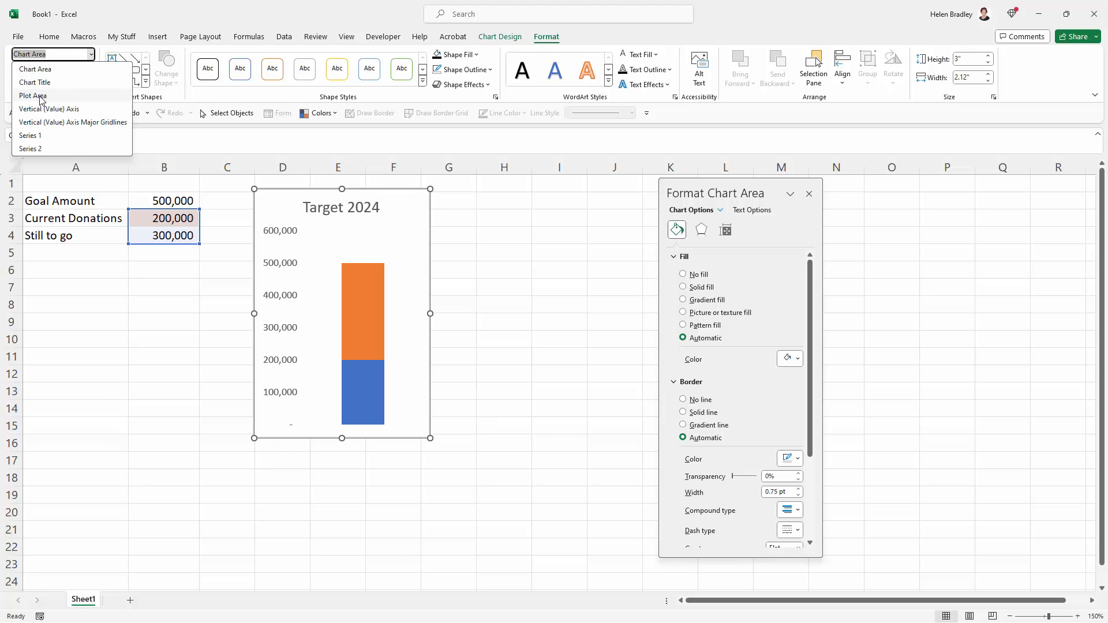
{"action": "left_click", "coordinate": [32, 96]}
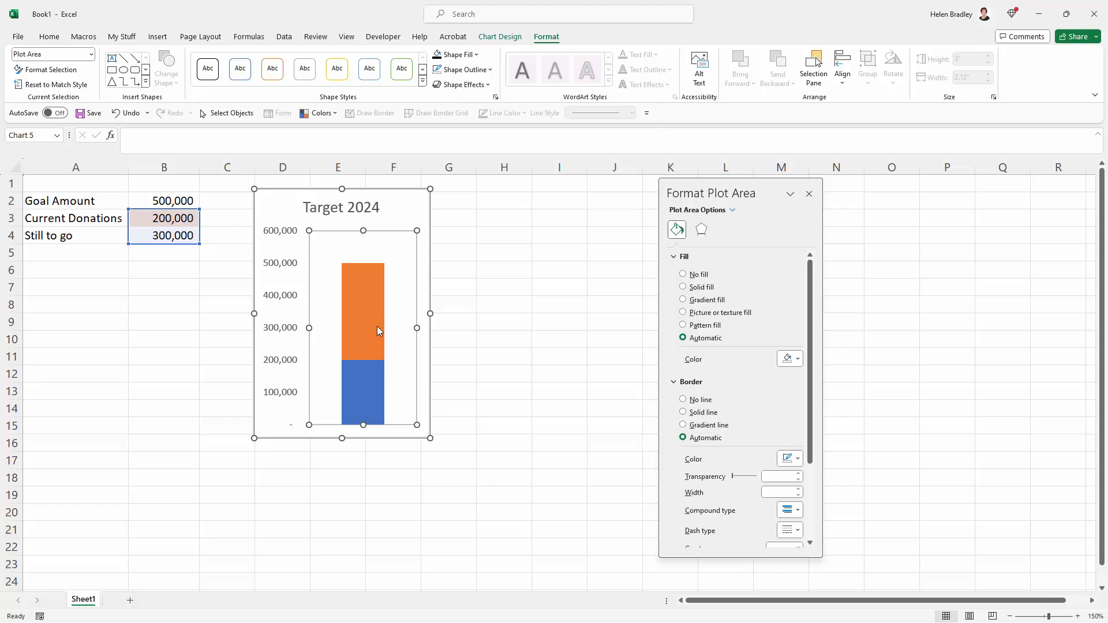
{"action": "mouse_move", "coordinate": [414, 327]}
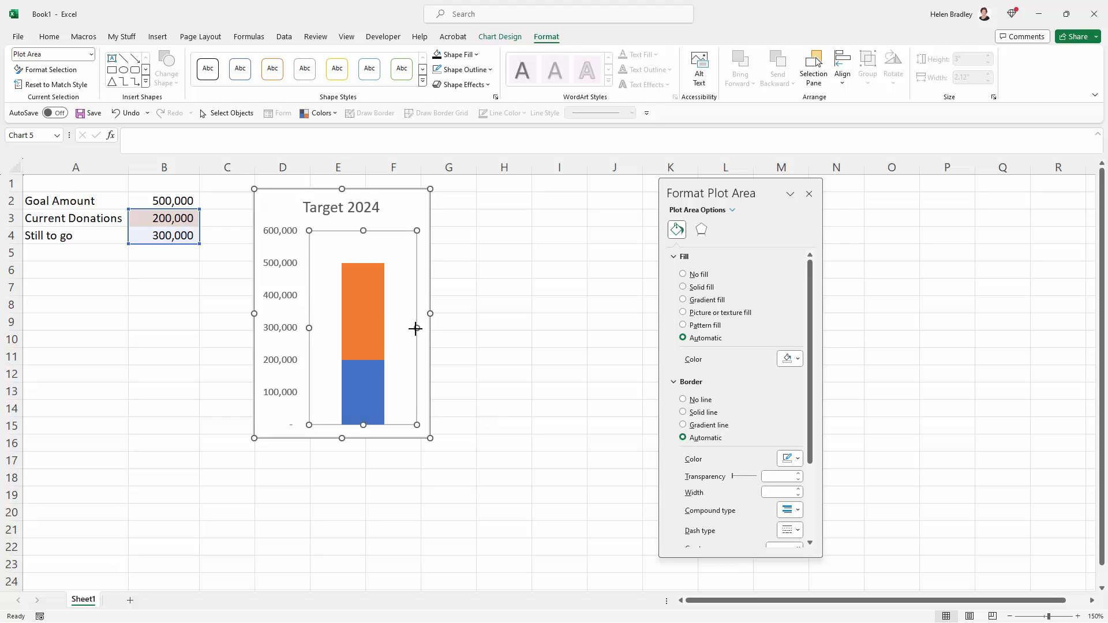
{"action": "left_click_drag", "start_coordinate": [430, 313], "coordinate": [395, 327]}
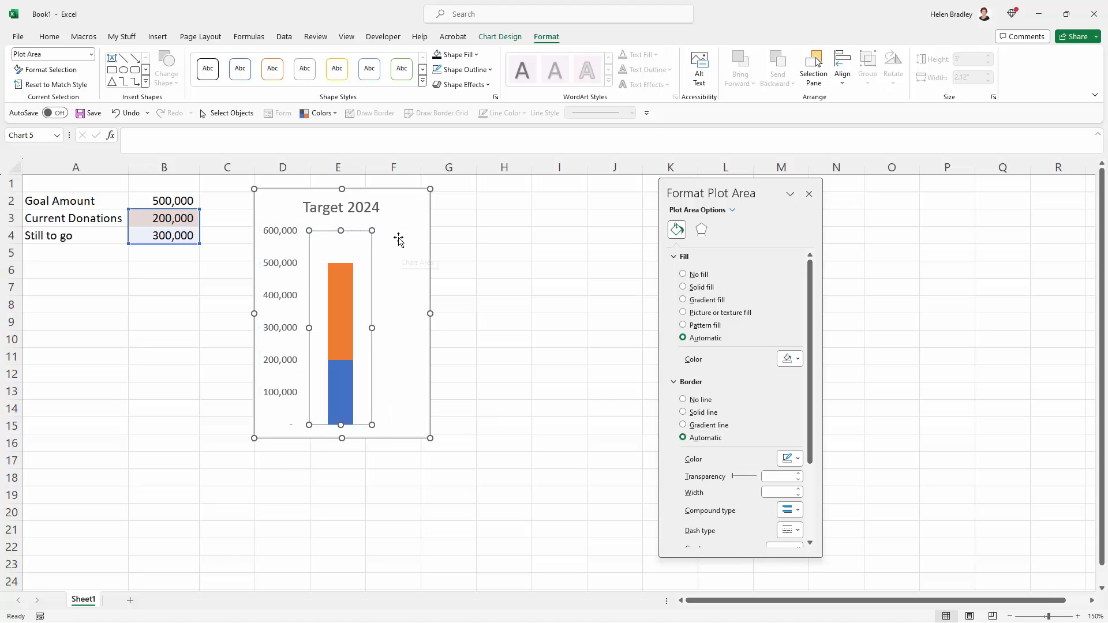
{"action": "mouse_move", "coordinate": [373, 327]}
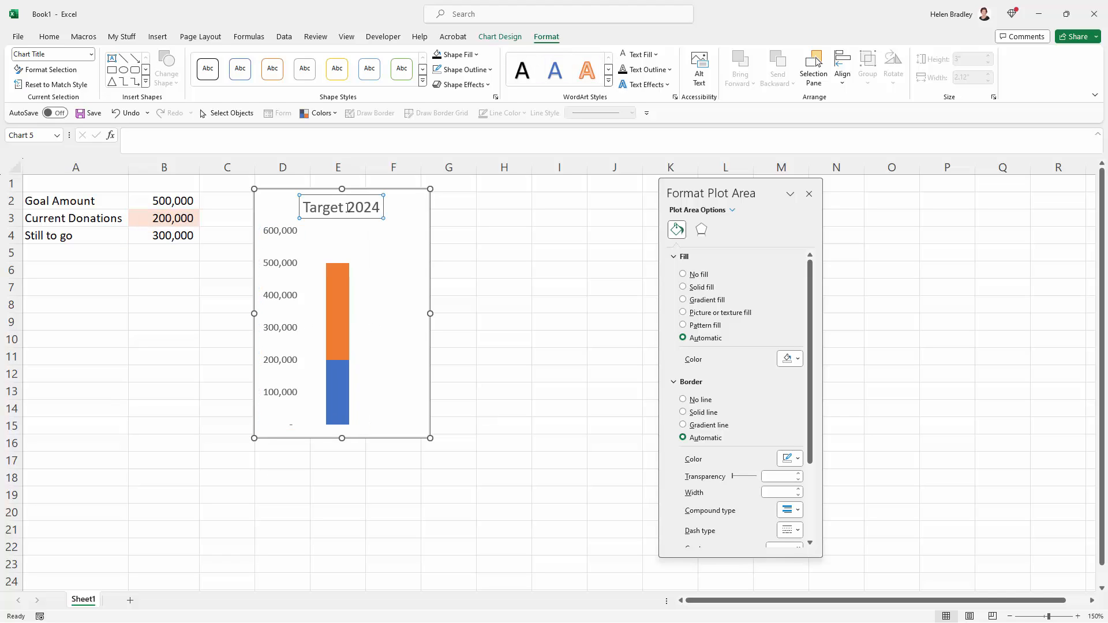
Step: Move the Target 2024 title to the chart's upper right, beside the slim column
{"action": "left_click", "coordinate": [341, 207]}
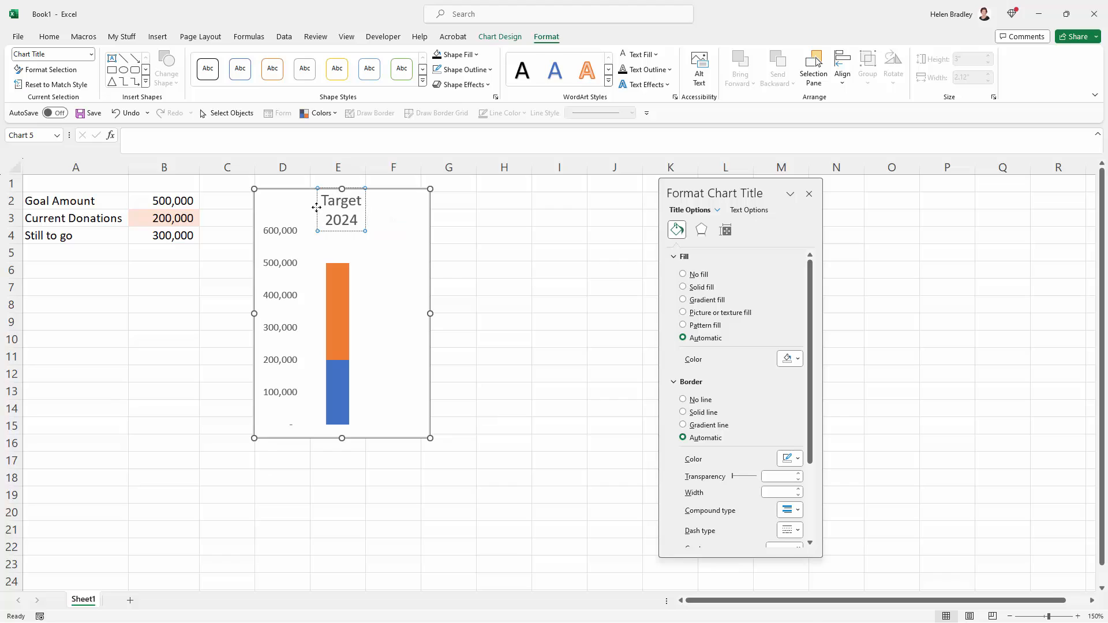
{"action": "left_click_drag", "start_coordinate": [339, 209], "coordinate": [399, 234]}
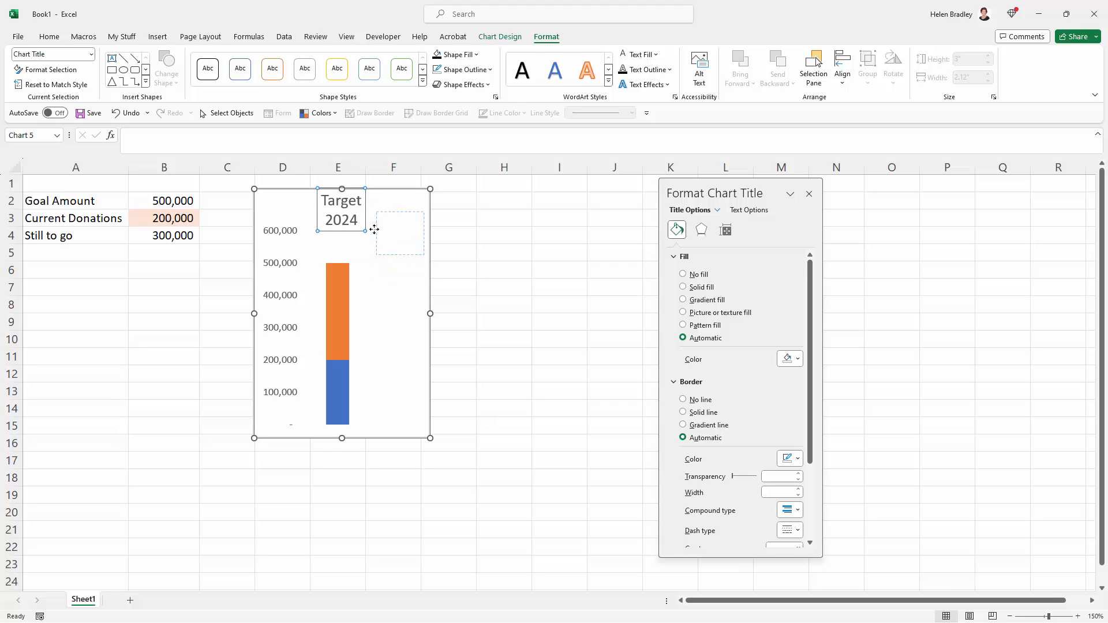
{"action": "left_click_drag", "start_coordinate": [341, 209], "coordinate": [397, 237]}
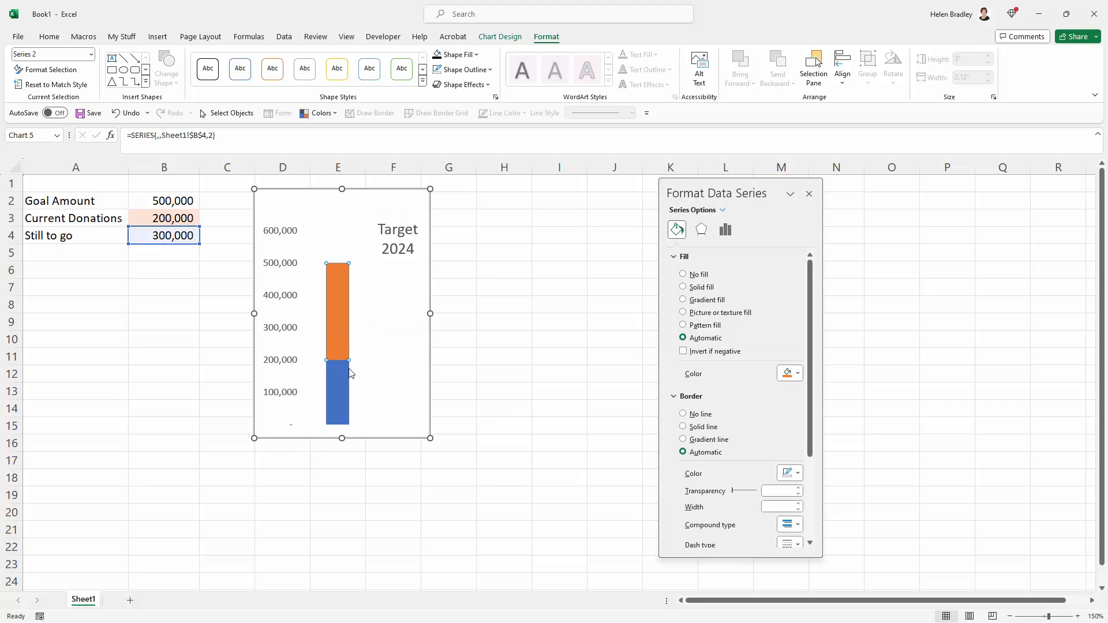
{"action": "mouse_move", "coordinate": [319, 431]}
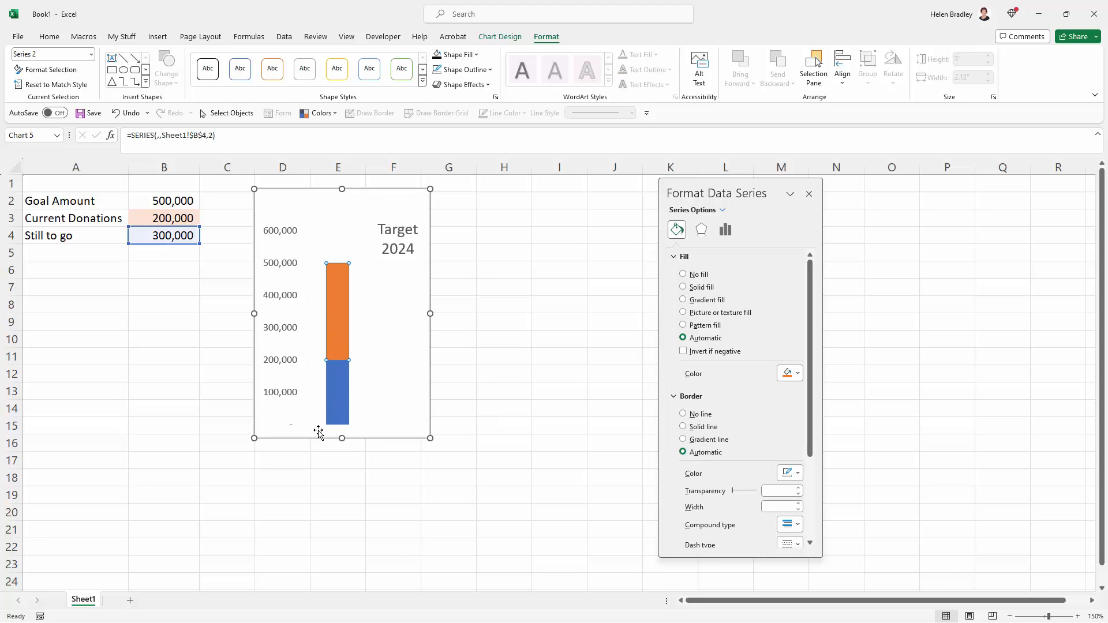
{"action": "mouse_move", "coordinate": [335, 412]}
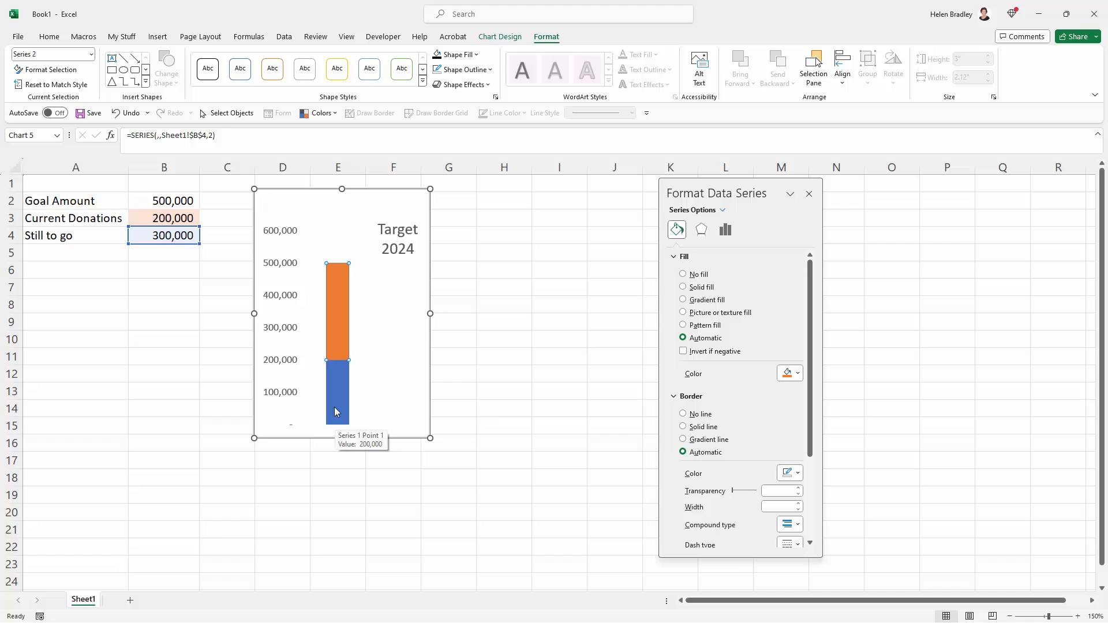
Step: Select the chart's plot area again for further formatting
{"action": "left_click", "coordinate": [86, 54]}
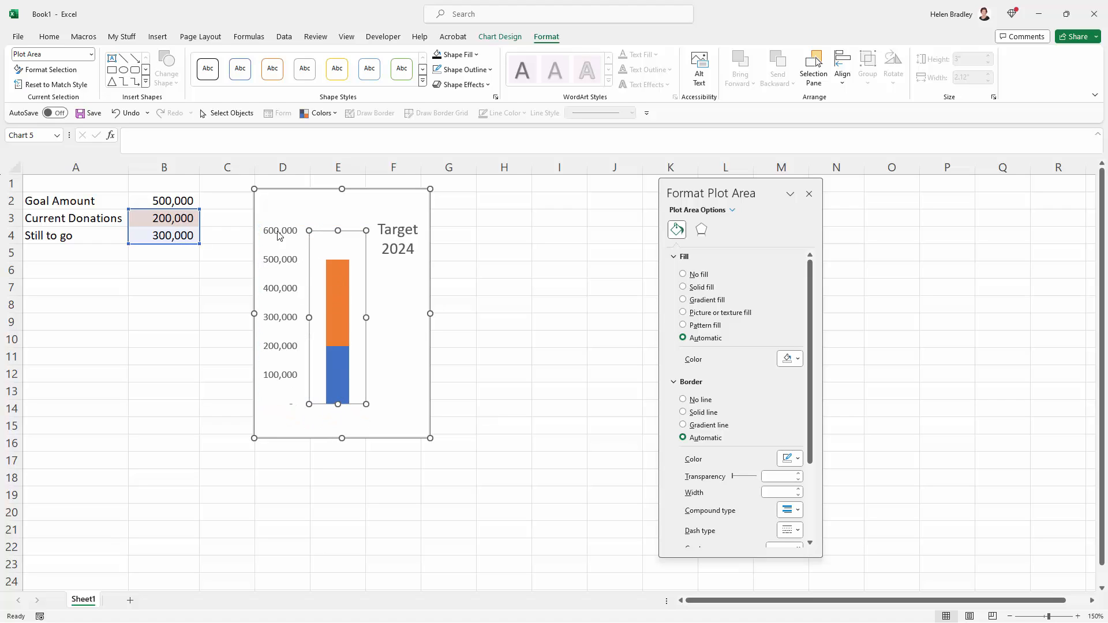
{"action": "mouse_move", "coordinate": [295, 230]}
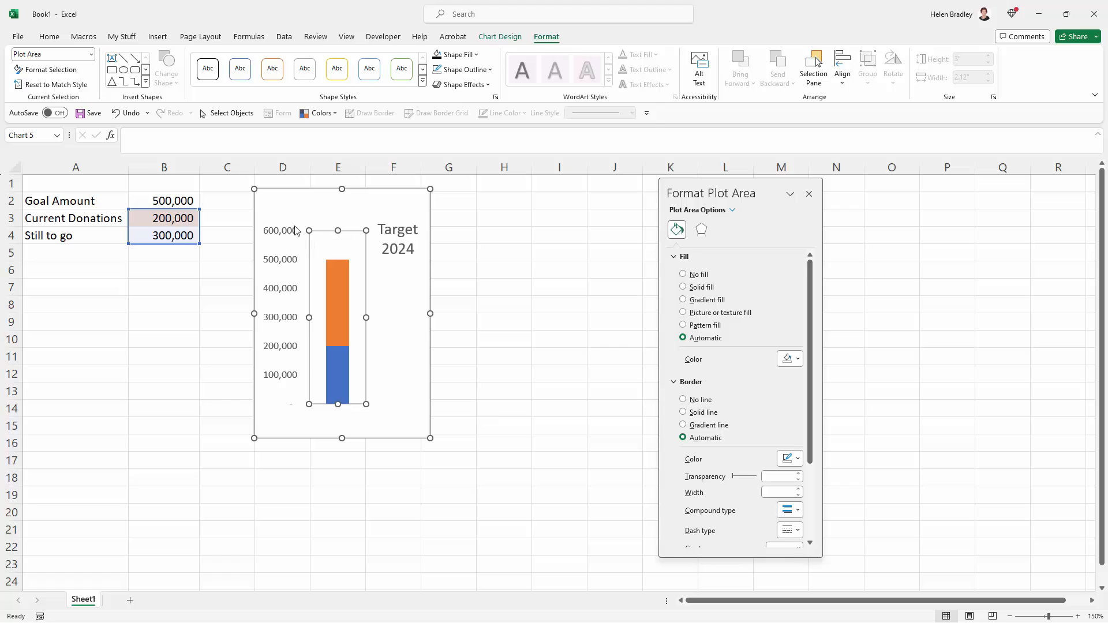
{"action": "mouse_move", "coordinate": [389, 405]}
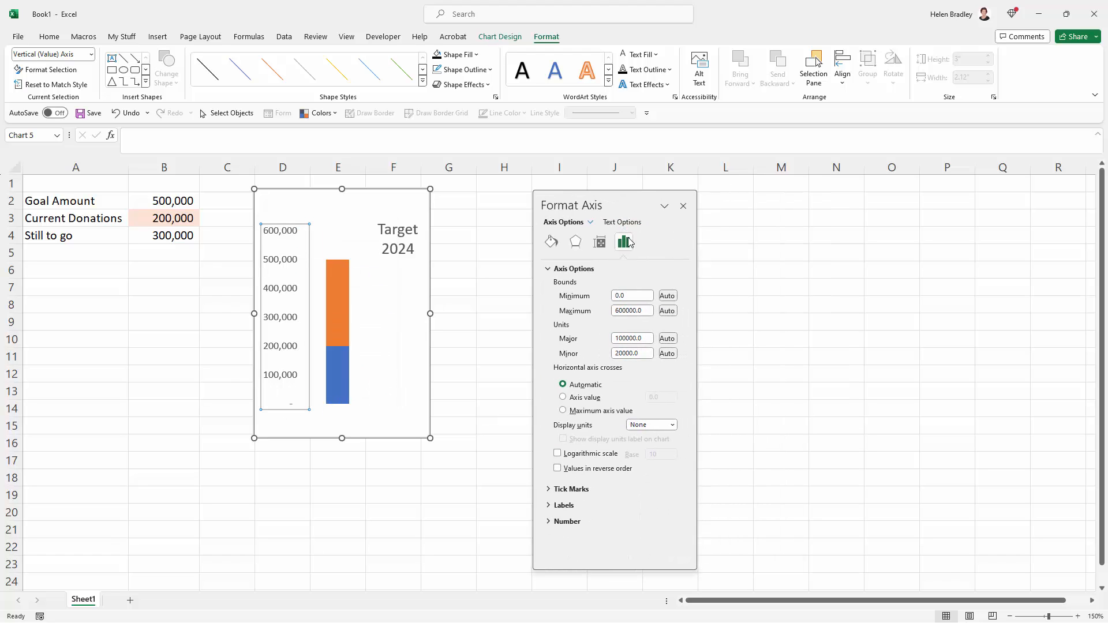
{"action": "mouse_move", "coordinate": [623, 241]}
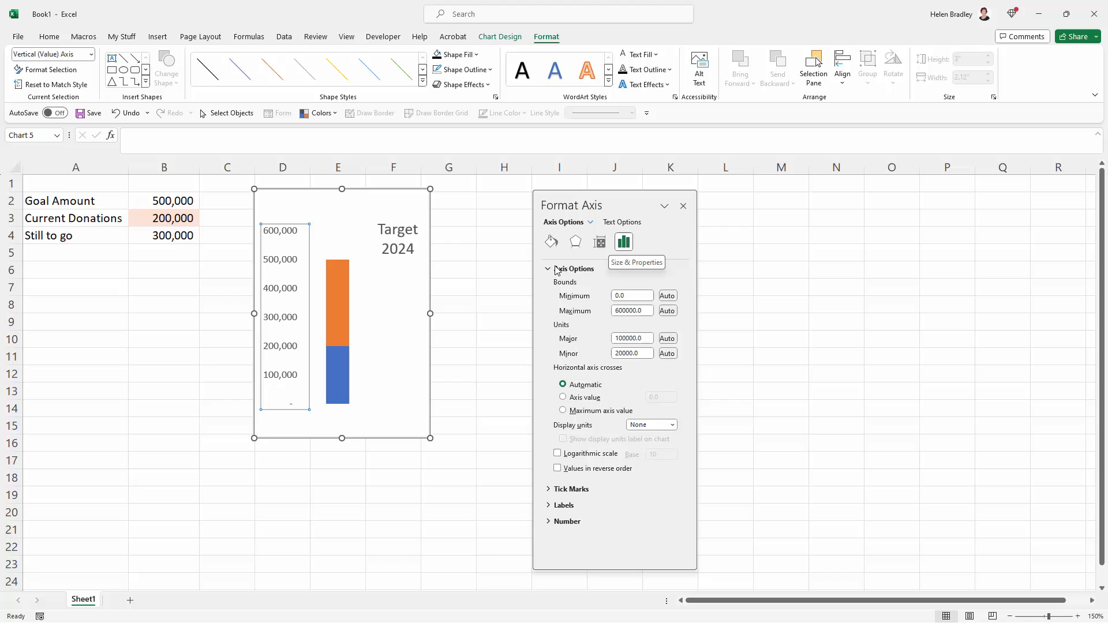
Step: Set the value axis Maximum bound to 500,000 and close the Format Axis pane
{"action": "left_click", "coordinate": [572, 268]}
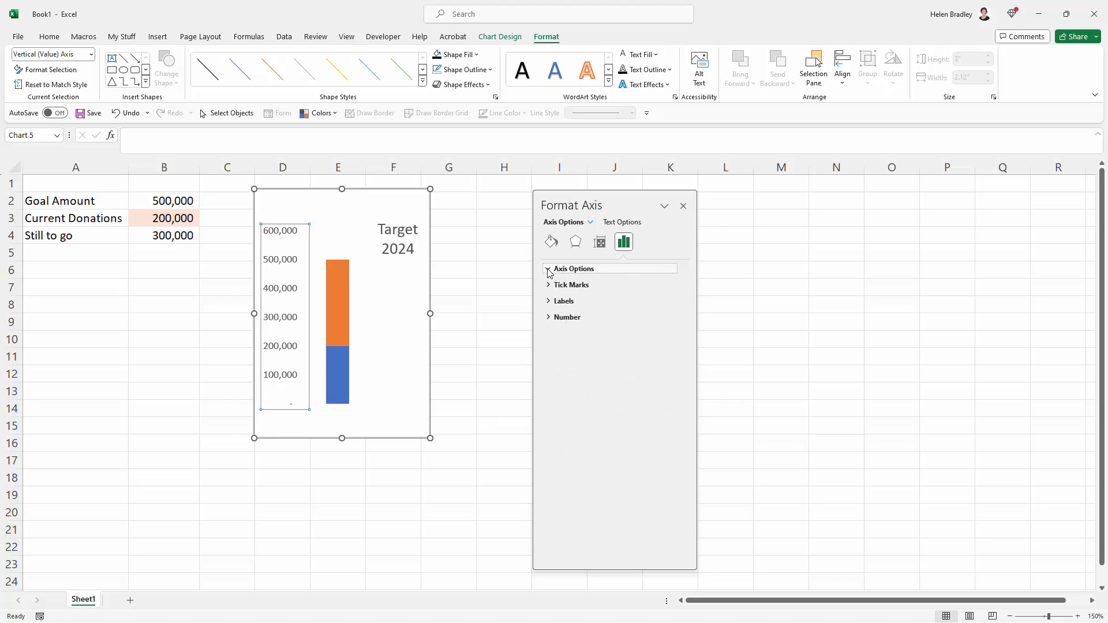
{"action": "left_click", "coordinate": [549, 269]}
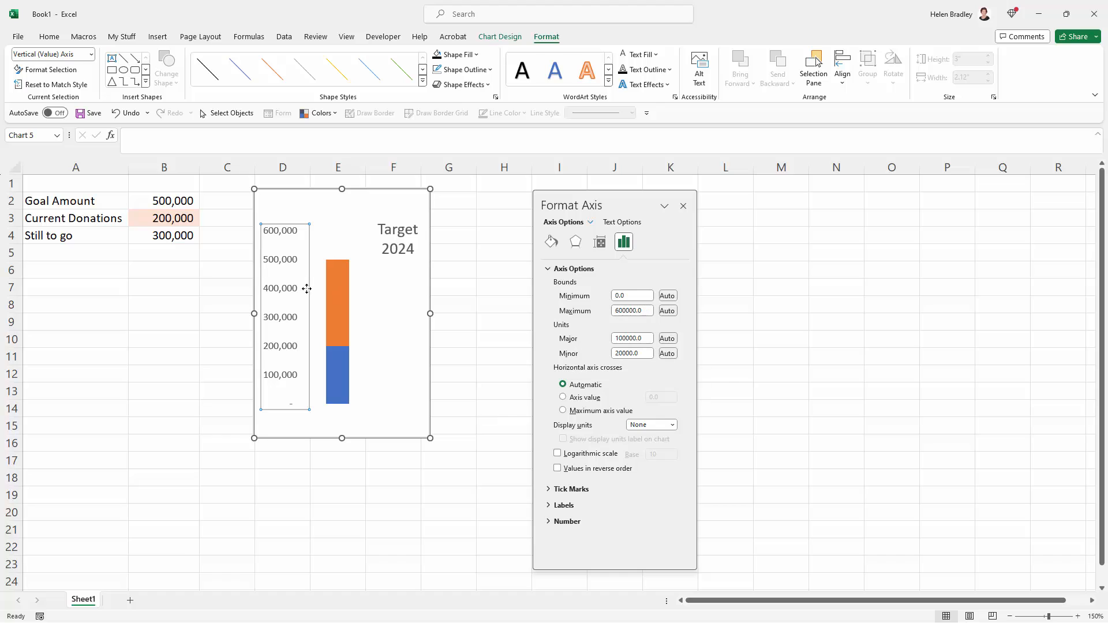
{"action": "mouse_move", "coordinate": [297, 235]}
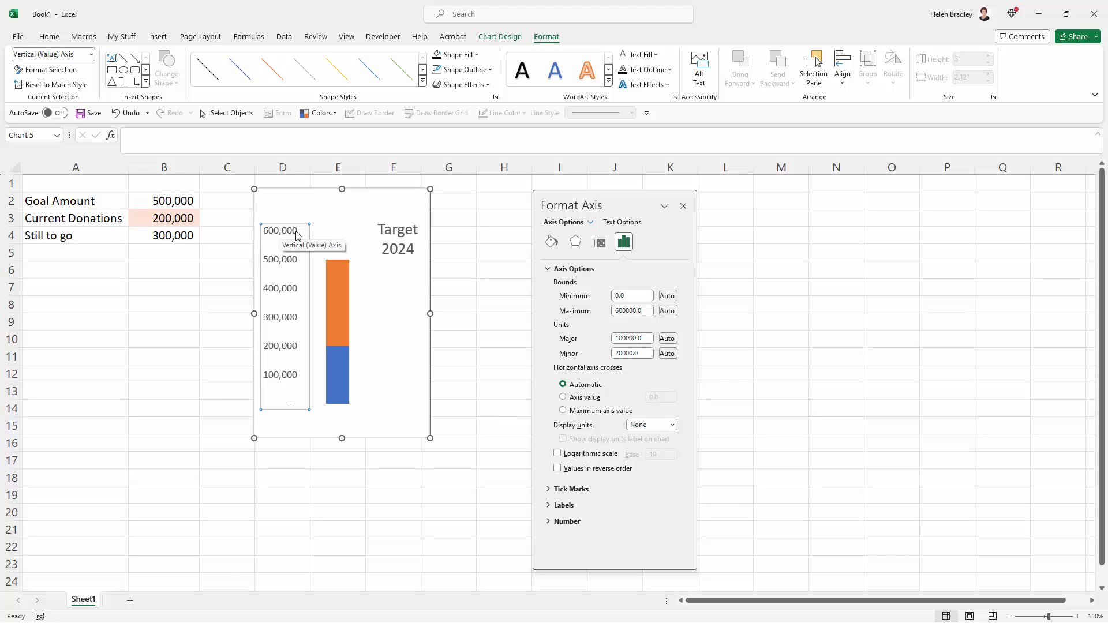
{"action": "mouse_move", "coordinate": [285, 236]}
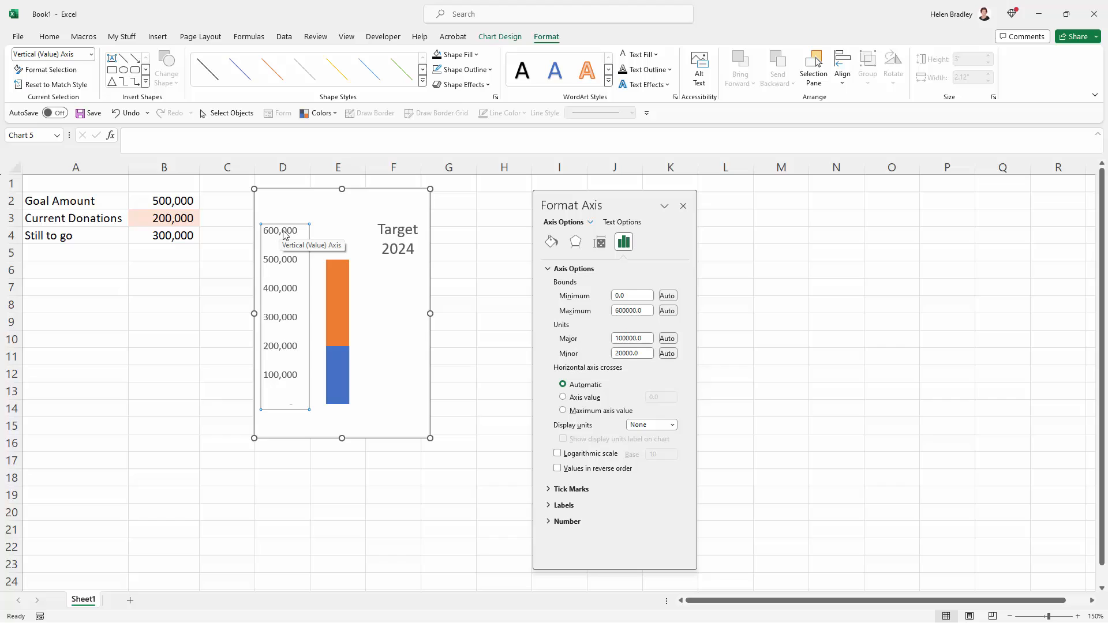
{"action": "mouse_move", "coordinate": [176, 201]}
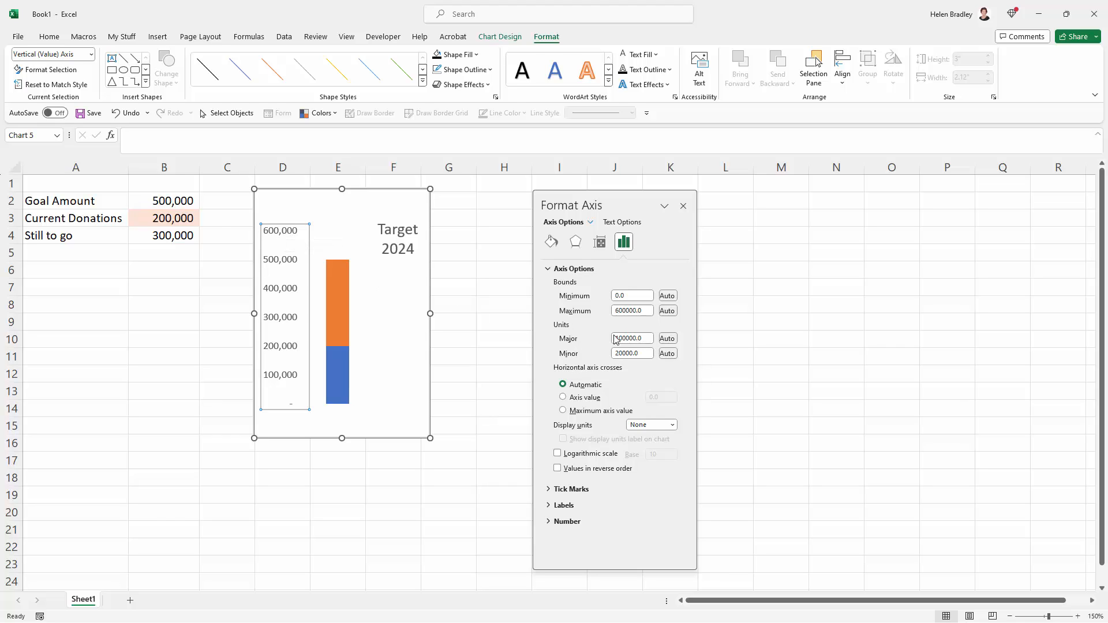
{"action": "left_click", "coordinate": [631, 311]}
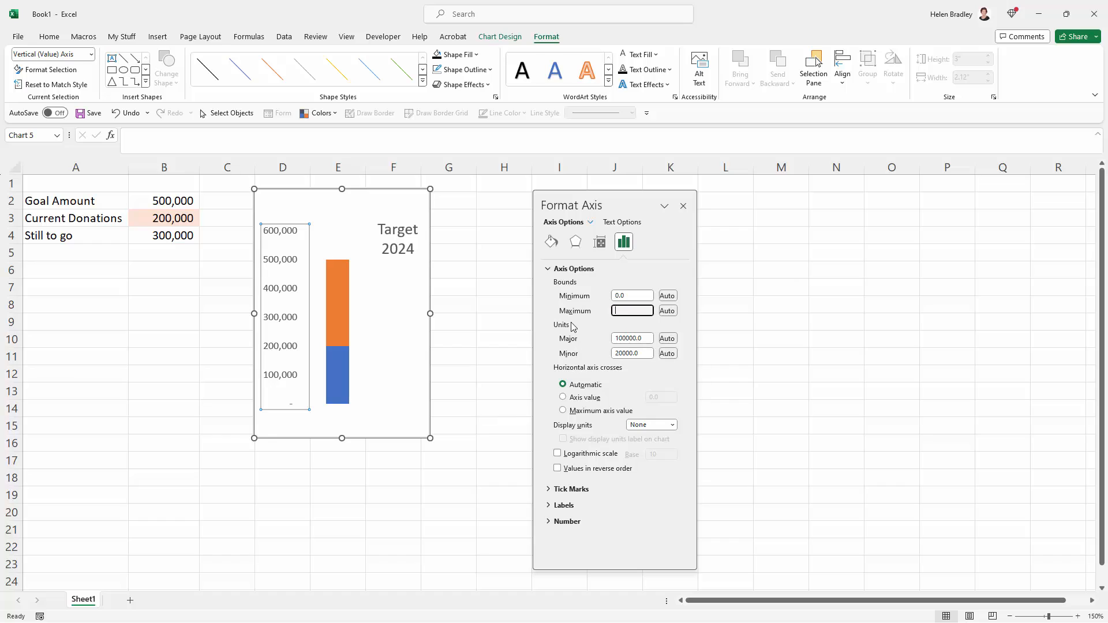
{"action": "type", "text": "500000.0"}
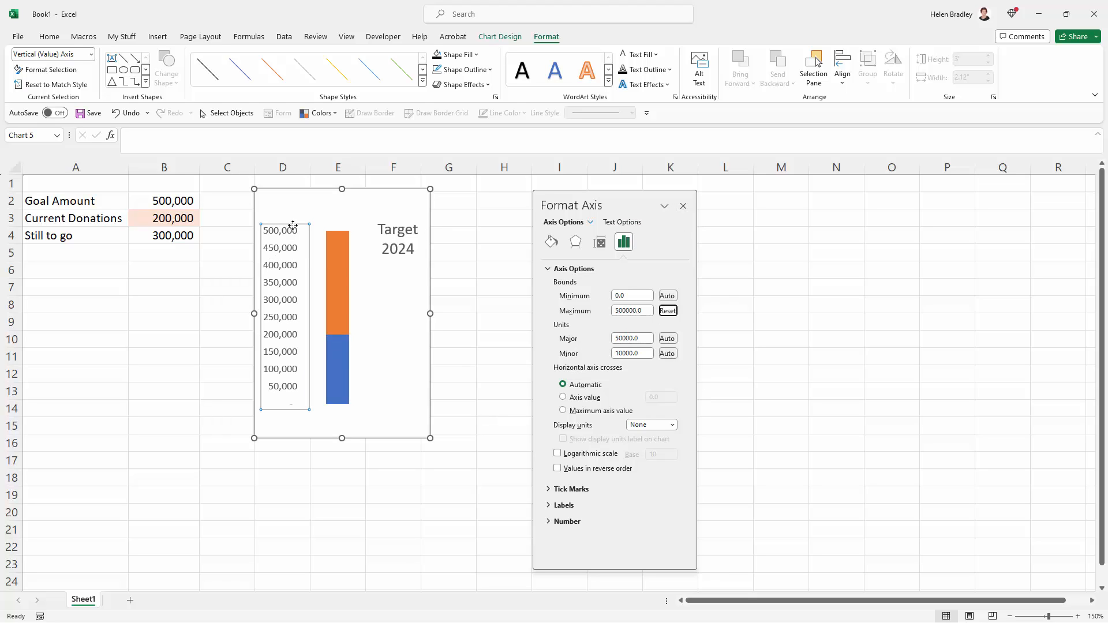
{"action": "mouse_move", "coordinate": [301, 259]}
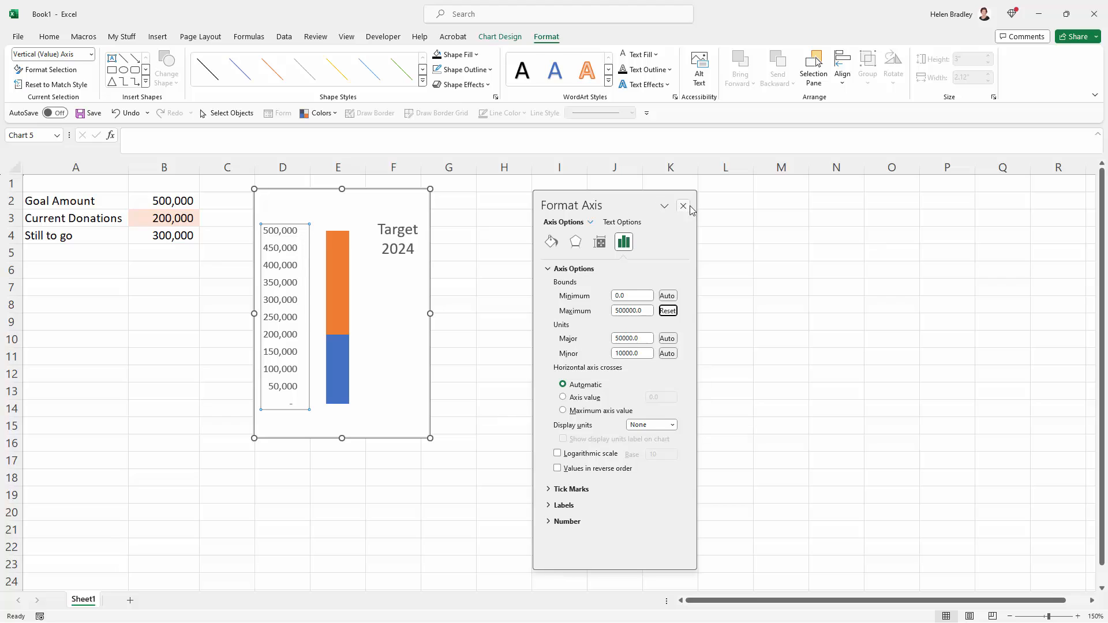
{"action": "left_click", "coordinate": [682, 205]}
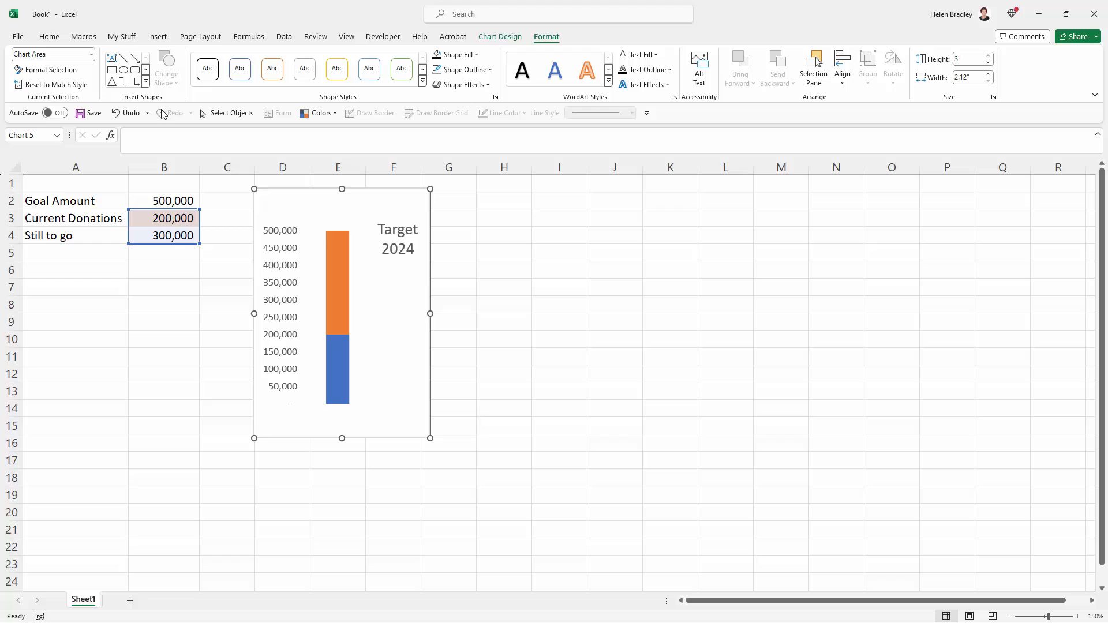
Step: Draw an oval at the base of the bar as the bulb and pick its blue shape fill
{"action": "left_click", "coordinate": [158, 36]}
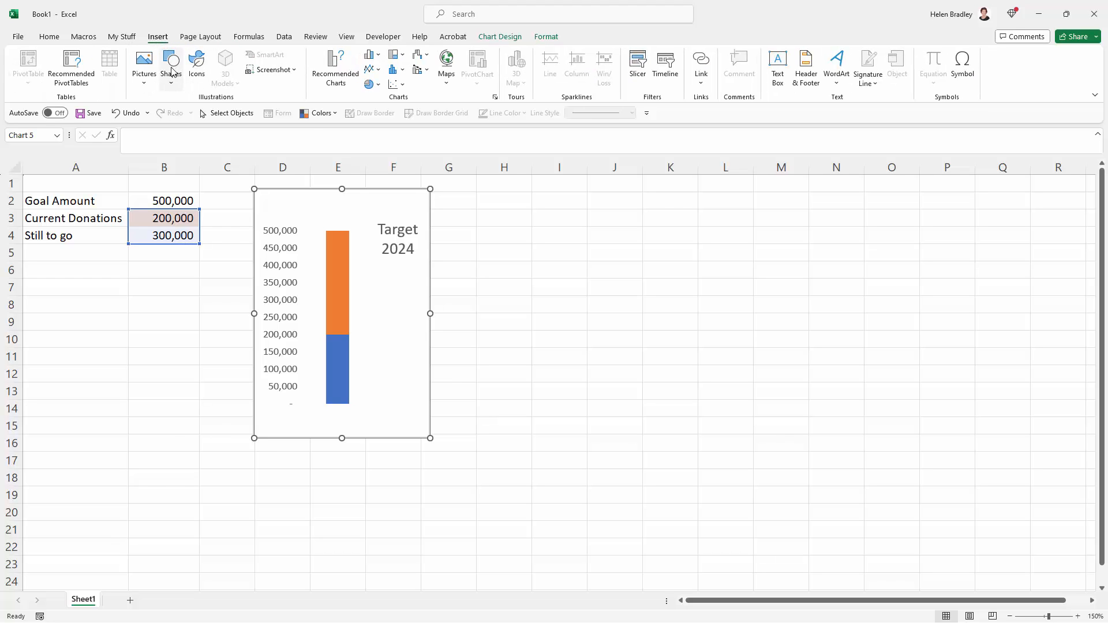
{"action": "left_click", "coordinate": [171, 64]}
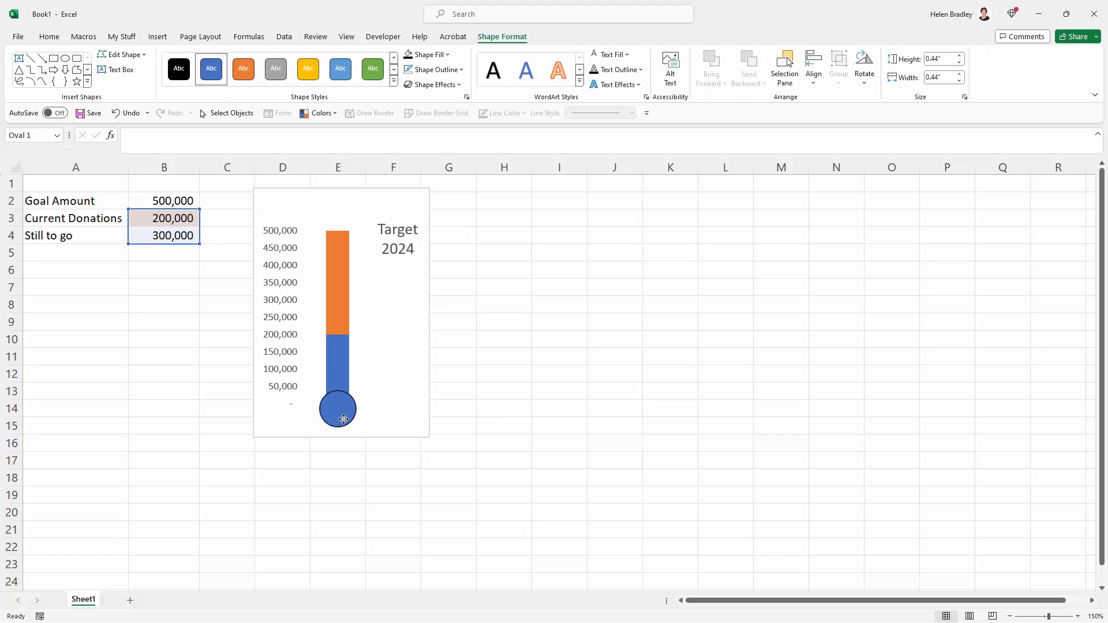
{"action": "left_click", "coordinate": [338, 409]}
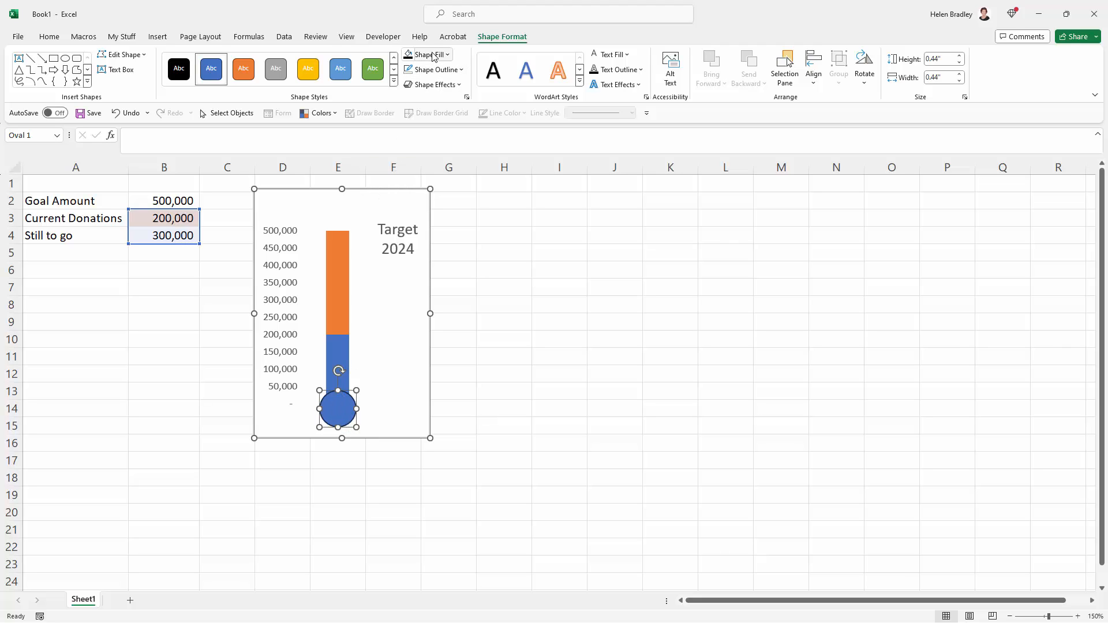
{"action": "left_click", "coordinate": [432, 69]}
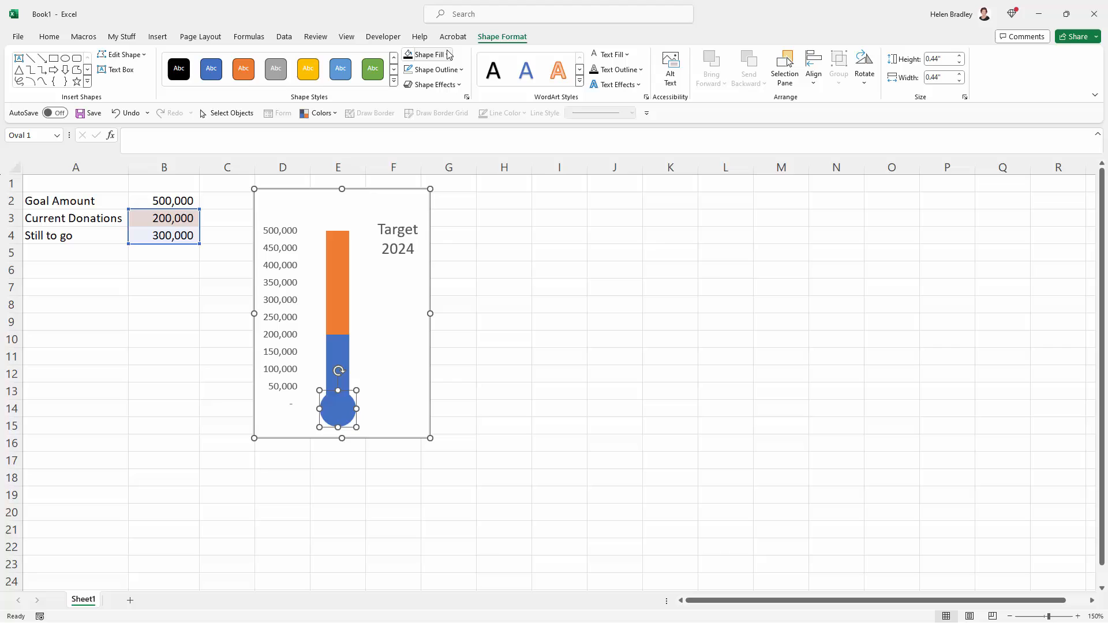
{"action": "left_click", "coordinate": [425, 54]}
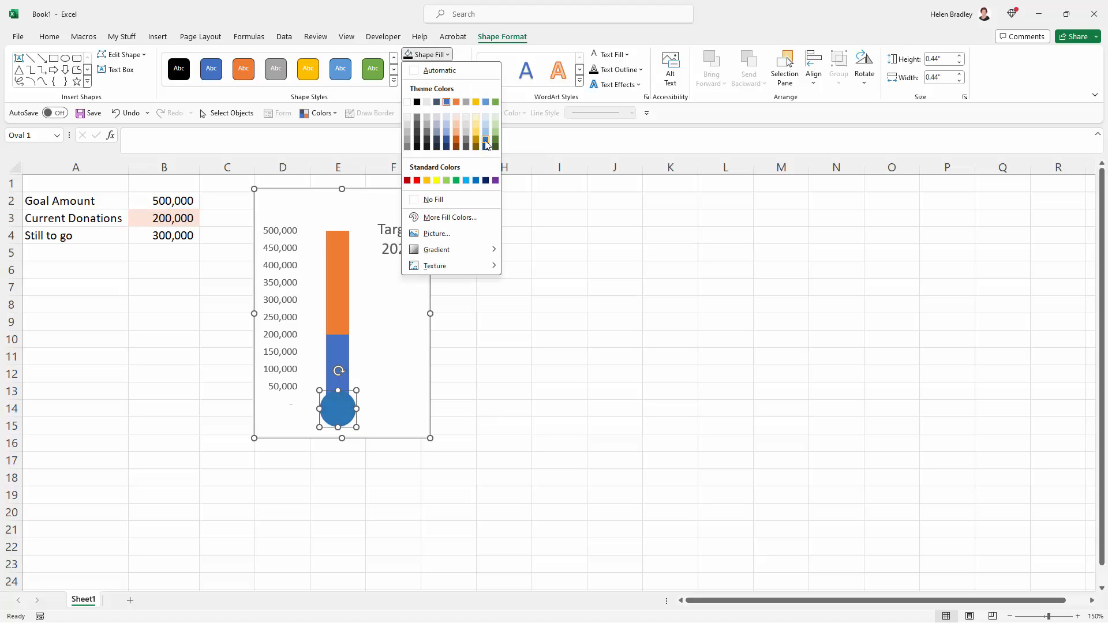
{"action": "mouse_move", "coordinate": [486, 145]}
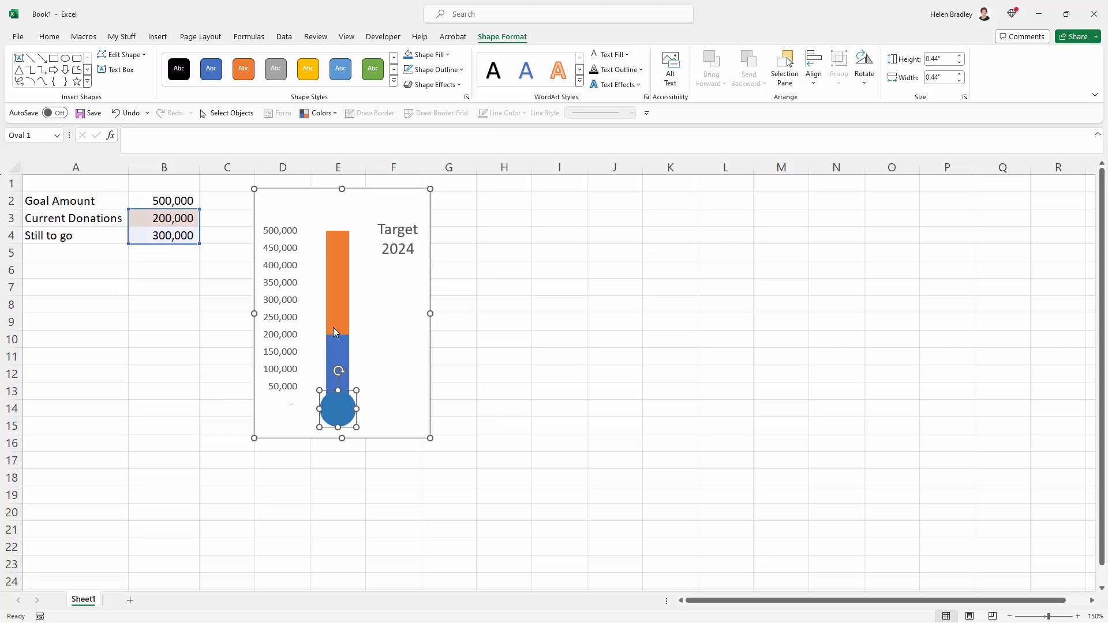
{"action": "mouse_move", "coordinate": [372, 333]}
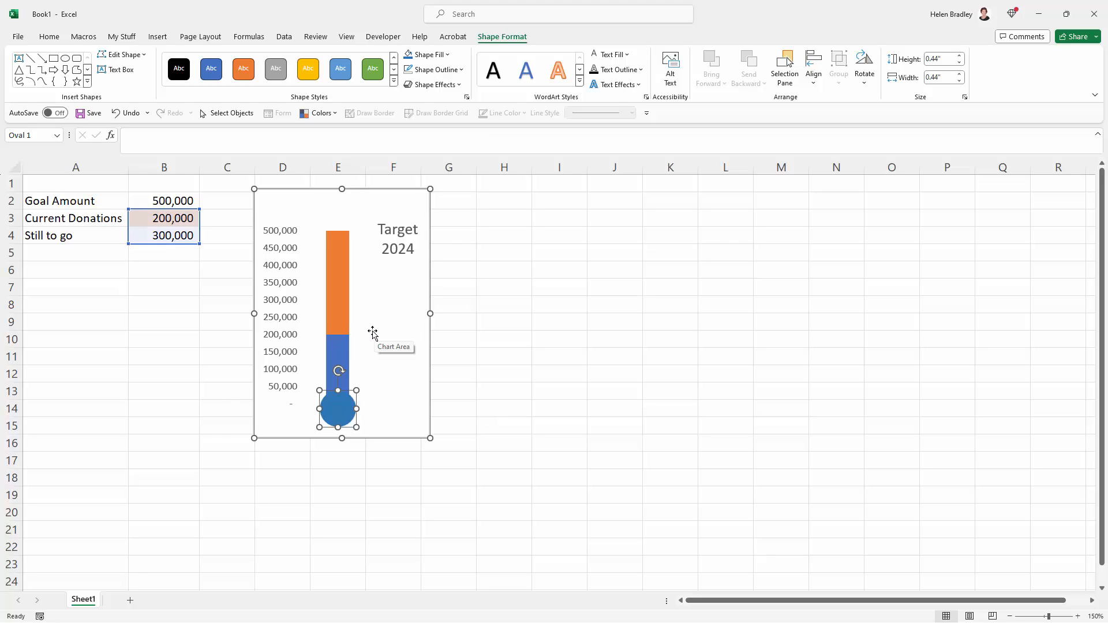
{"action": "mouse_move", "coordinate": [356, 332]}
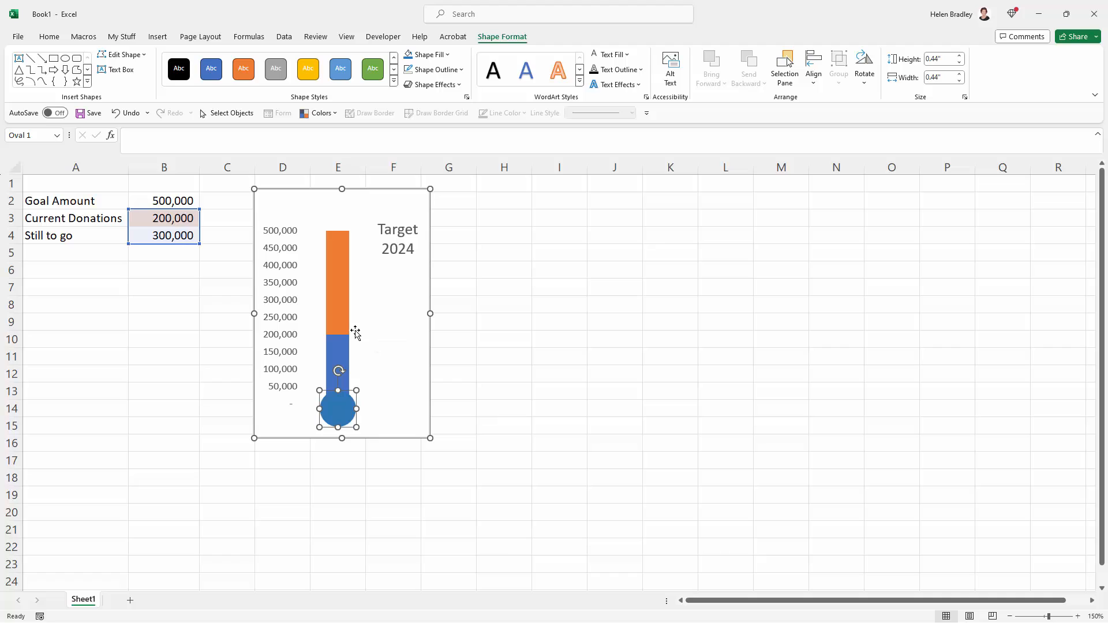
{"action": "mouse_move", "coordinate": [394, 315]}
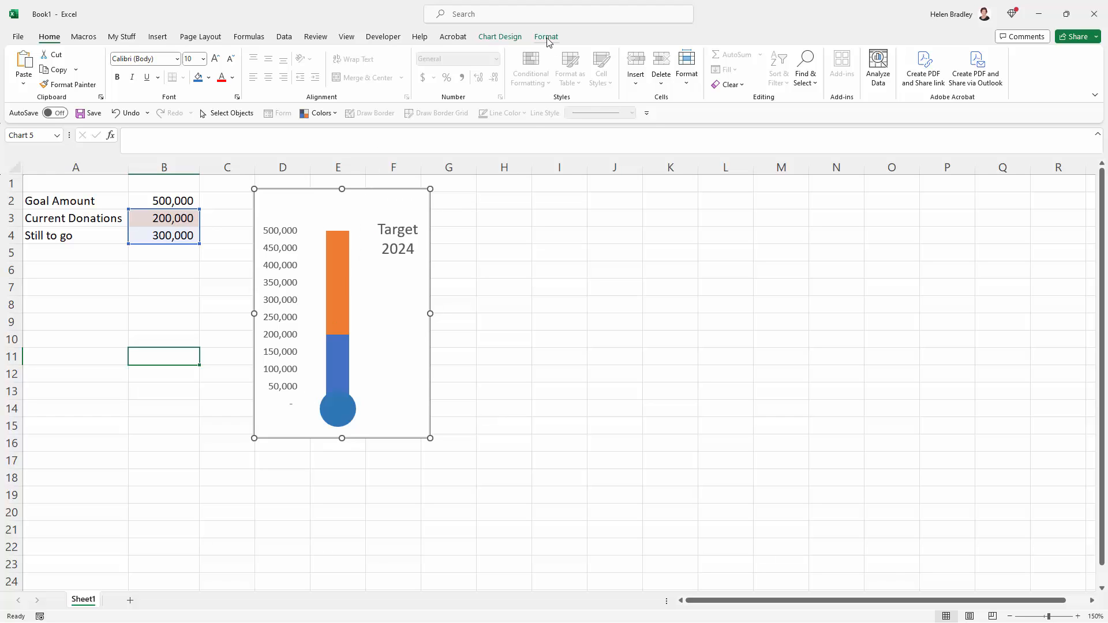
Step: Fill the chart background black and turn the axis numbers and Target 2024 title white
{"action": "left_click", "coordinate": [455, 55]}
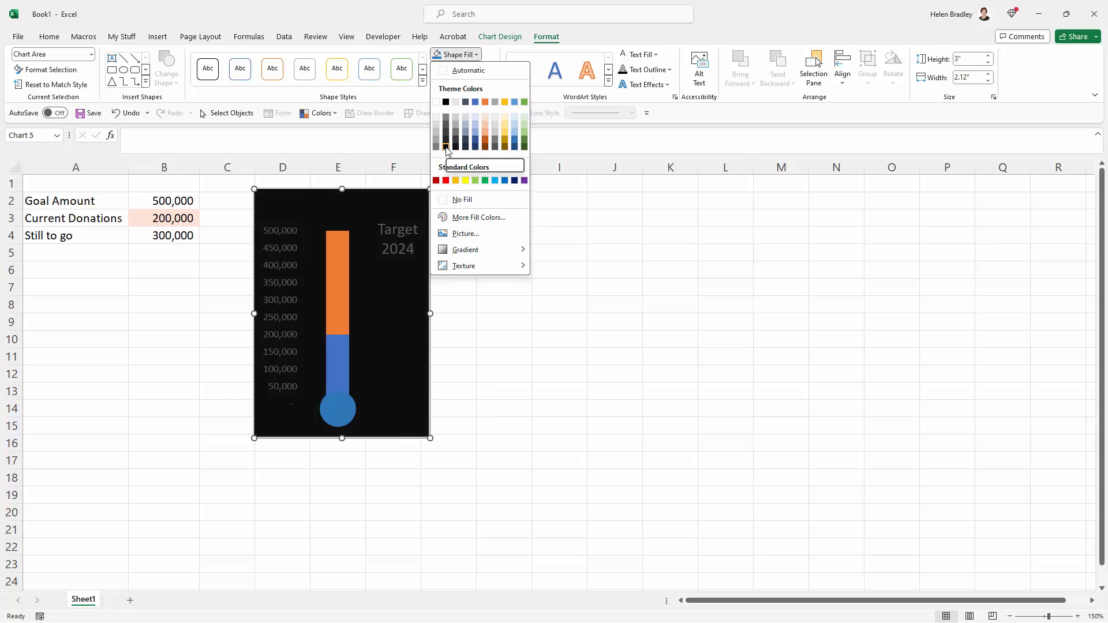
{"action": "mouse_move", "coordinate": [445, 146]}
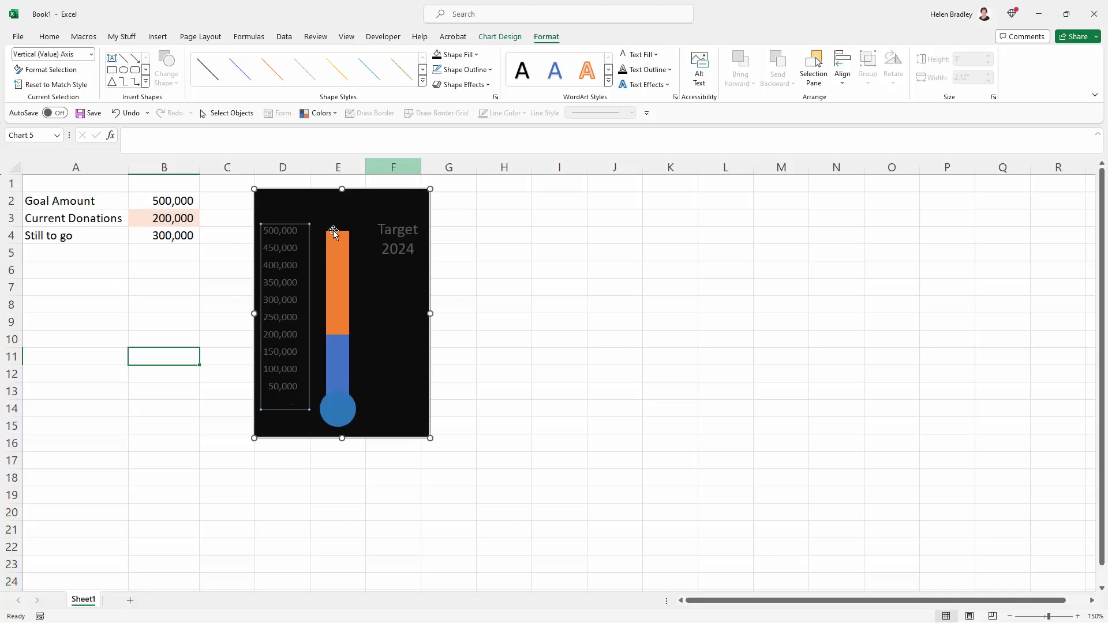
{"action": "left_click", "coordinate": [653, 54]}
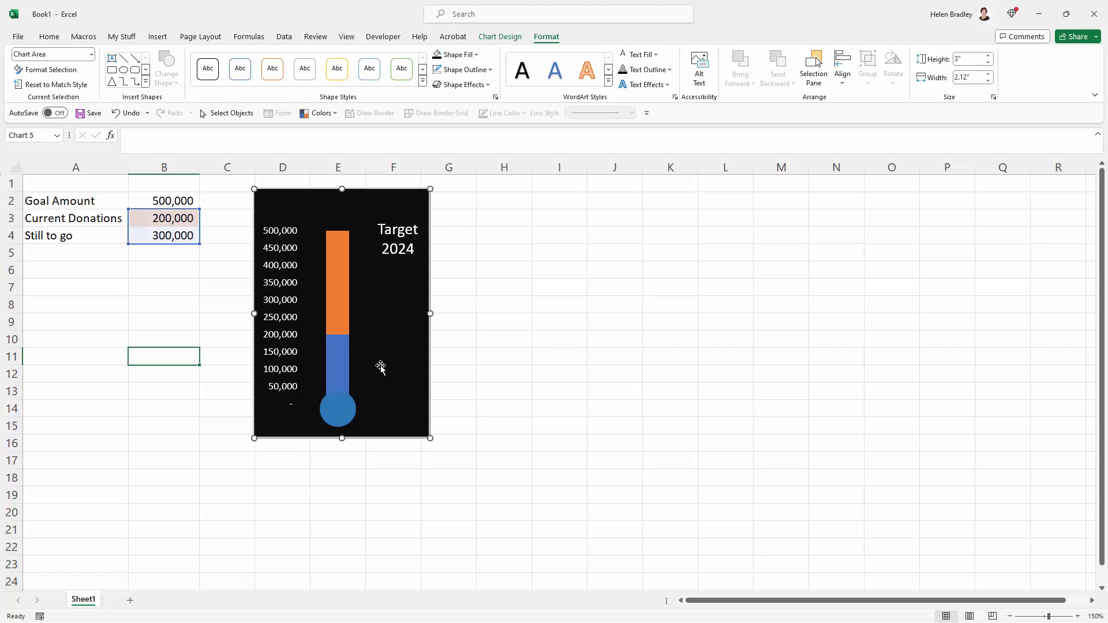
{"action": "mouse_move", "coordinate": [336, 315]}
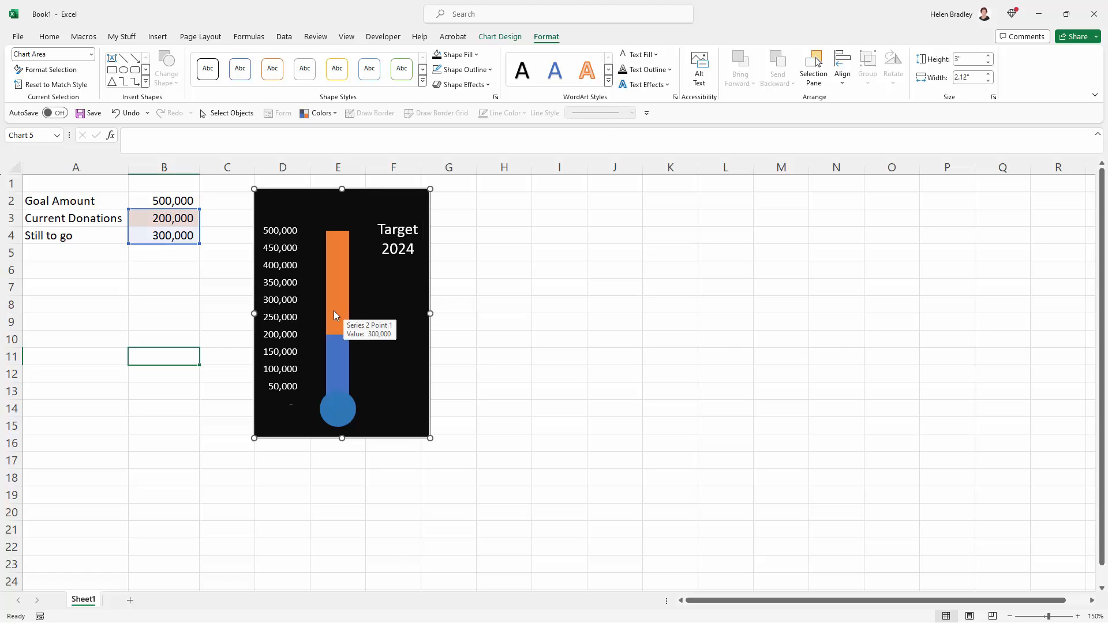
{"action": "mouse_move", "coordinate": [344, 257]}
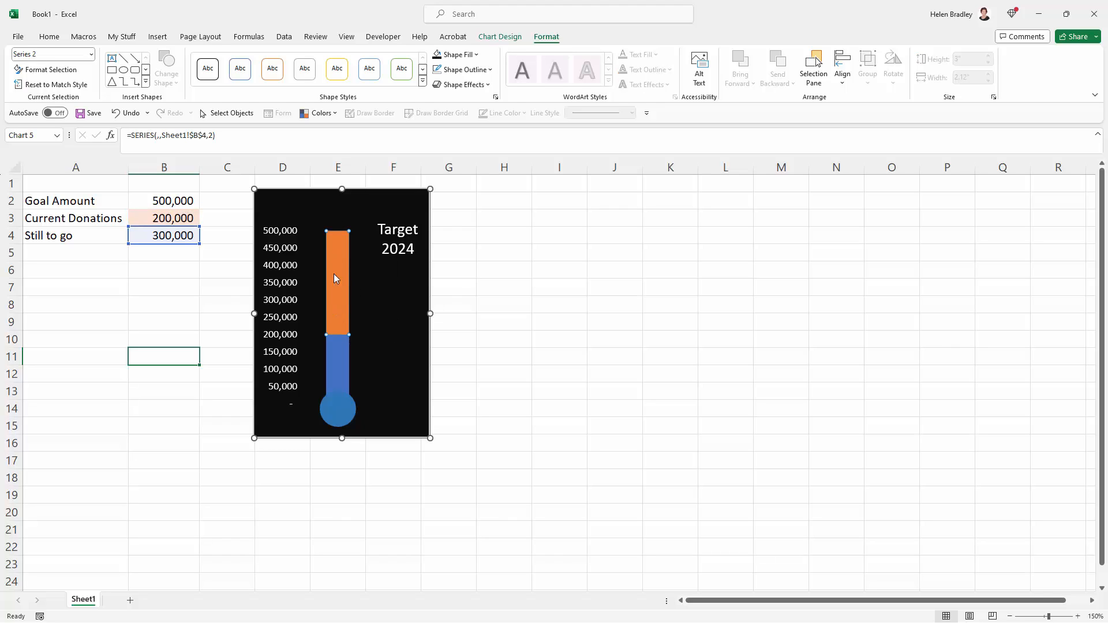
{"action": "mouse_move", "coordinate": [337, 291]}
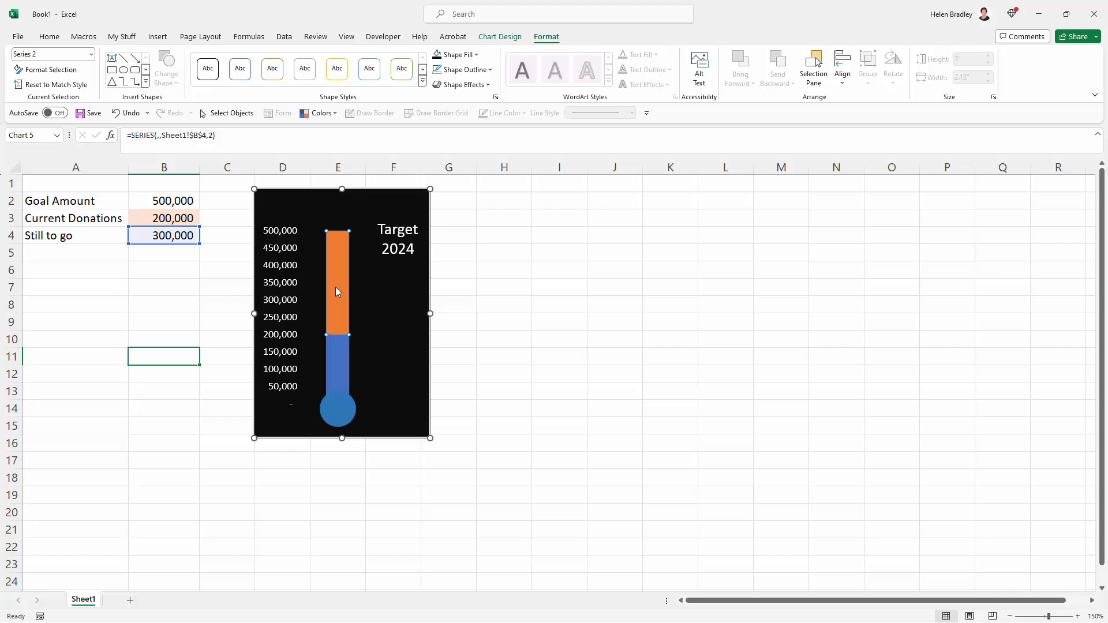
{"action": "mouse_move", "coordinate": [334, 288]}
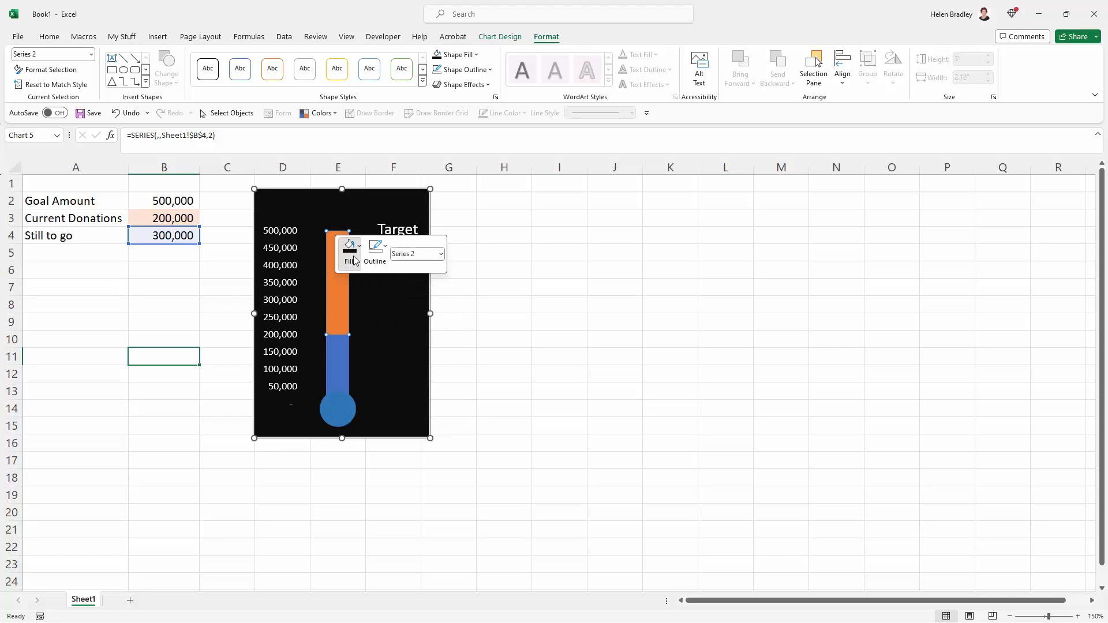
{"action": "left_click", "coordinate": [348, 249]}
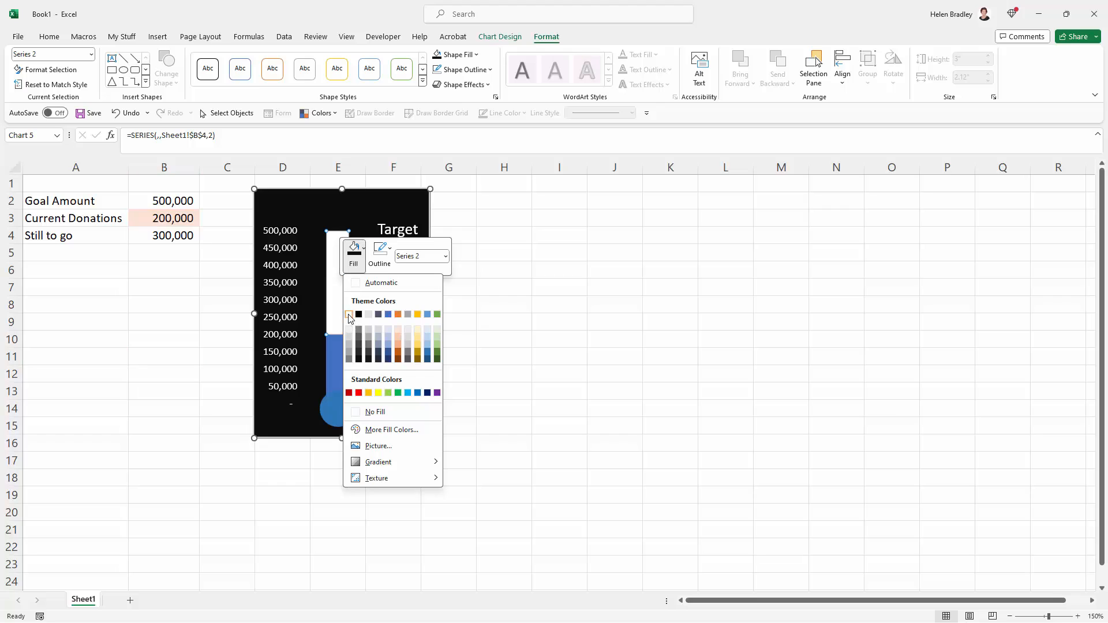
{"action": "left_click", "coordinate": [358, 314]}
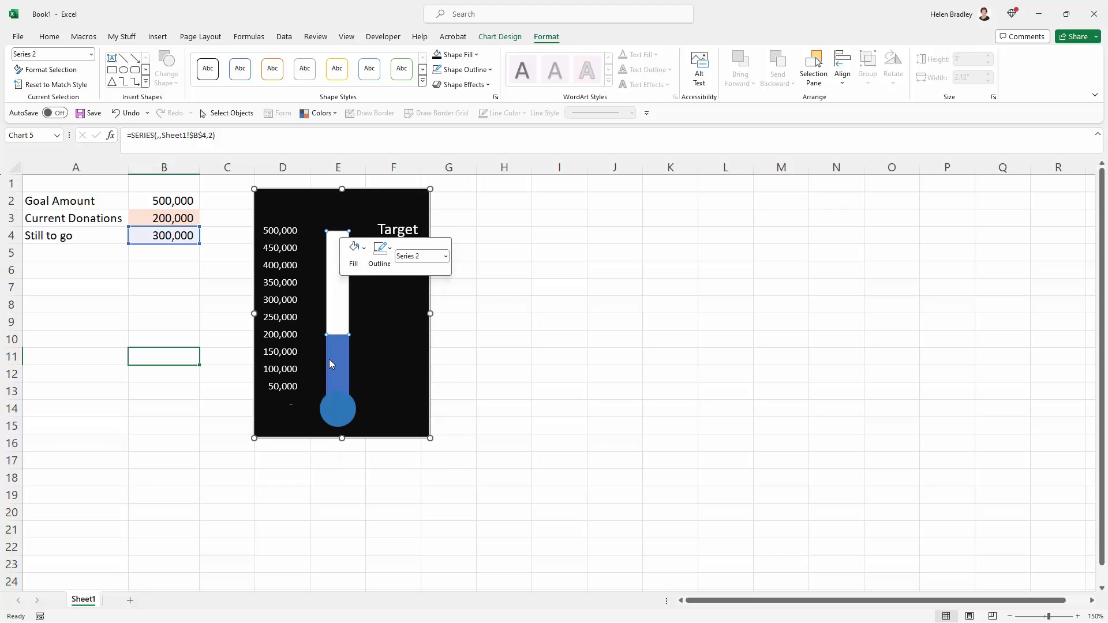
{"action": "mouse_move", "coordinate": [330, 362]}
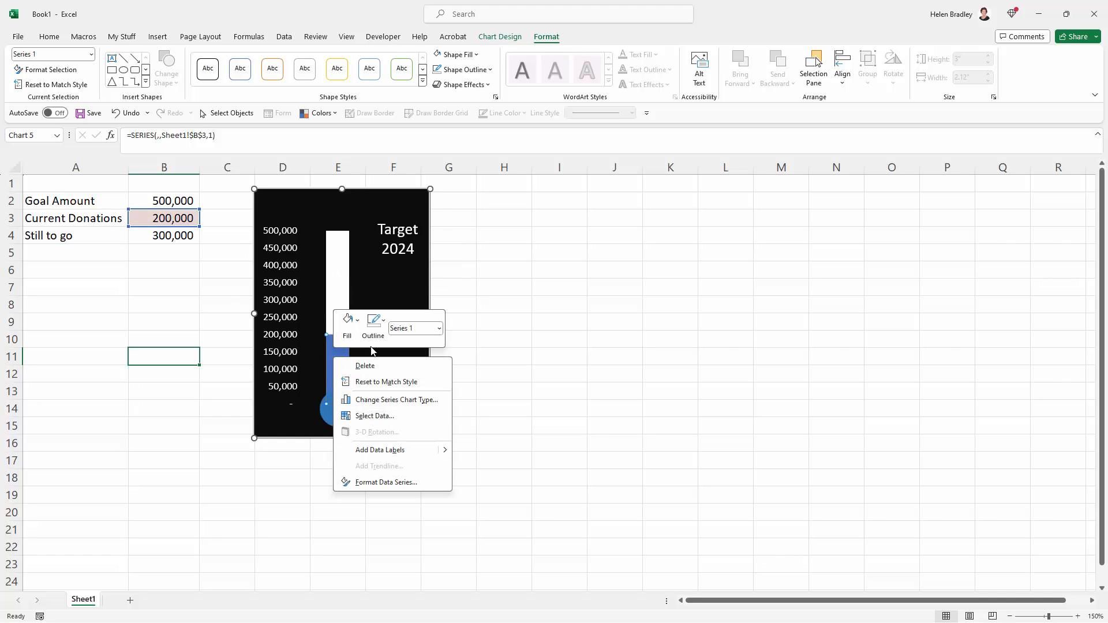
Step: Open Format Data Series for the blue Series 1 column and go to its Fill & Line settings
{"action": "left_click", "coordinate": [347, 322]}
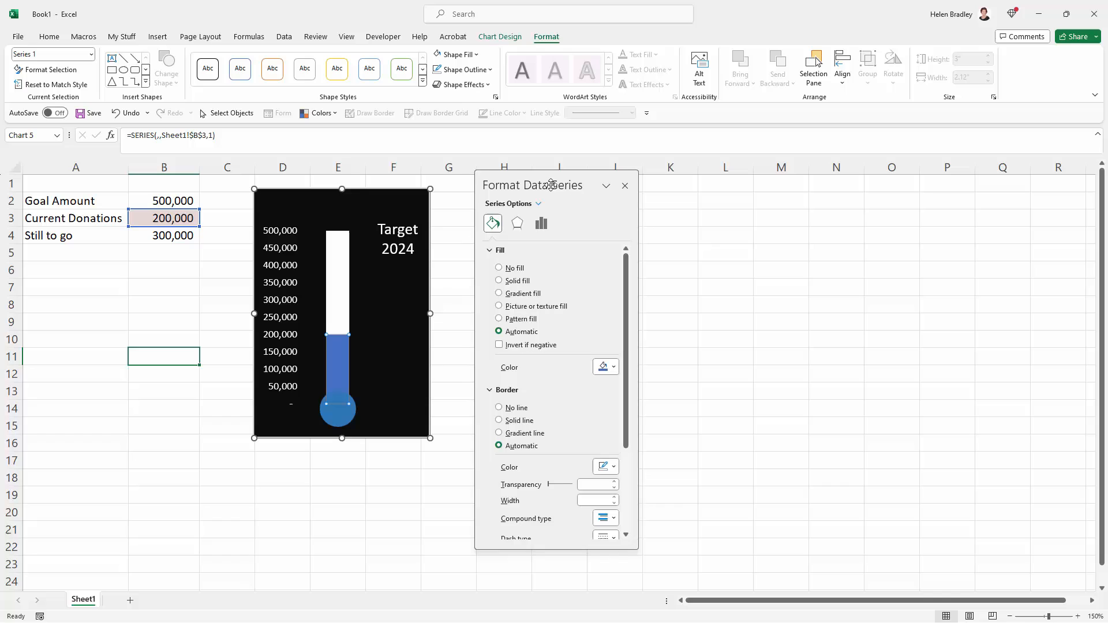
{"action": "left_click_drag", "start_coordinate": [533, 185], "coordinate": [524, 191]}
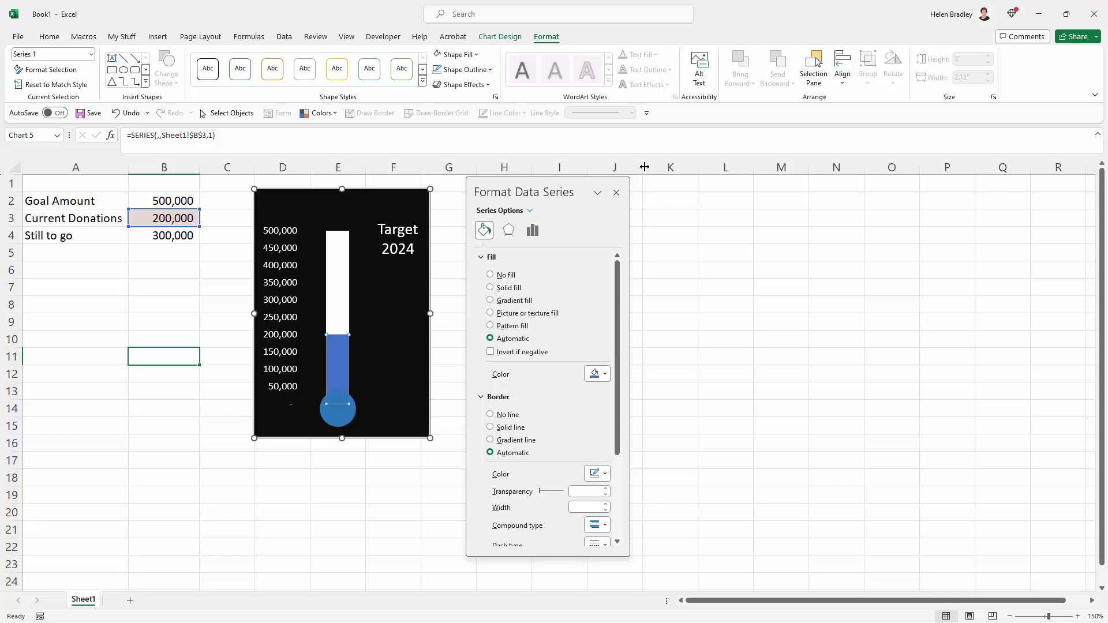
{"action": "right_click", "coordinate": [340, 335]}
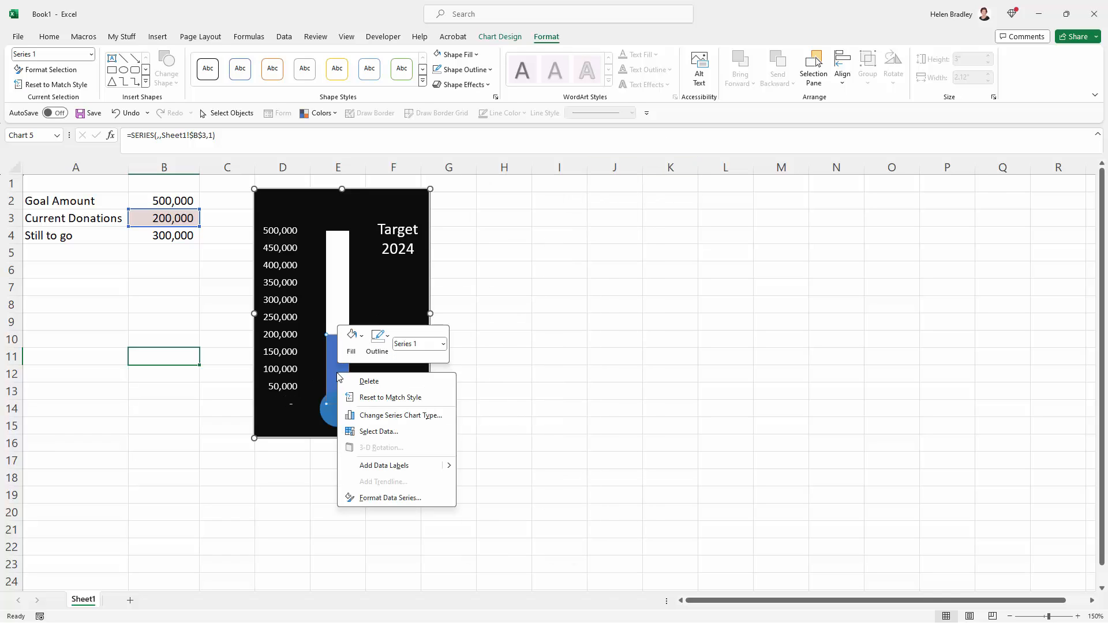
{"action": "left_click", "coordinate": [389, 498]}
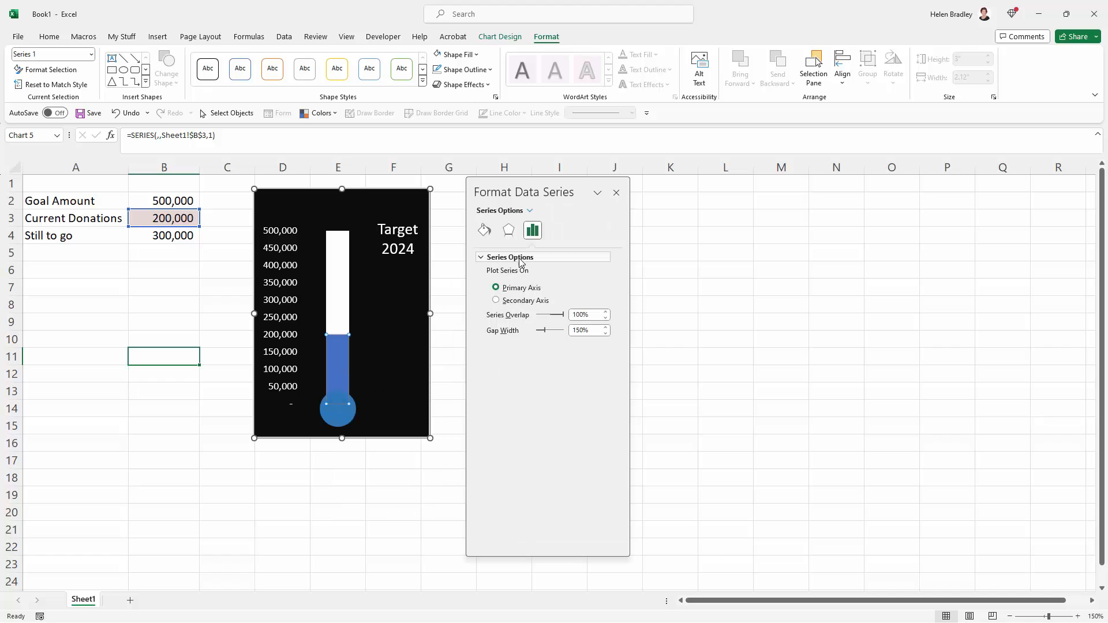
{"action": "left_click", "coordinate": [483, 231]}
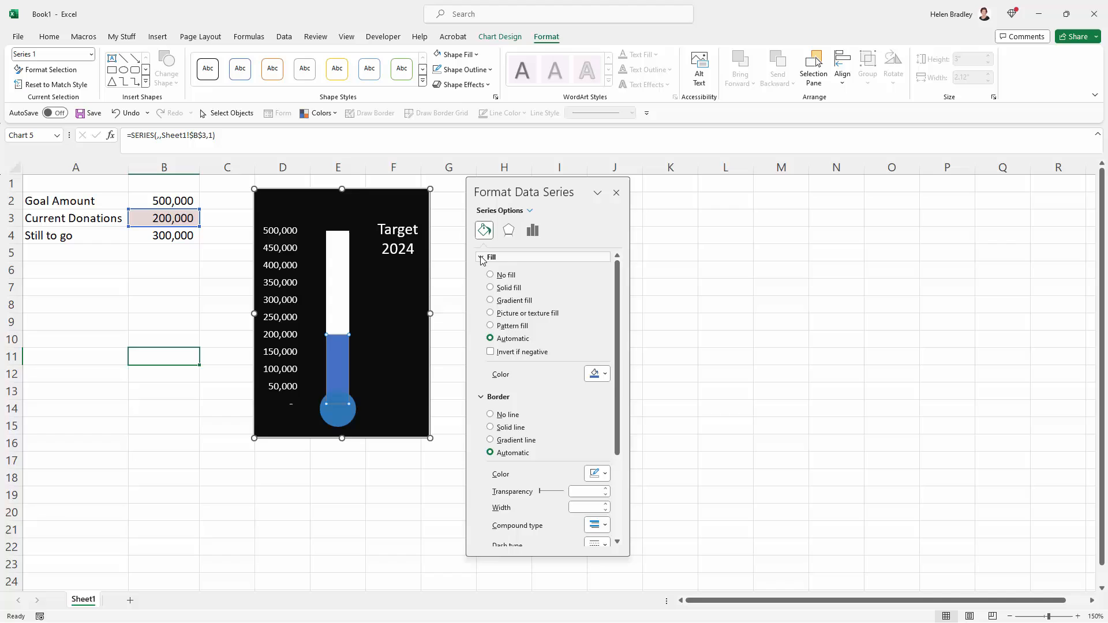
{"action": "left_click", "coordinate": [482, 256]}
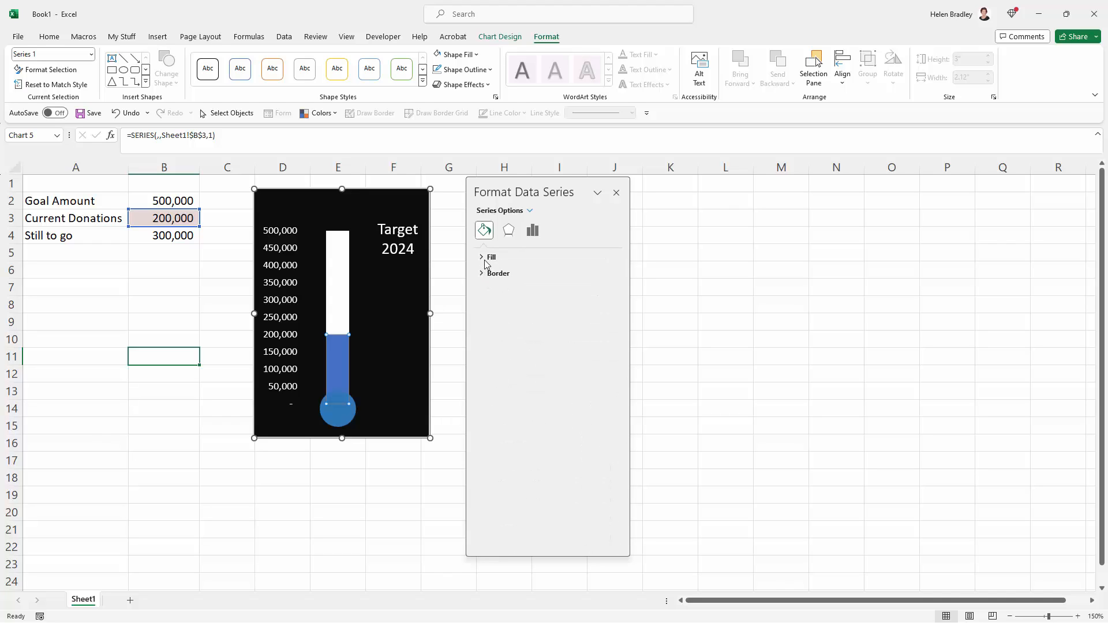
Step: Give the donations bar a Gradient fill of Linear type with the Linear Down direction
{"action": "left_click", "coordinate": [486, 257]}
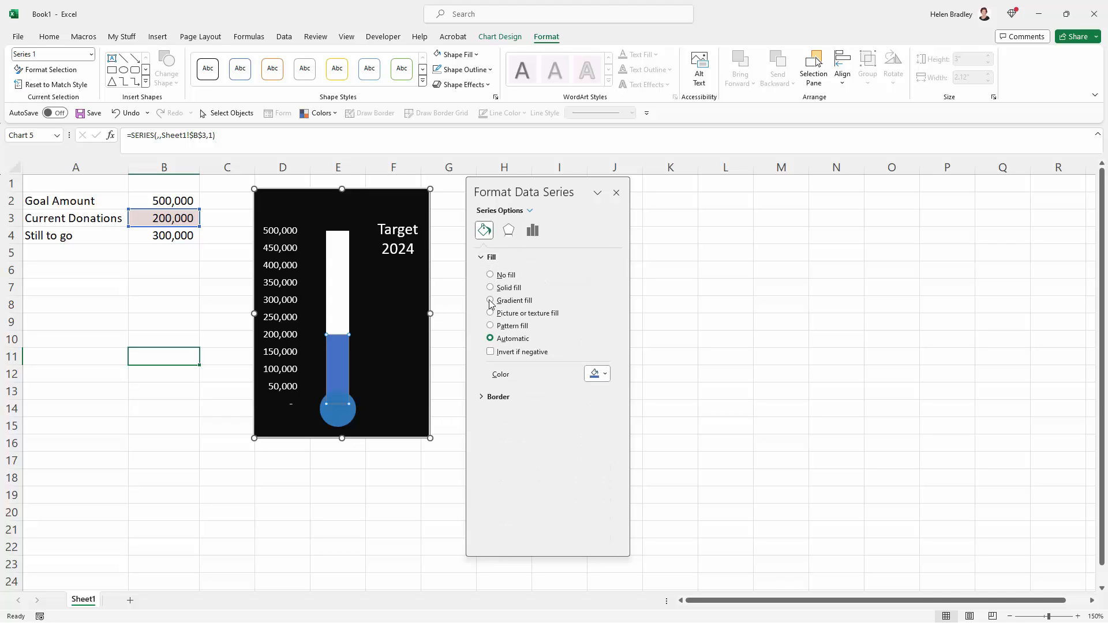
{"action": "left_click", "coordinate": [490, 300]}
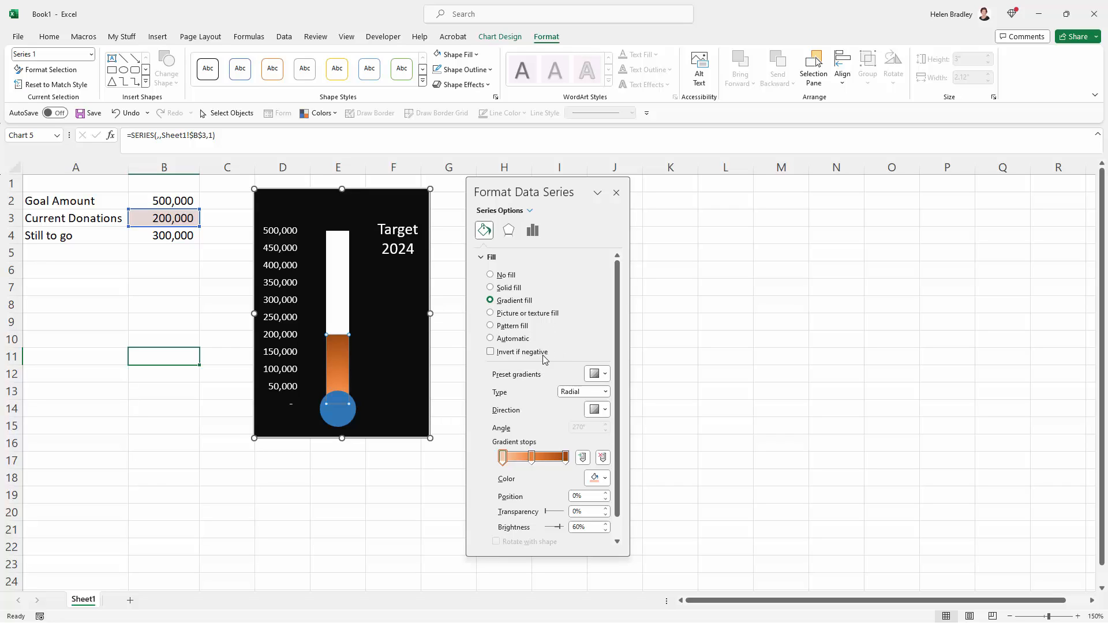
{"action": "mouse_move", "coordinate": [444, 345]}
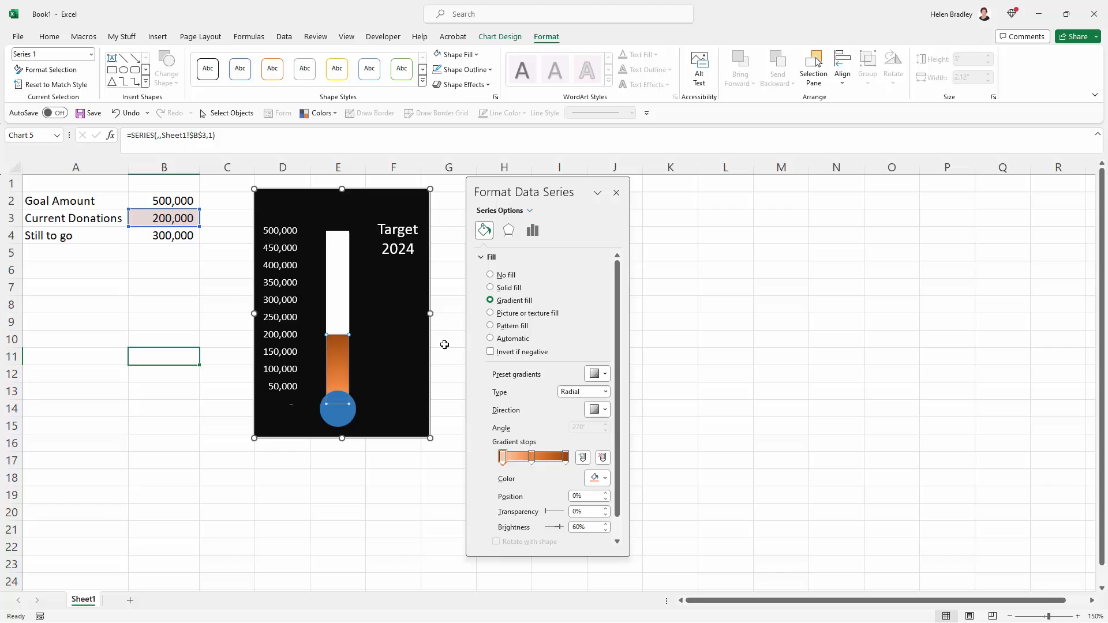
{"action": "mouse_move", "coordinate": [566, 318]}
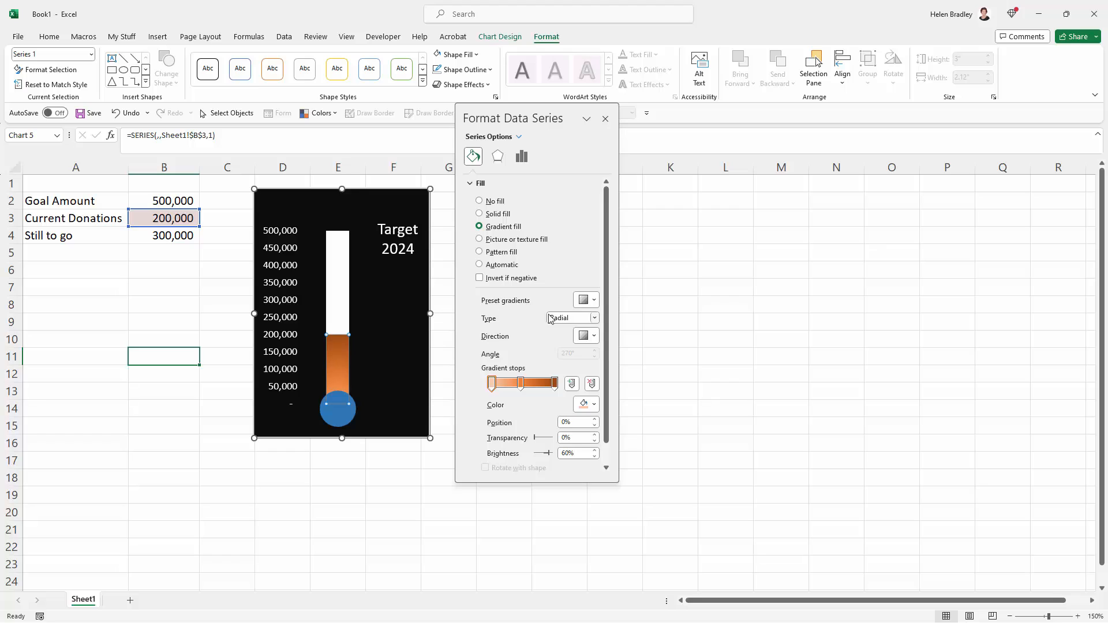
{"action": "left_click", "coordinate": [571, 317]}
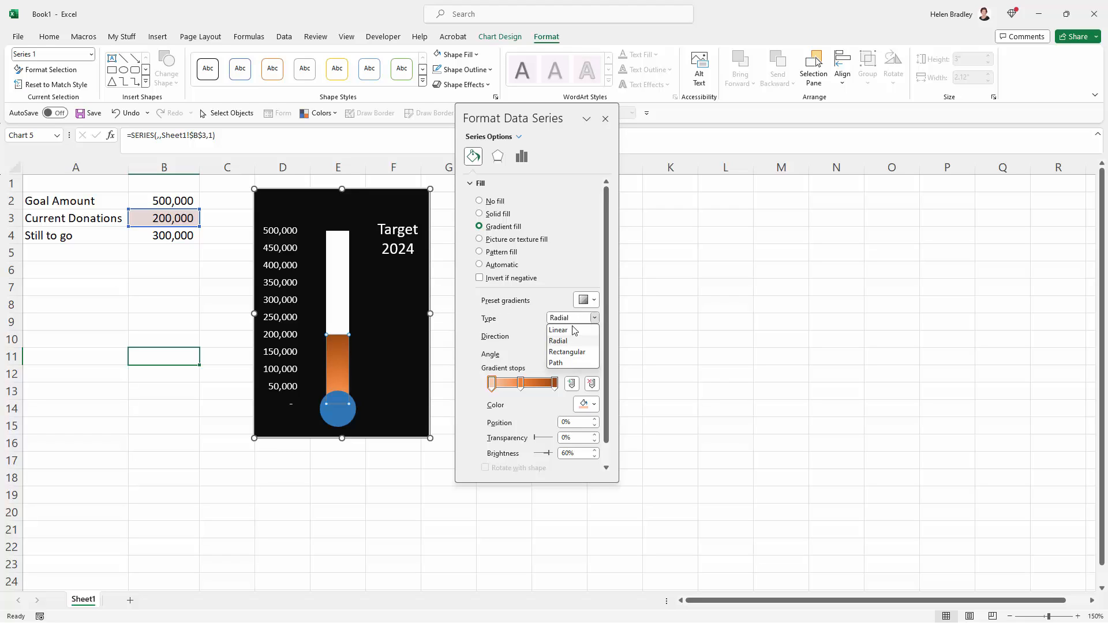
{"action": "left_click", "coordinate": [559, 330]}
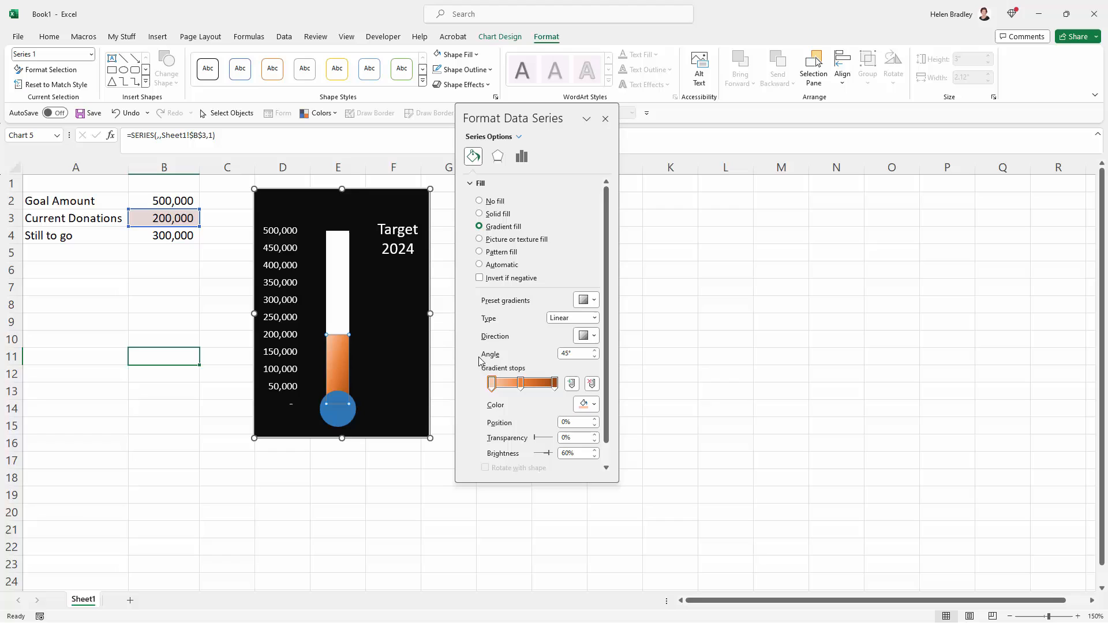
{"action": "left_click", "coordinate": [593, 336]}
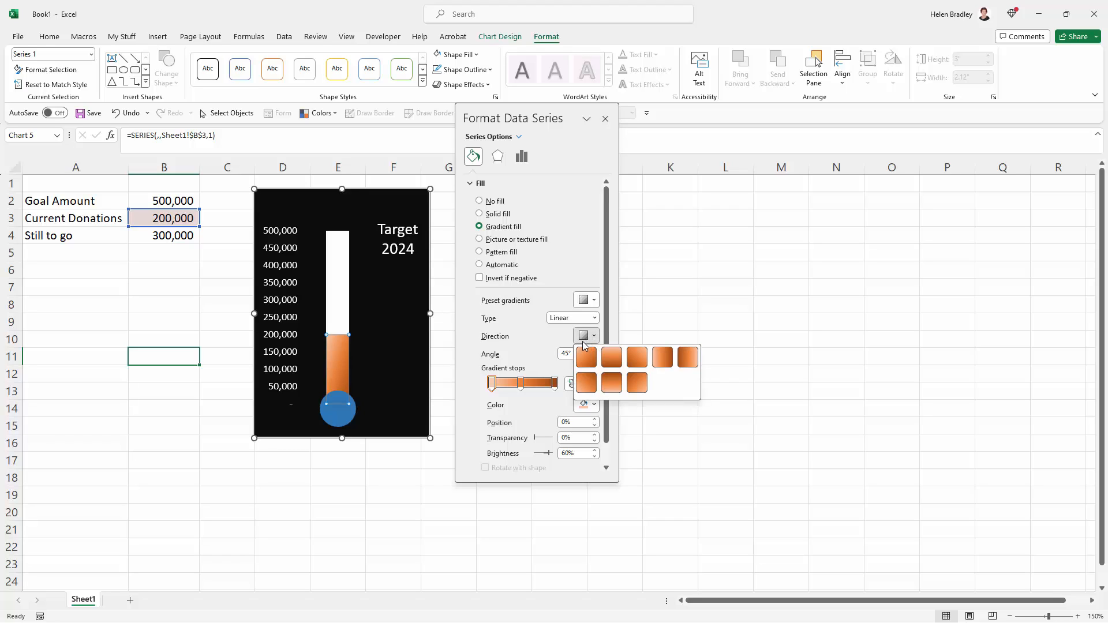
{"action": "mouse_move", "coordinate": [336, 393]}
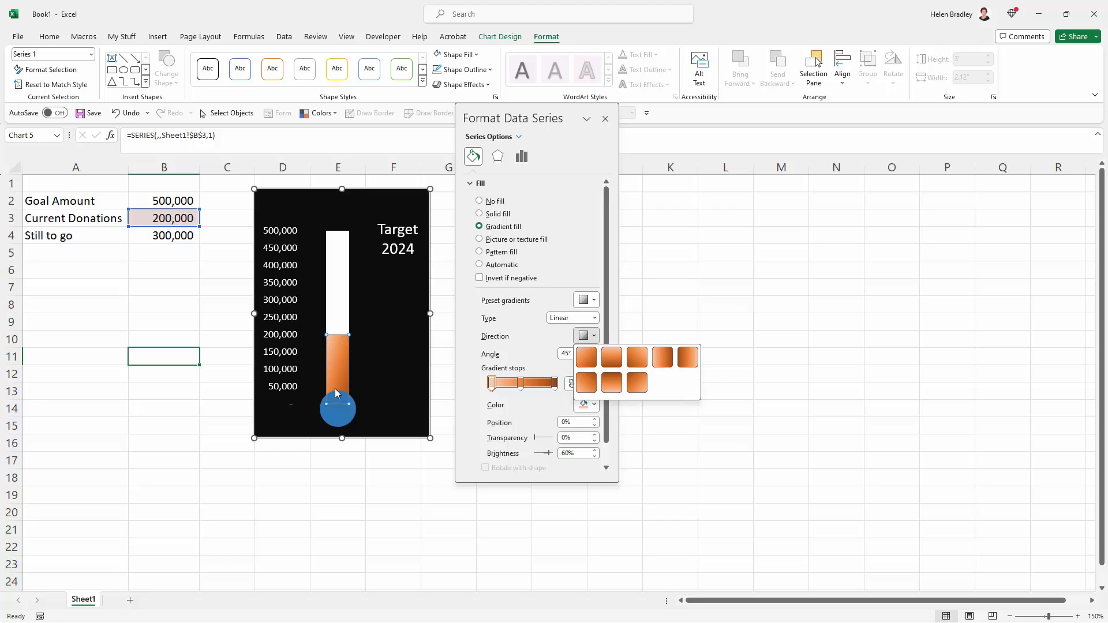
{"action": "mouse_move", "coordinate": [613, 354]}
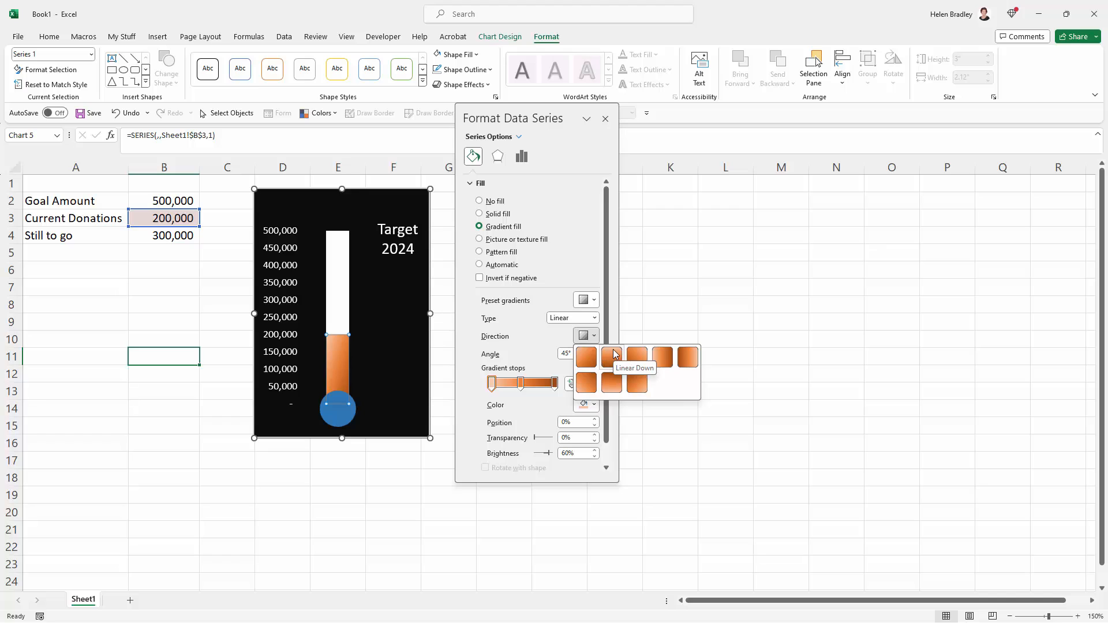
{"action": "left_click", "coordinate": [609, 356]}
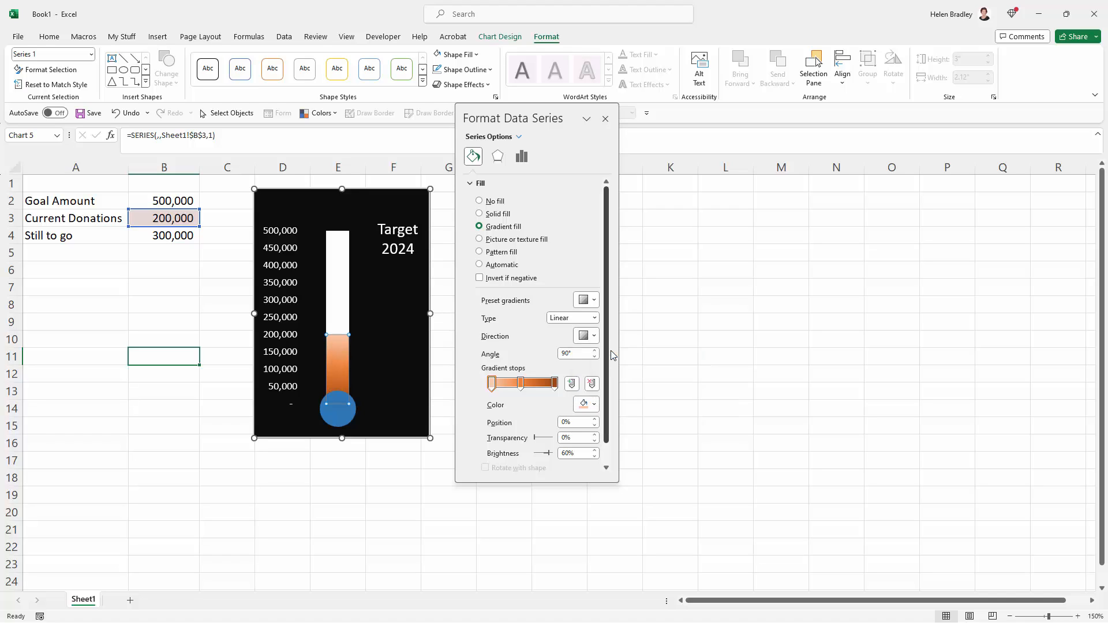
{"action": "mouse_move", "coordinate": [491, 383]}
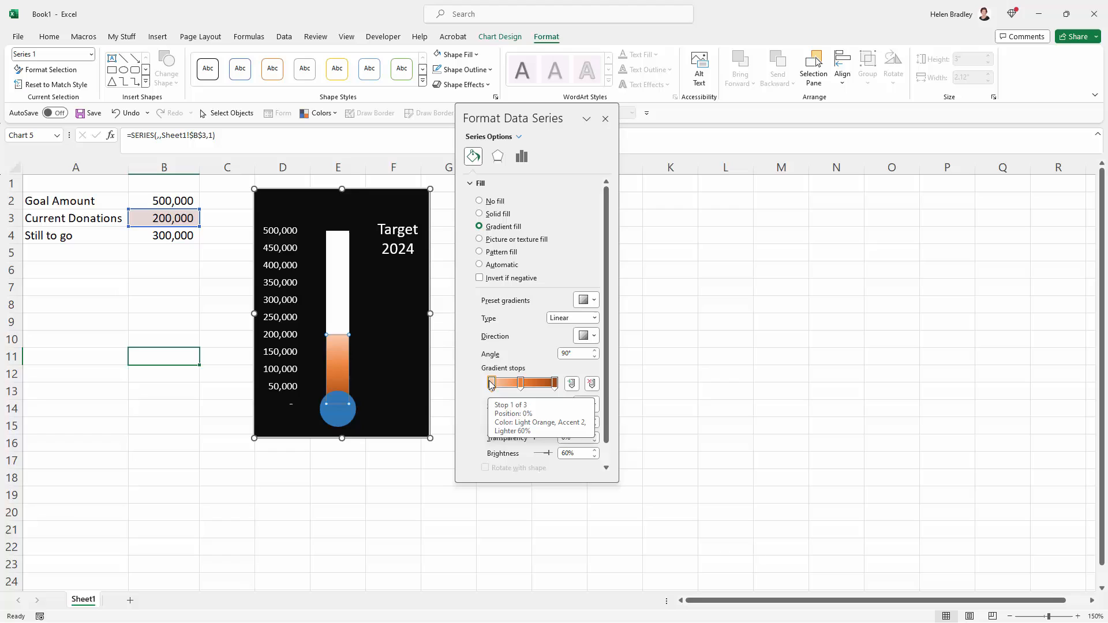
Step: Remove the extra gradient stop and colour the bottom stop Blue, Accent 5, Darker 25%
{"action": "left_click", "coordinate": [554, 383]}
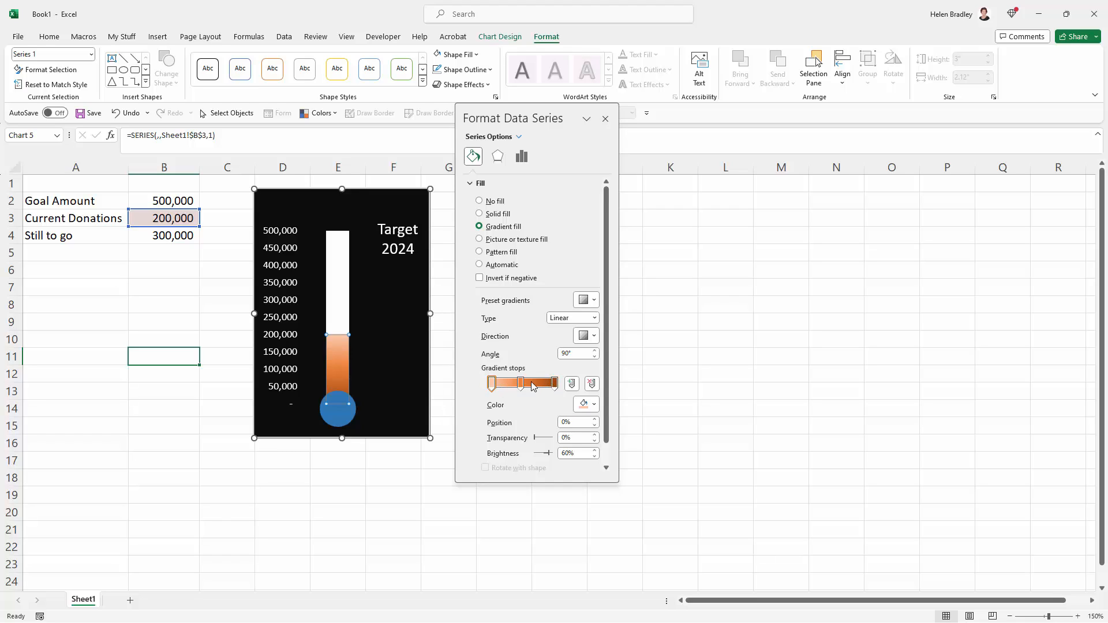
{"action": "left_click", "coordinate": [493, 383]}
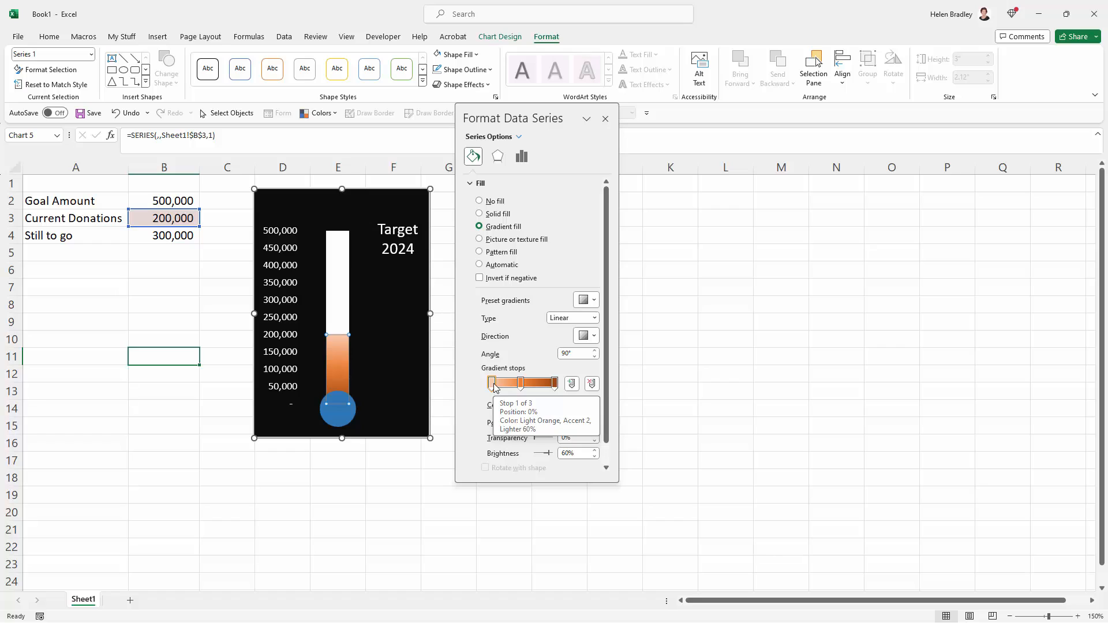
{"action": "left_click", "coordinate": [492, 383]}
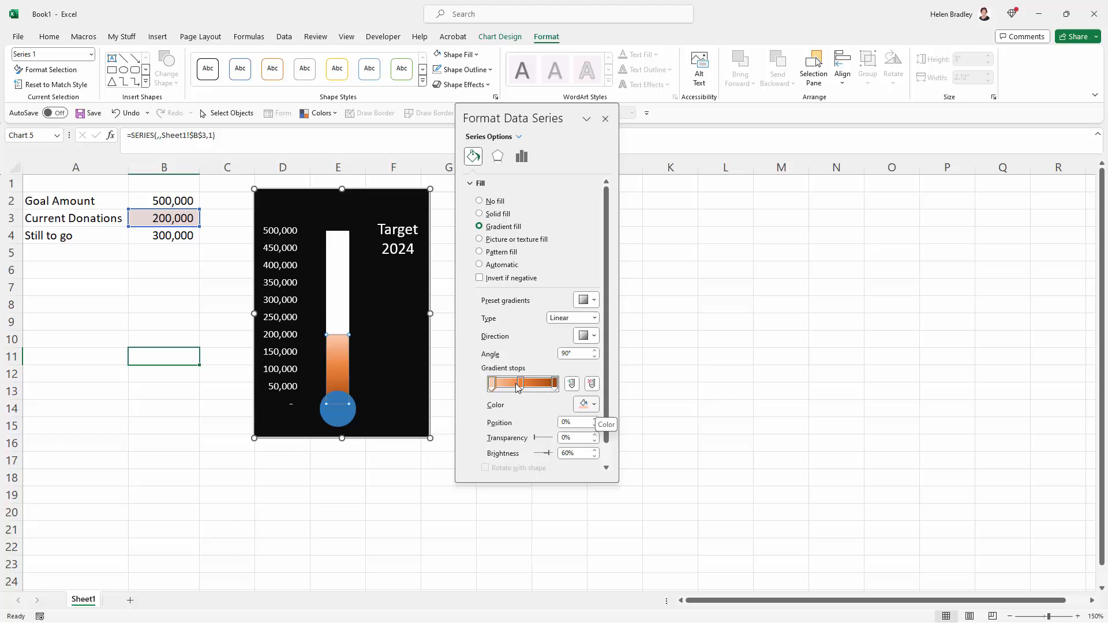
{"action": "left_click", "coordinate": [594, 403]}
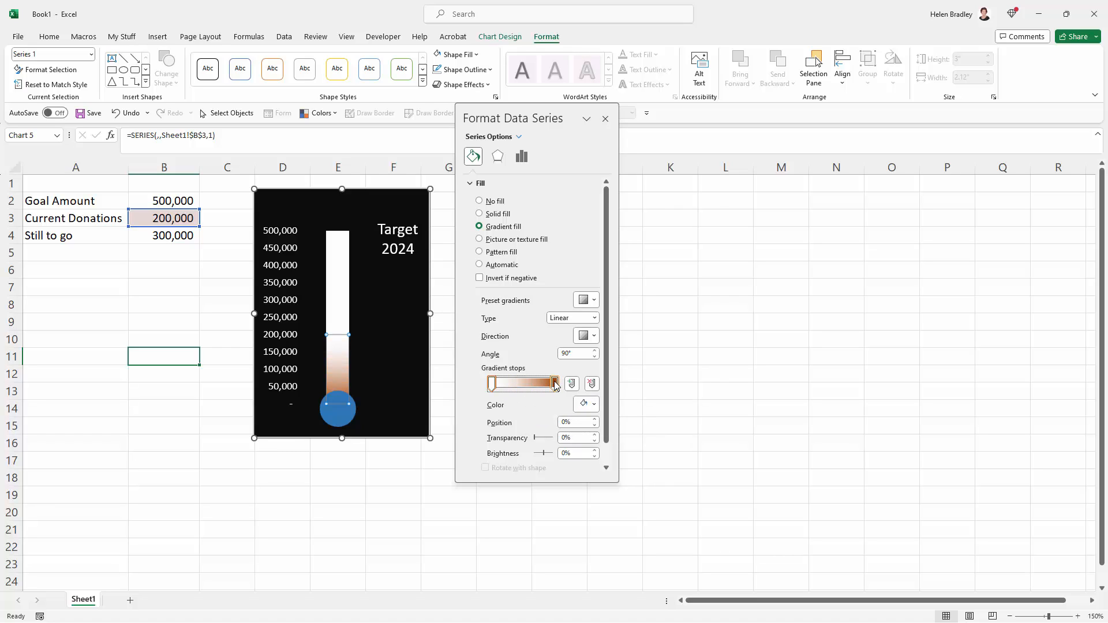
{"action": "left_click", "coordinate": [554, 383]}
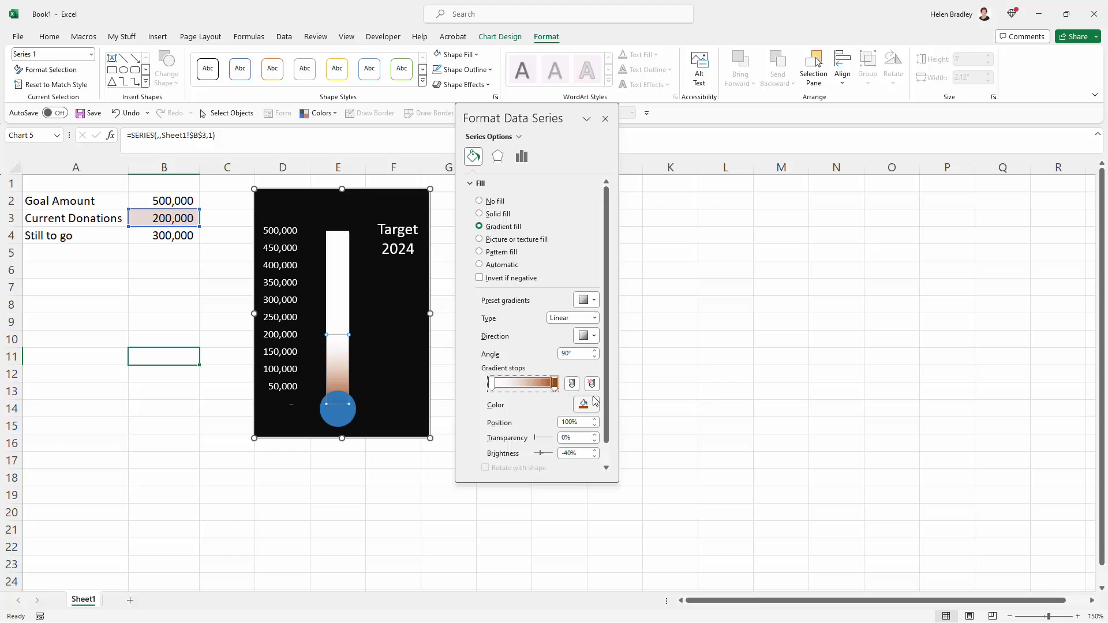
{"action": "left_click", "coordinate": [584, 404]}
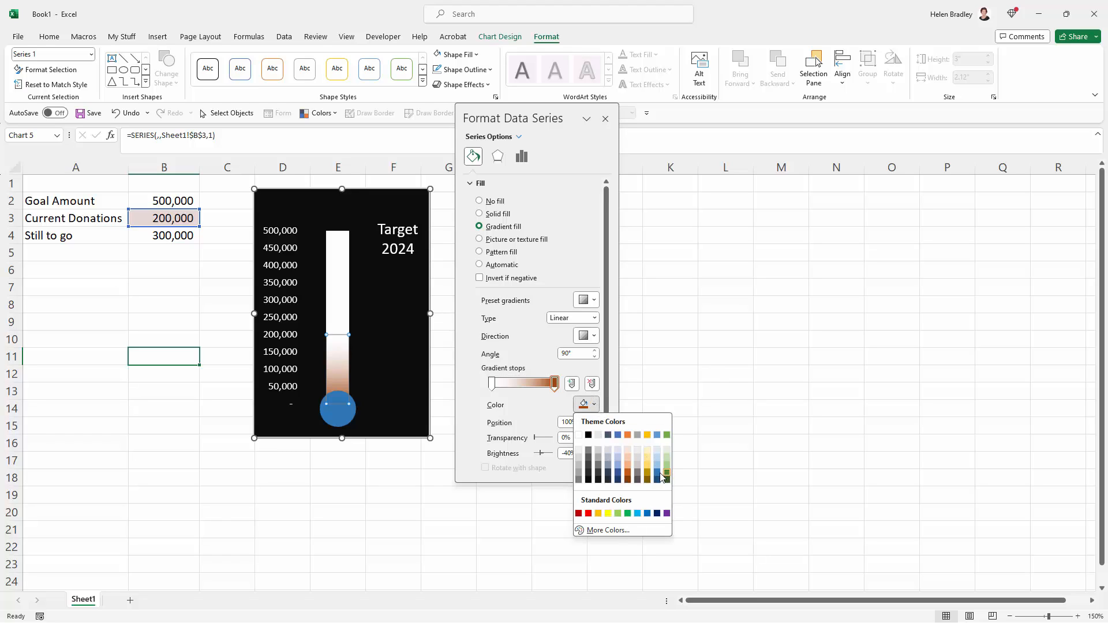
{"action": "mouse_move", "coordinate": [657, 474]}
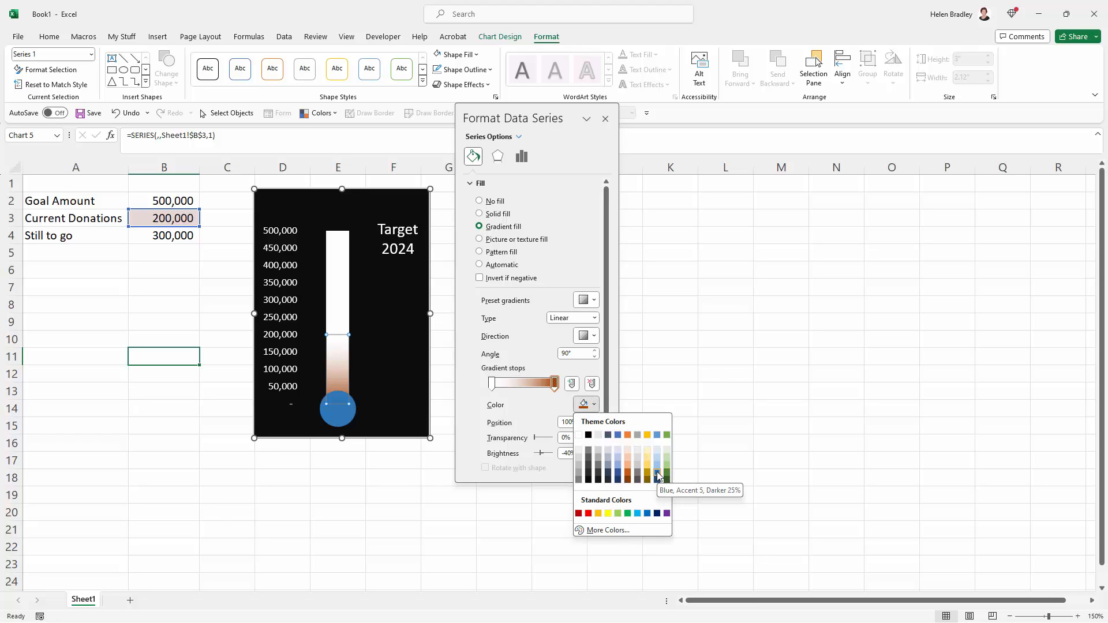
{"action": "left_click", "coordinate": [658, 473]}
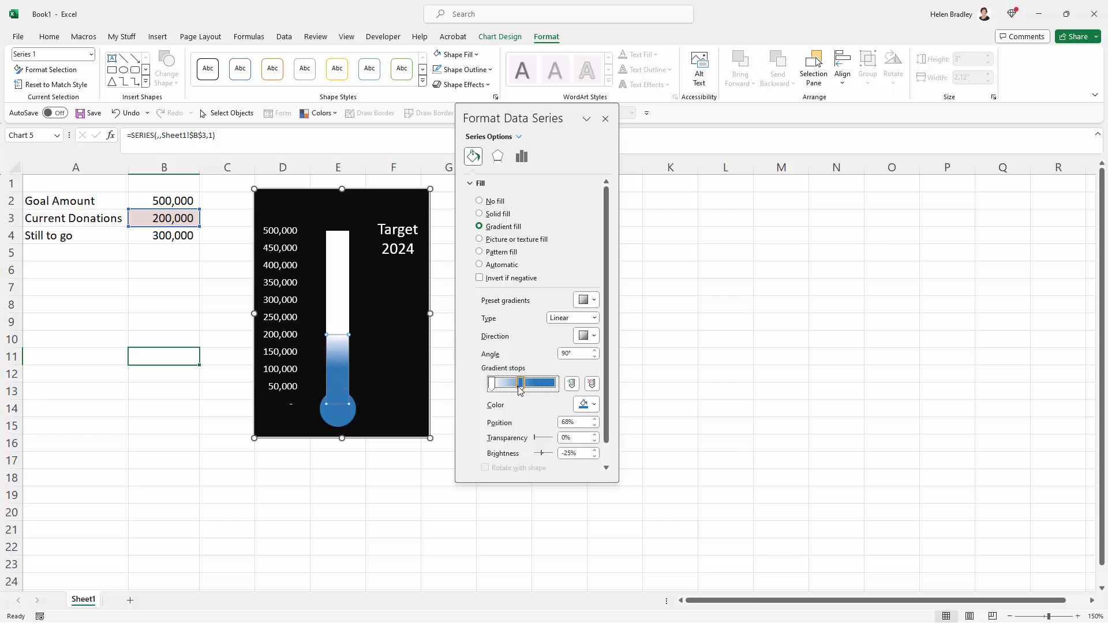
Step: Drag the blue gradient stop left to about 5% so the bar looks almost solid blue
{"action": "left_click_drag", "start_coordinate": [521, 384], "coordinate": [495, 383]}
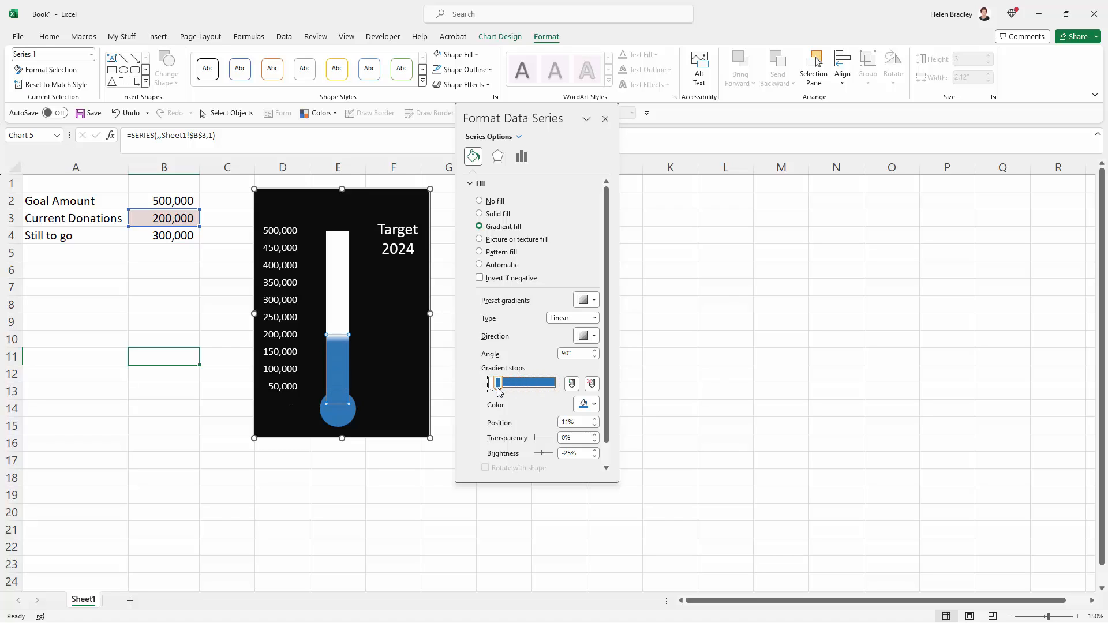
{"action": "left_click_drag", "start_coordinate": [498, 383], "coordinate": [493, 383]}
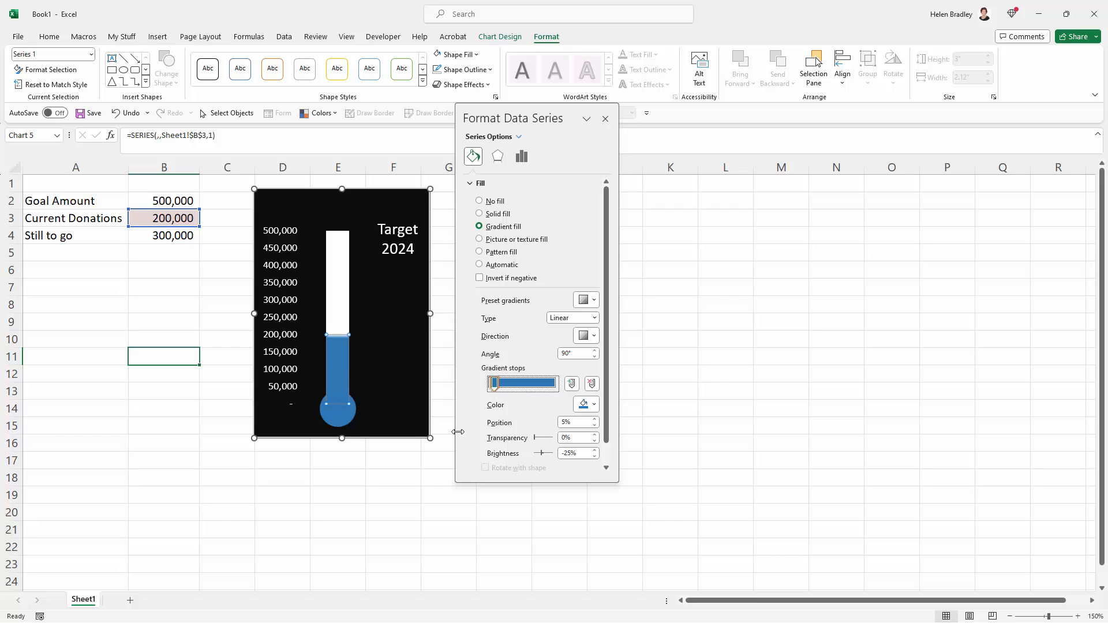
{"action": "left_click", "coordinate": [604, 118]}
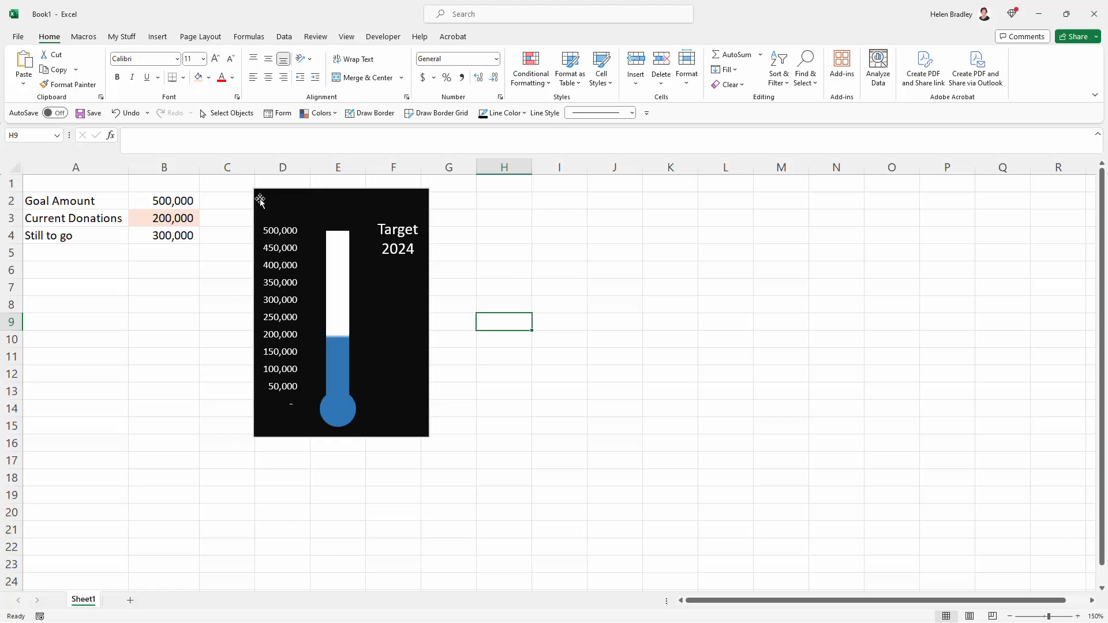
{"action": "mouse_move", "coordinate": [397, 398]}
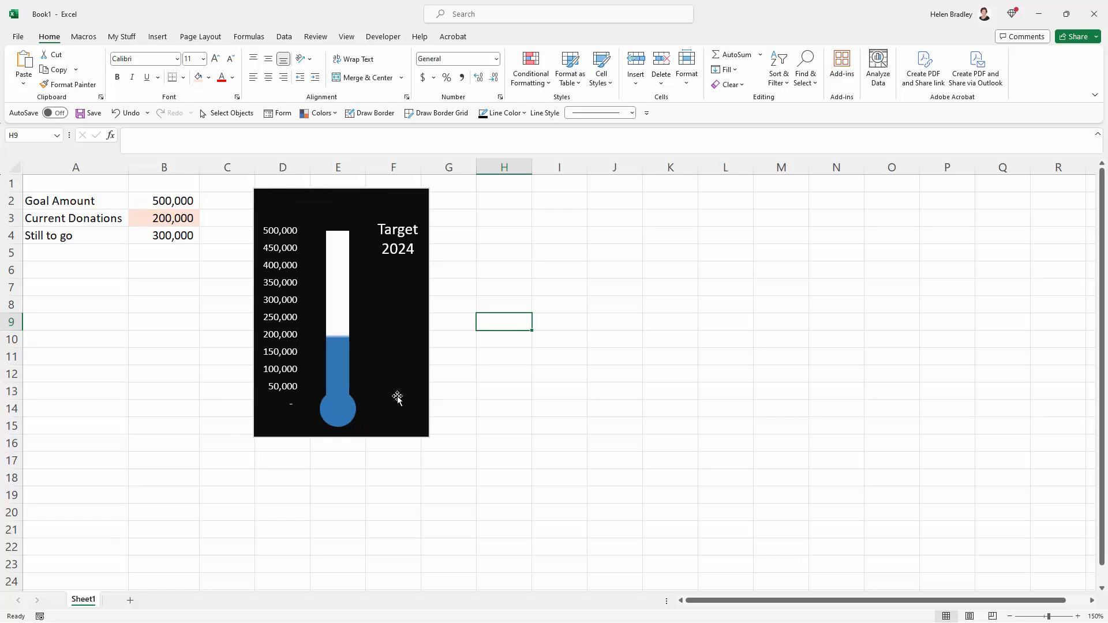
{"action": "mouse_move", "coordinate": [374, 355]}
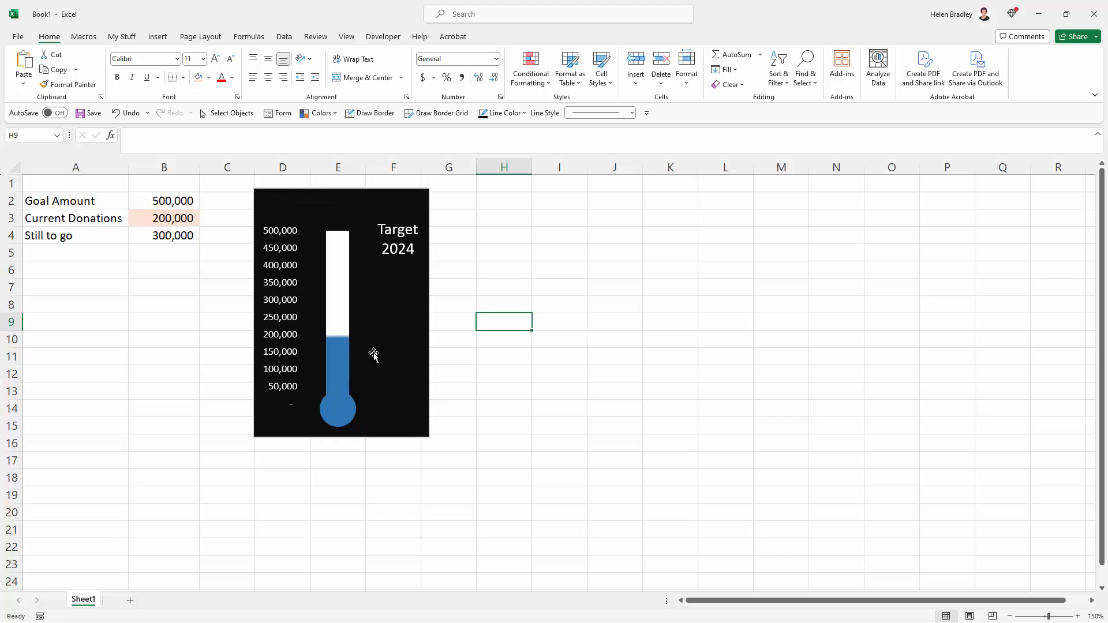
Step: Set the chart area's Shape Fill to No Fill so the background becomes transparent
{"action": "right_click", "coordinate": [373, 354]}
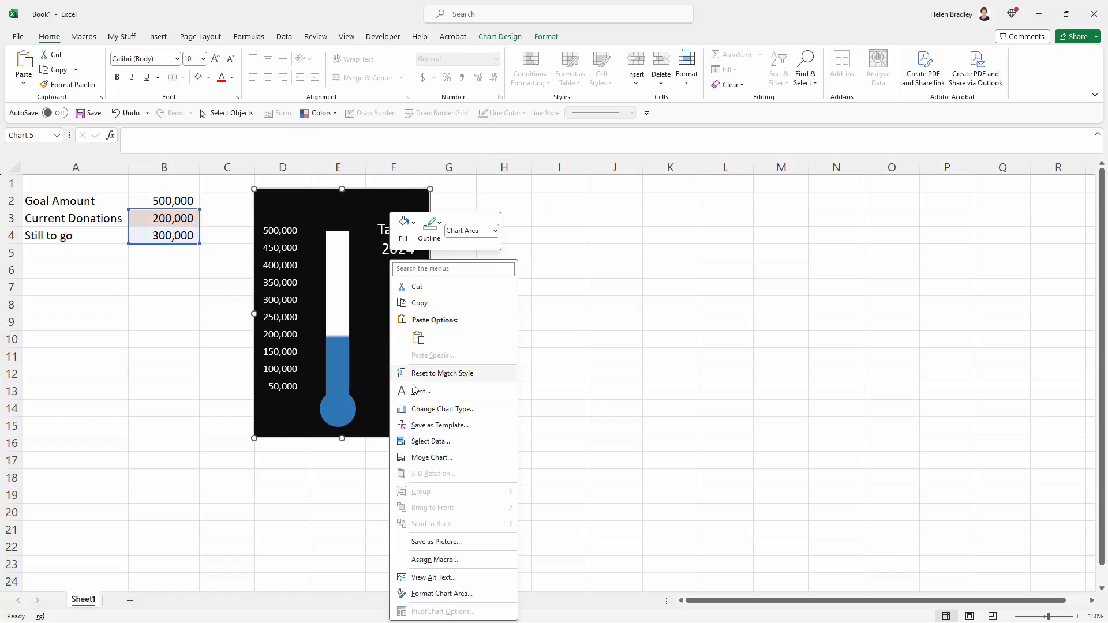
{"action": "left_click", "coordinate": [441, 593]}
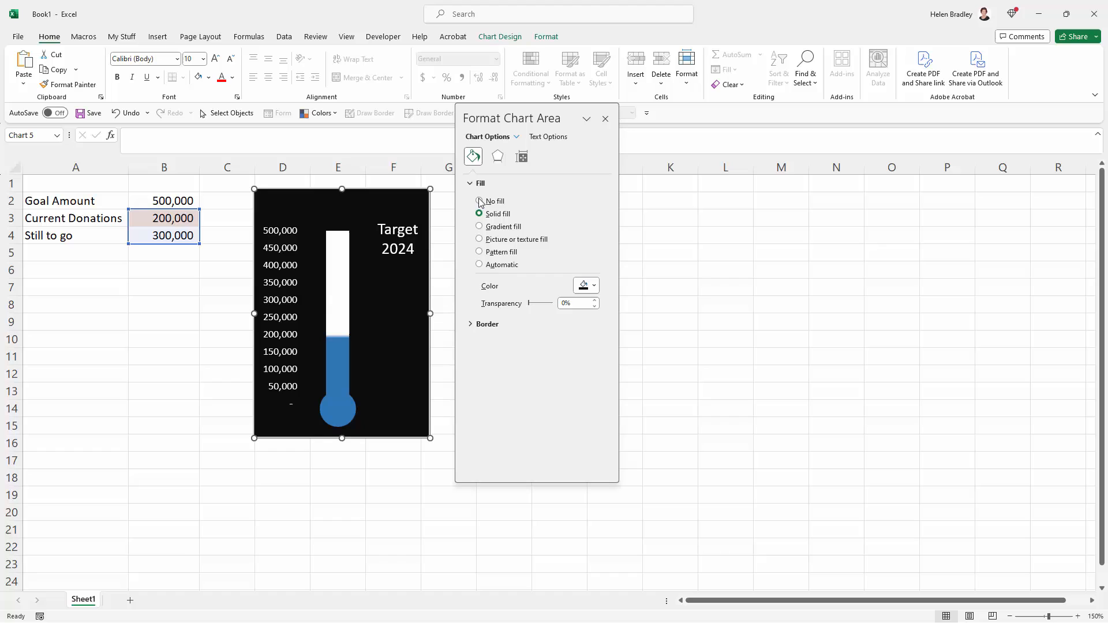
{"action": "left_click", "coordinate": [605, 119]}
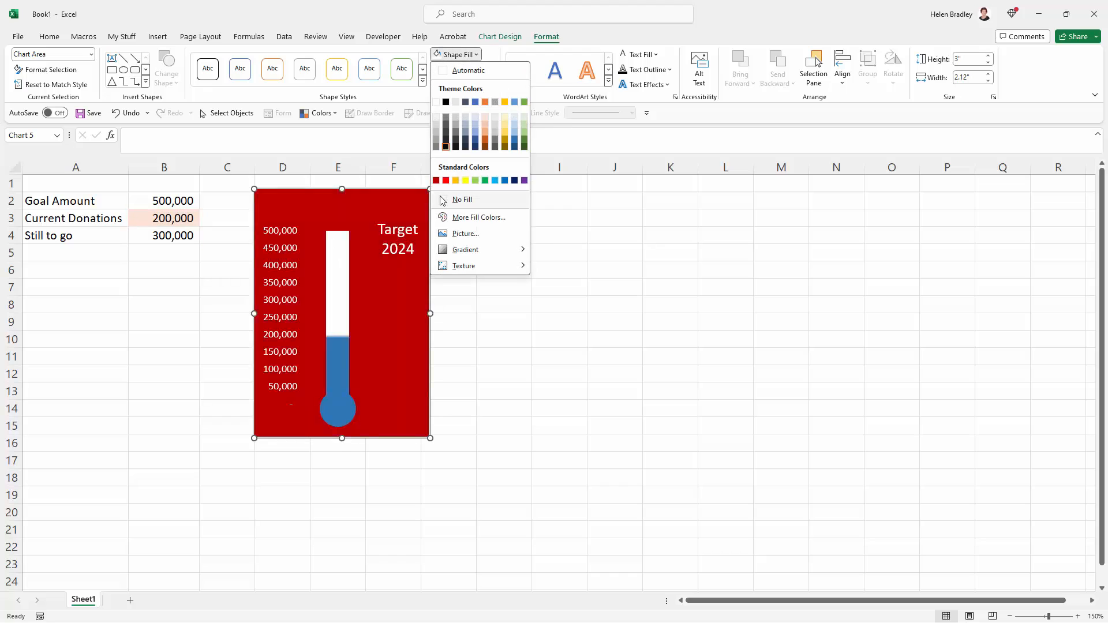
{"action": "left_click", "coordinate": [461, 200]}
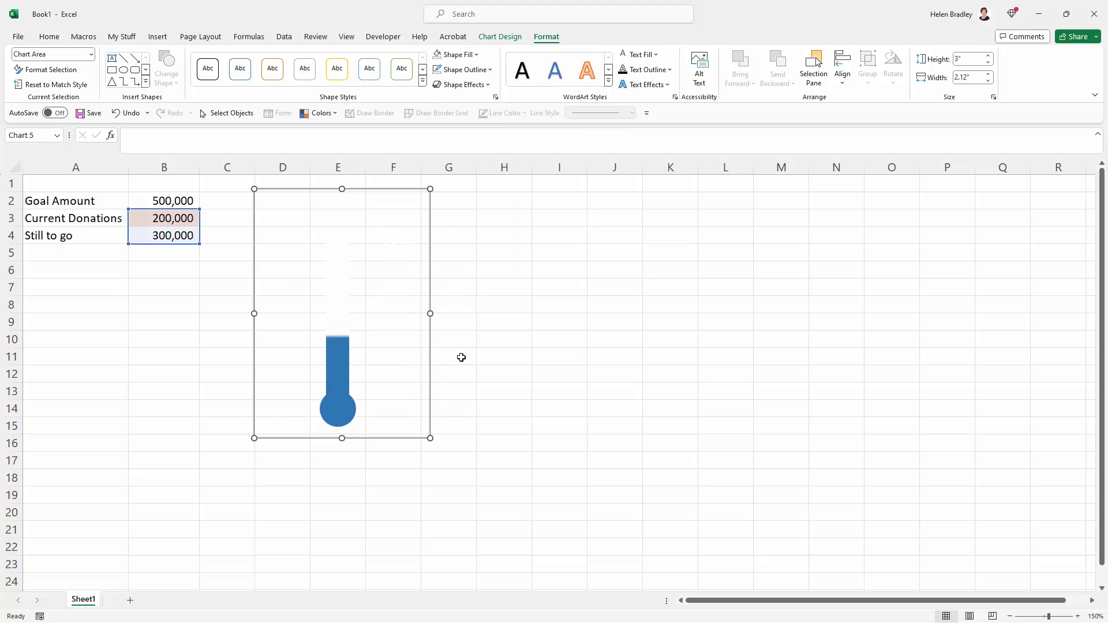
{"action": "left_click", "coordinate": [448, 356]}
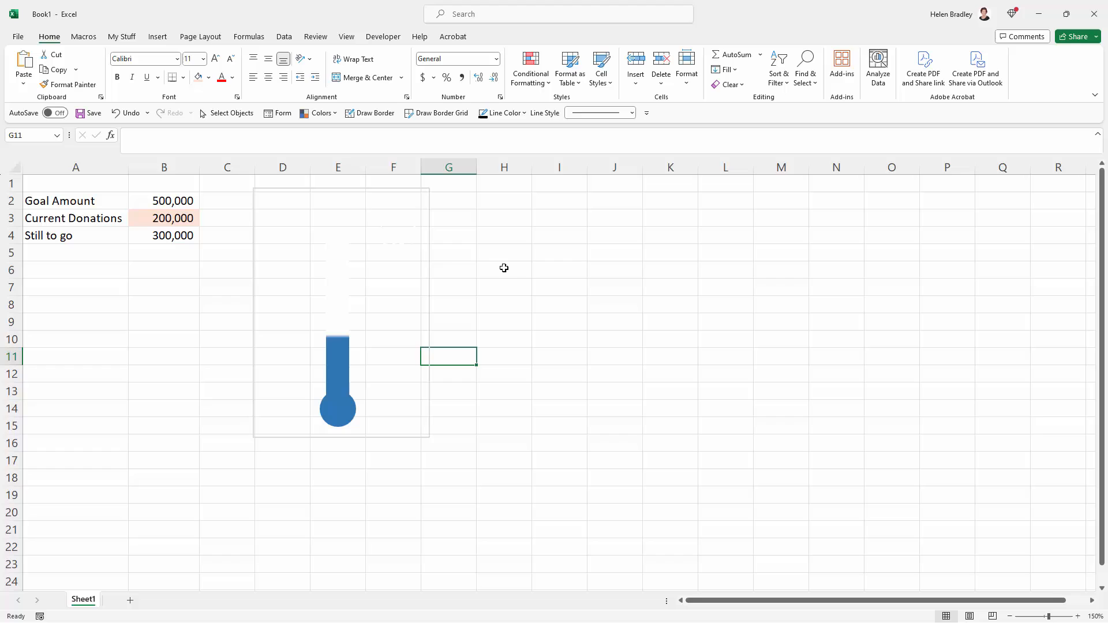
{"action": "mouse_move", "coordinate": [266, 191]}
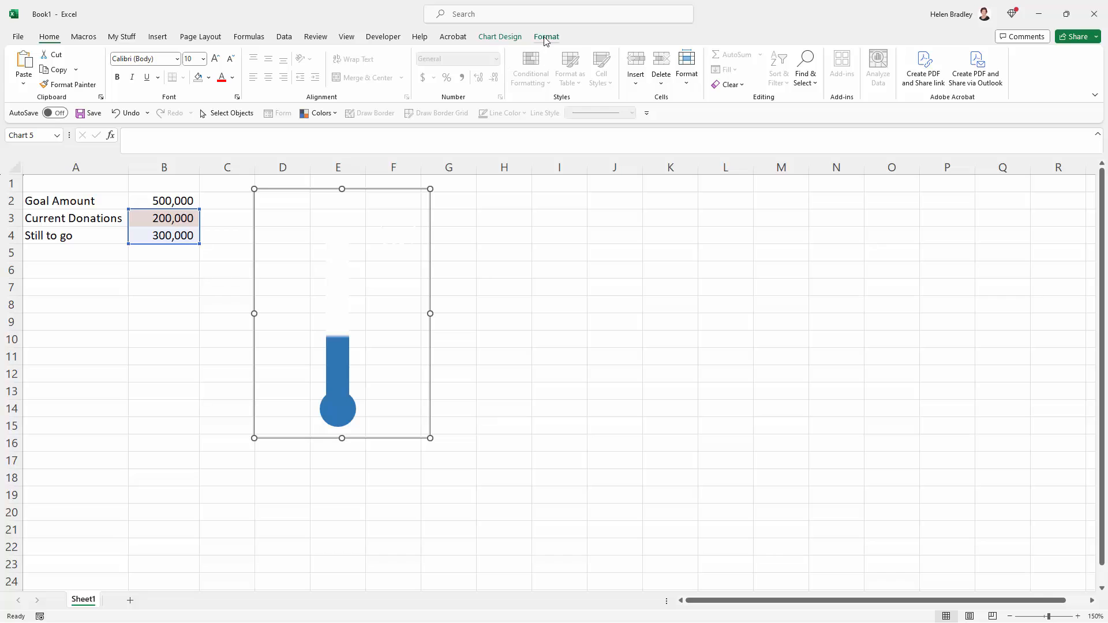
Step: Set the chart's Shape Outline to No Outline, removing its border
{"action": "left_click", "coordinate": [462, 70]}
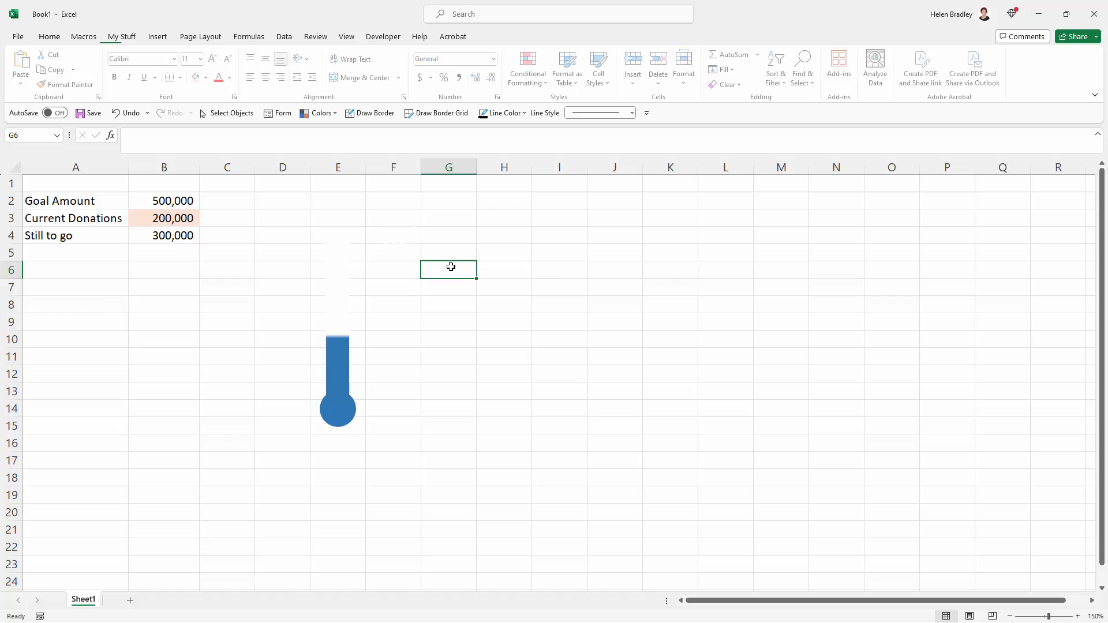
{"action": "left_click", "coordinate": [49, 36]}
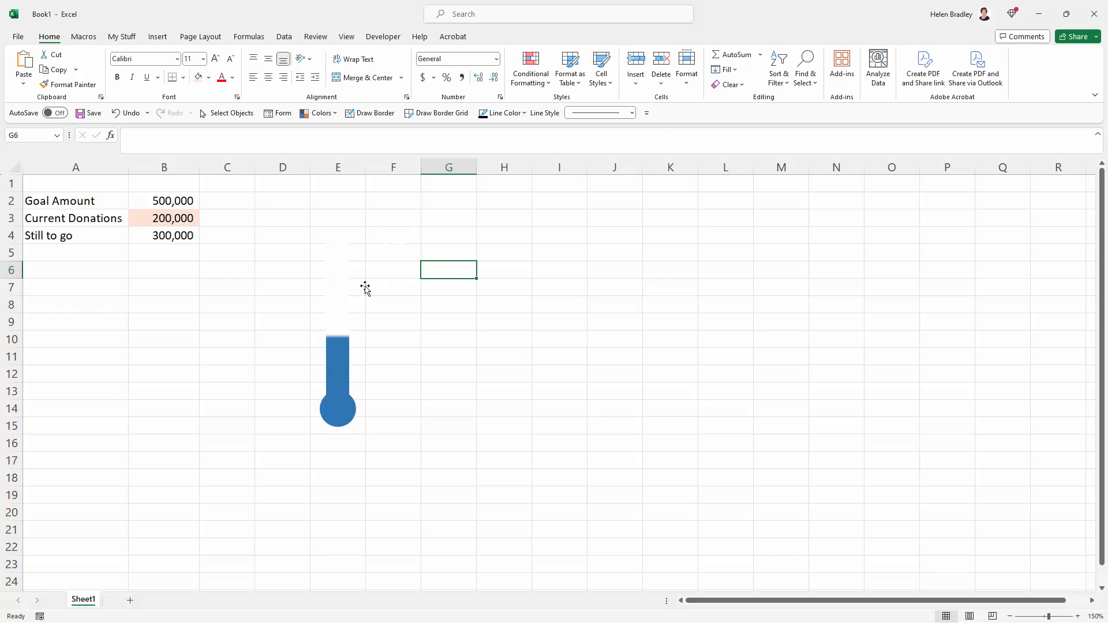
{"action": "mouse_move", "coordinate": [328, 356]}
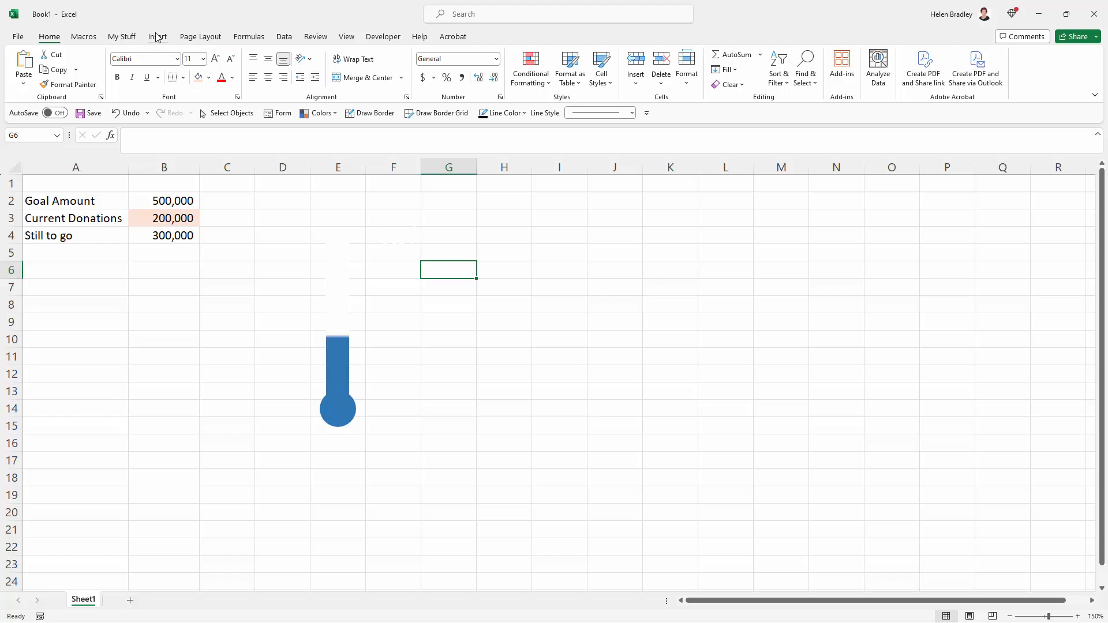
Step: Draw a Rectangle: Rounded Corners shape over columns D to G, rows 1 to 17
{"action": "left_click", "coordinate": [170, 65]}
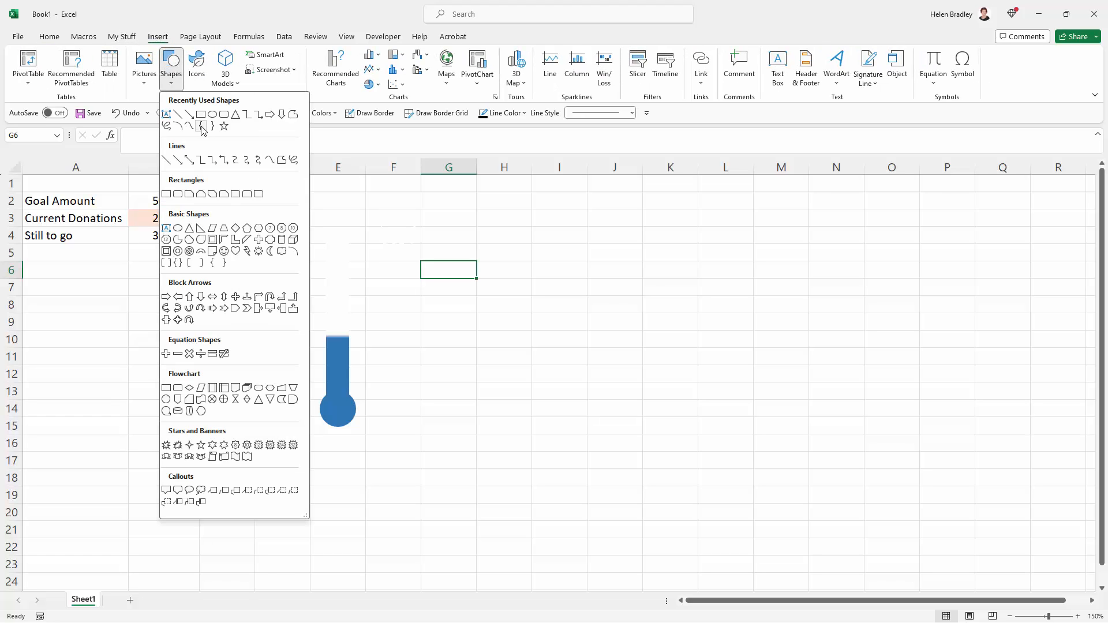
{"action": "mouse_move", "coordinate": [213, 263]}
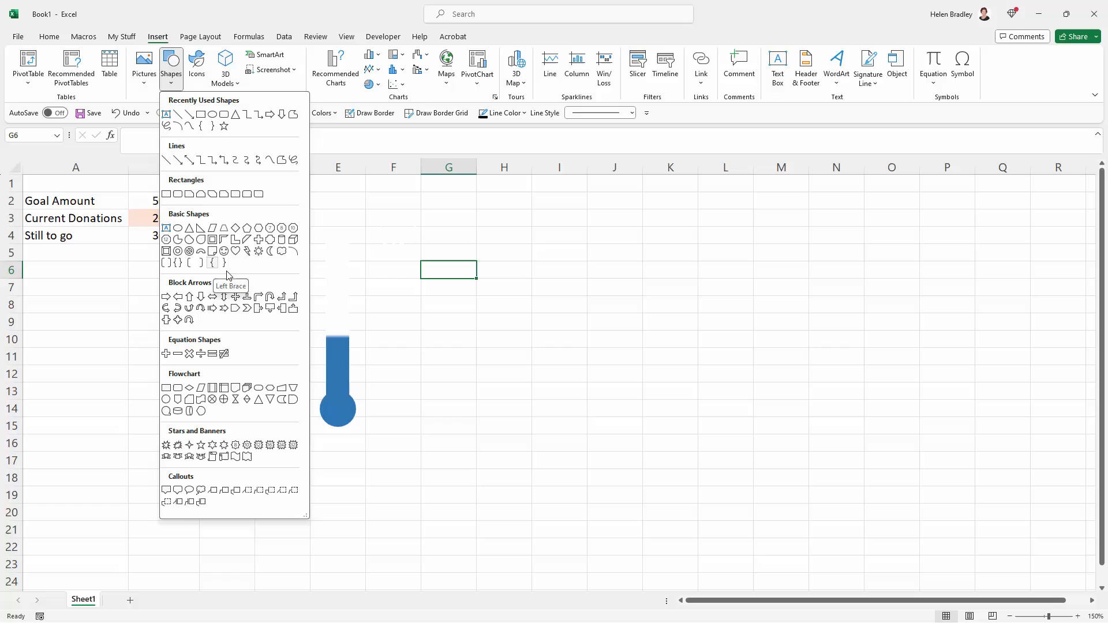
{"action": "mouse_move", "coordinate": [181, 399]}
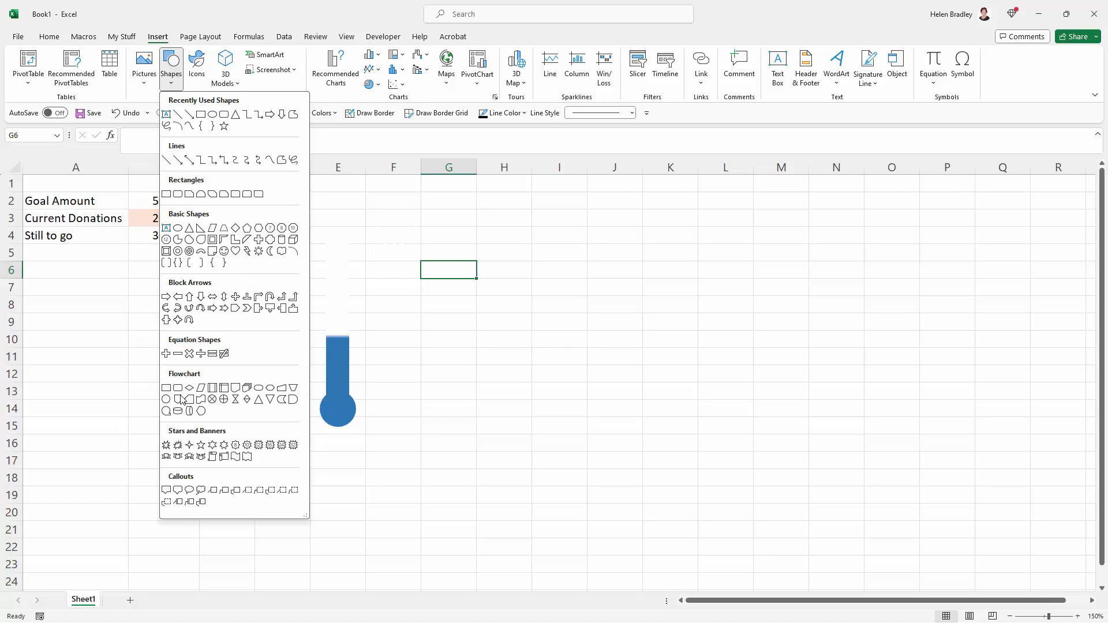
{"action": "mouse_move", "coordinate": [178, 388]}
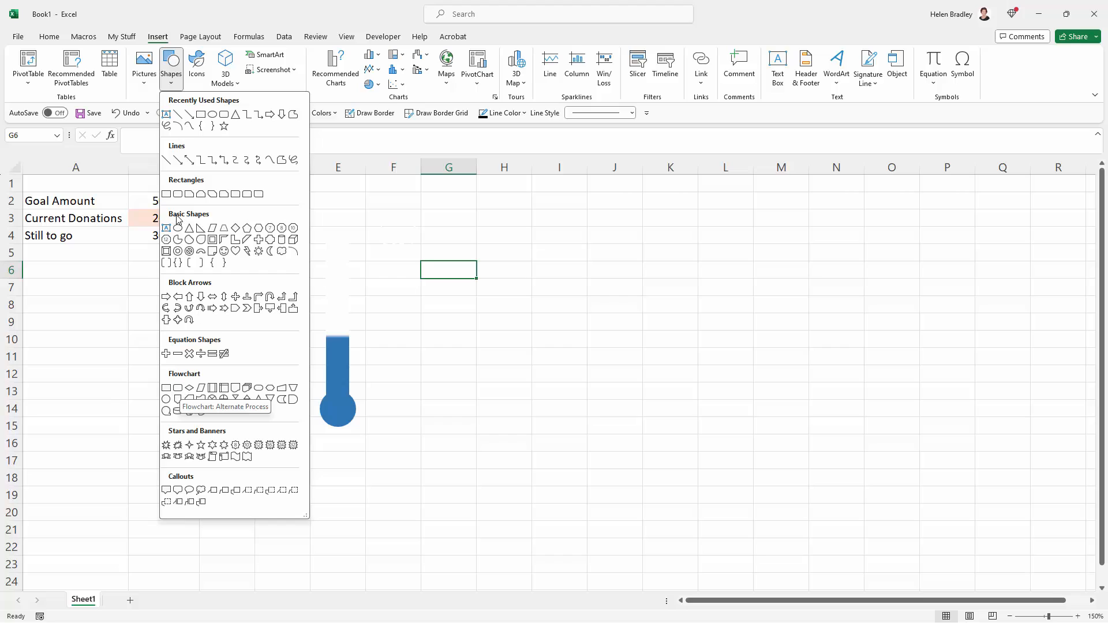
{"action": "mouse_move", "coordinate": [178, 194]}
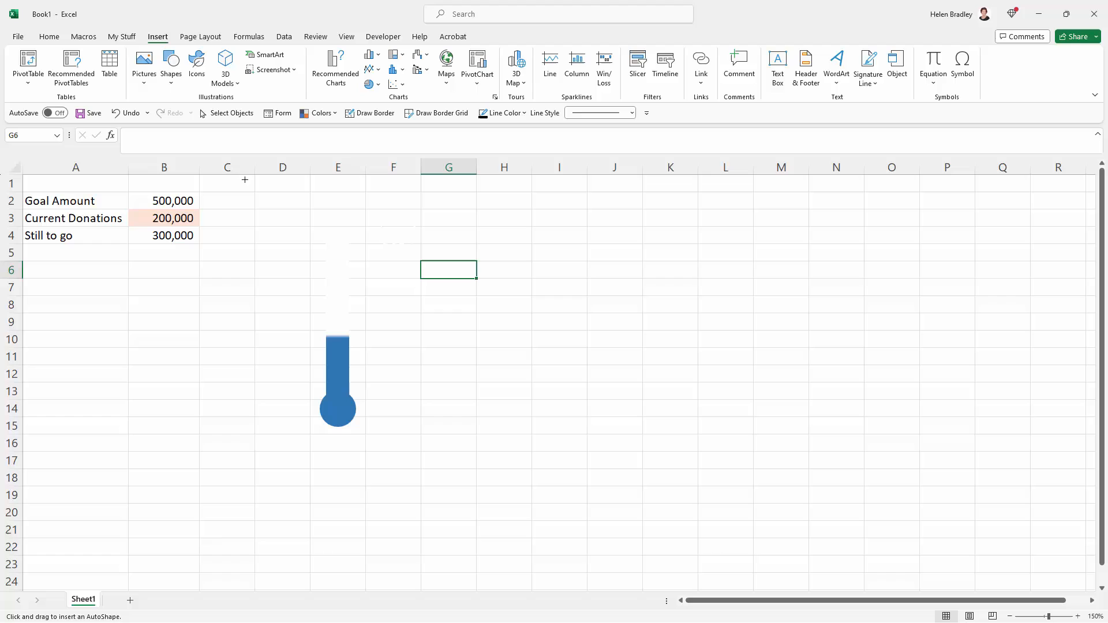
{"action": "left_click_drag", "start_coordinate": [244, 180], "coordinate": [443, 463]}
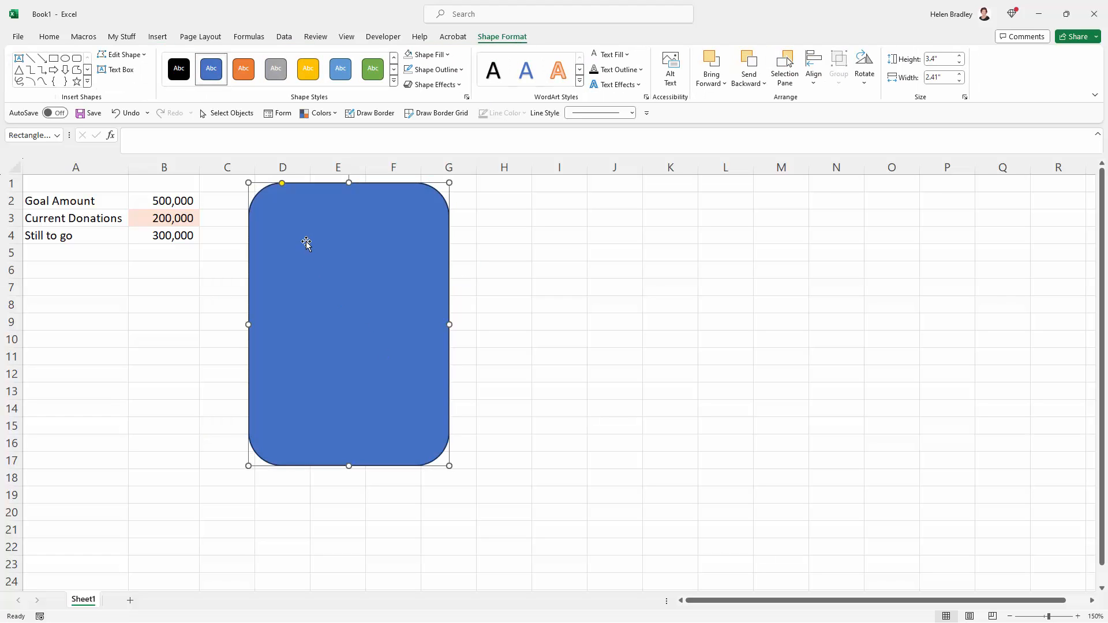
{"action": "mouse_move", "coordinate": [319, 252]}
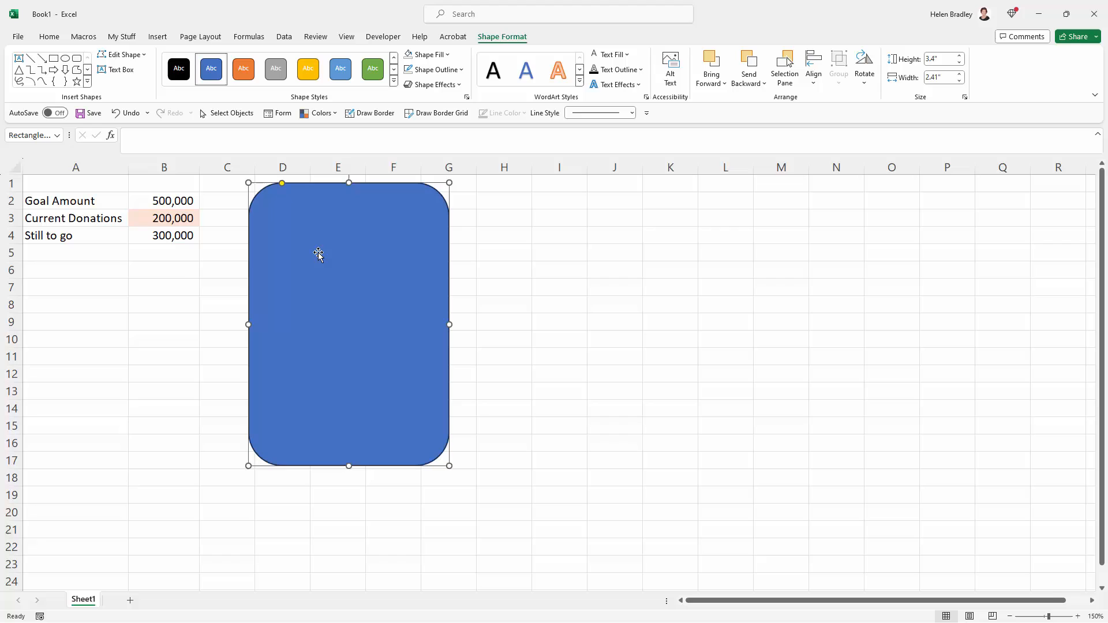
{"action": "mouse_move", "coordinate": [450, 285]}
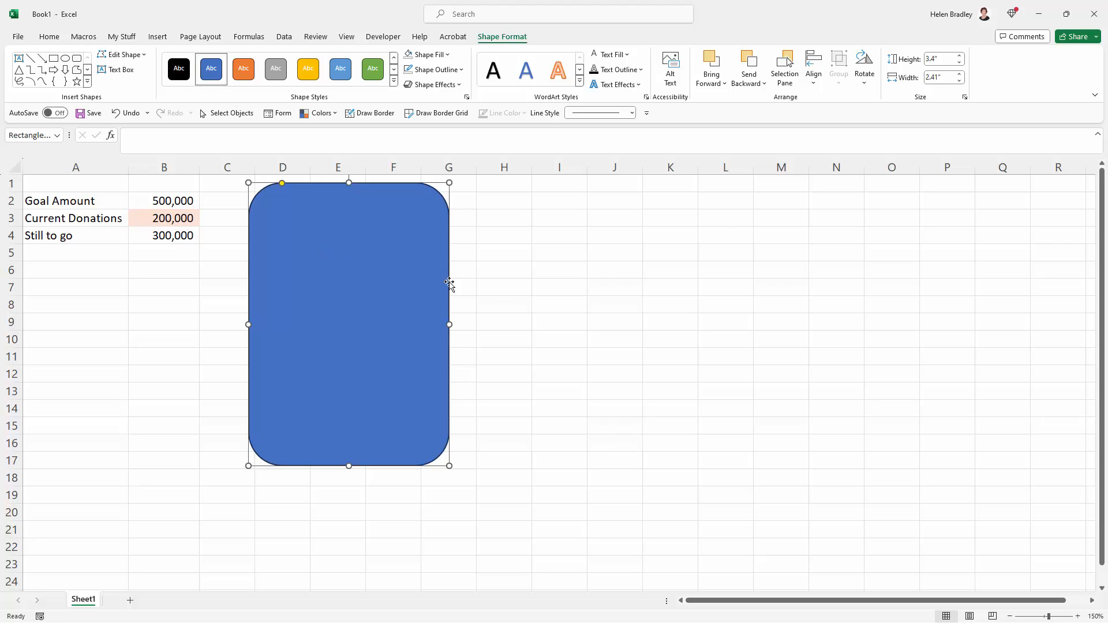
{"action": "mouse_move", "coordinate": [322, 254]}
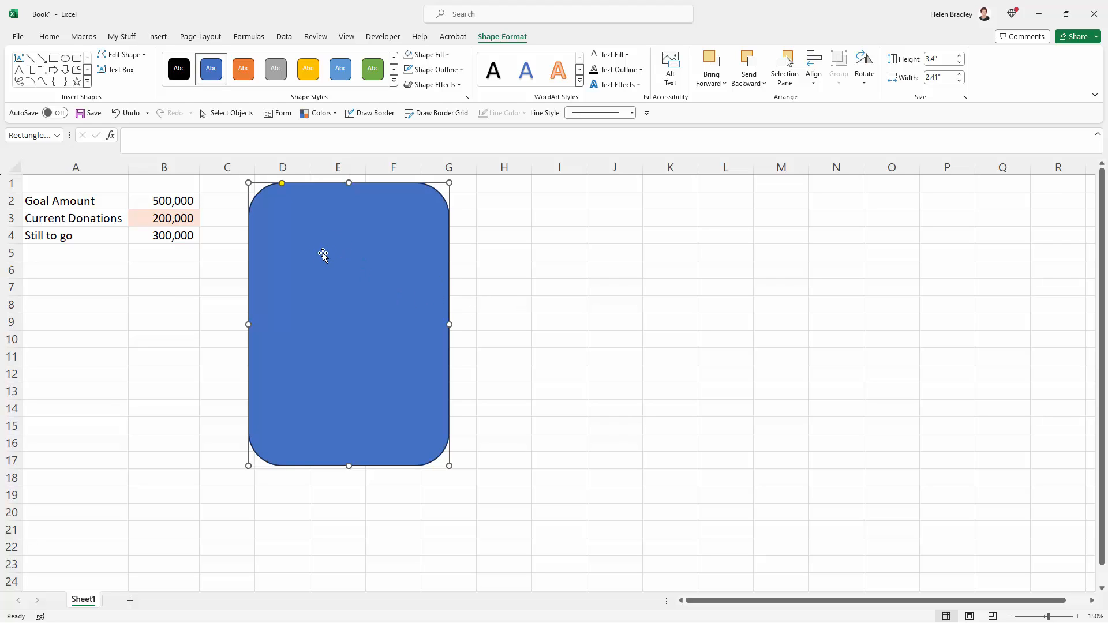
{"action": "mouse_move", "coordinate": [288, 232]}
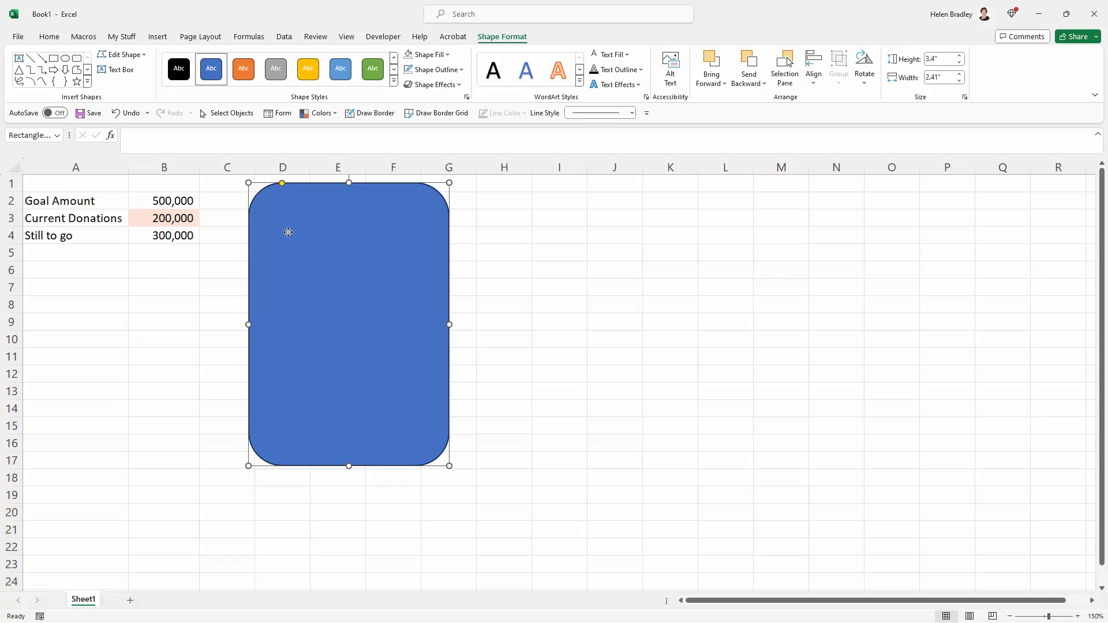
Step: Send the rounded rectangle to the back so the chart's scale and title show over it
{"action": "right_click", "coordinate": [287, 232]}
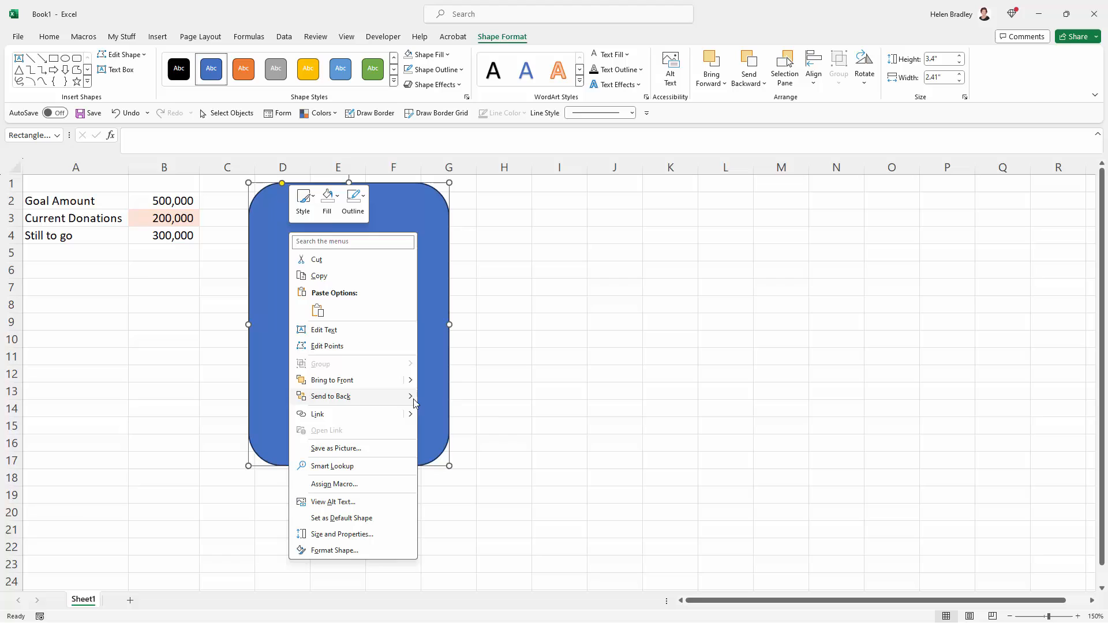
{"action": "mouse_move", "coordinate": [330, 396]}
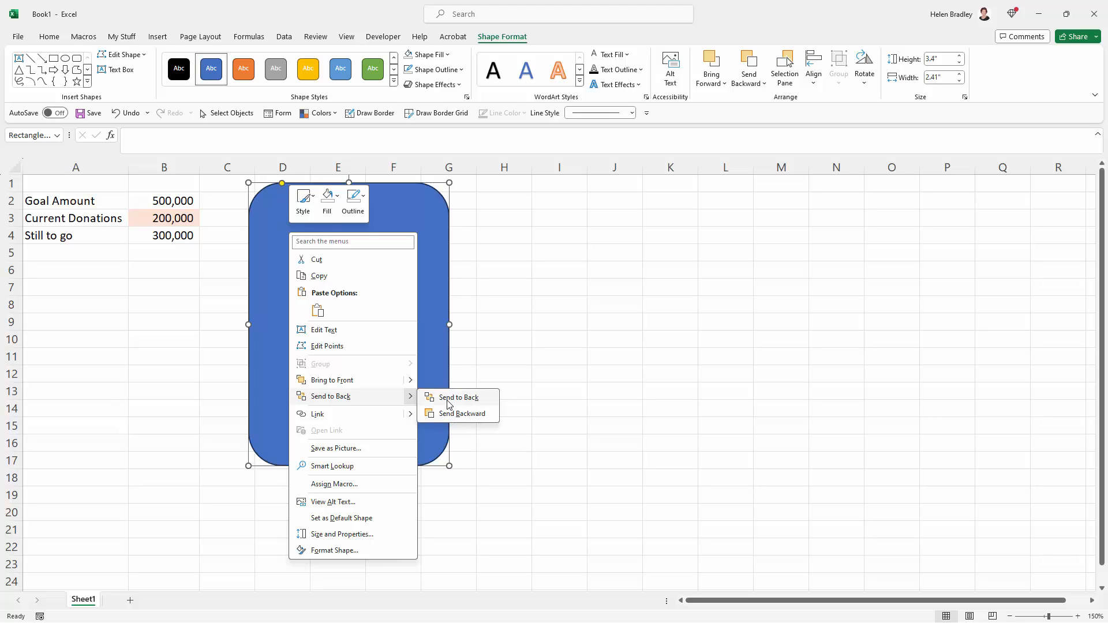
{"action": "left_click", "coordinate": [458, 397]}
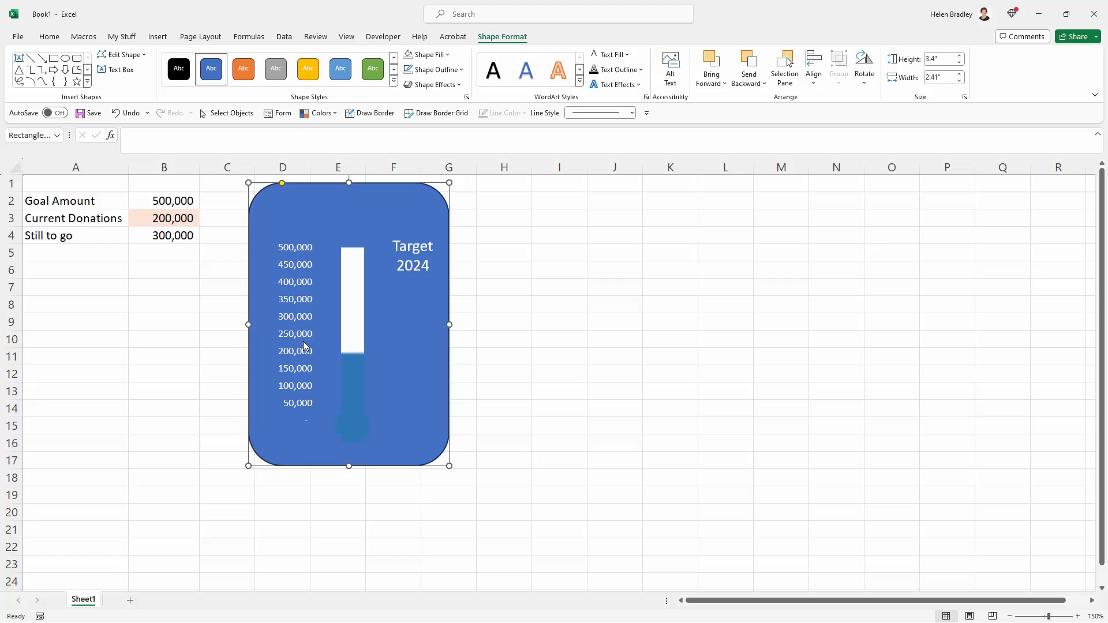
Step: Try an orange shape style, then a custom purple fill from More Fill Colors on the rectangle
{"action": "left_click", "coordinate": [243, 68]}
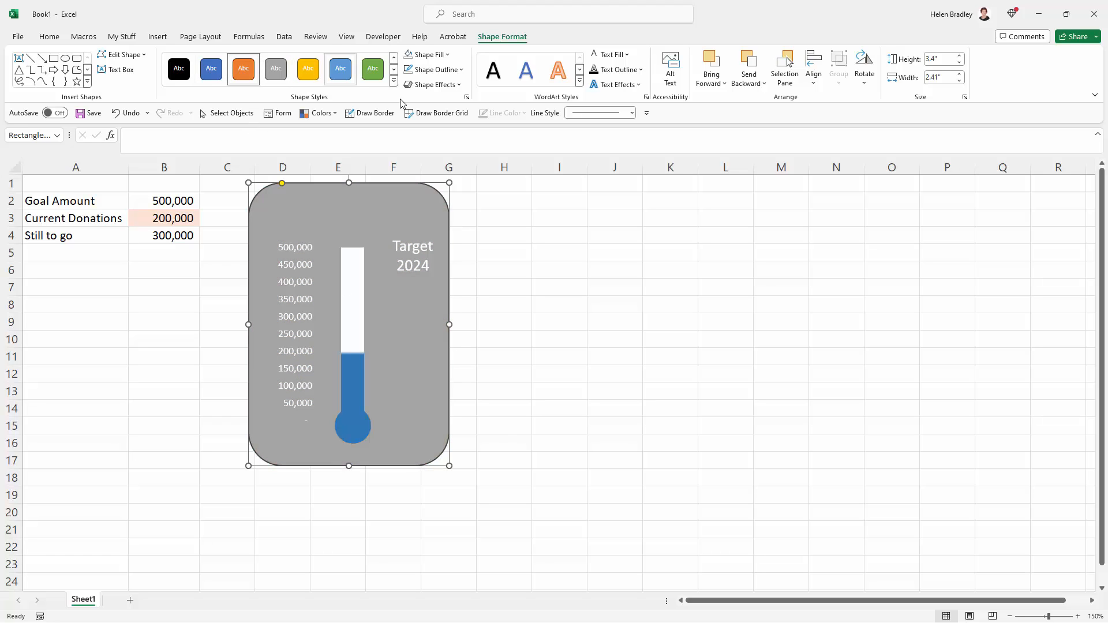
{"action": "left_click", "coordinate": [394, 80]}
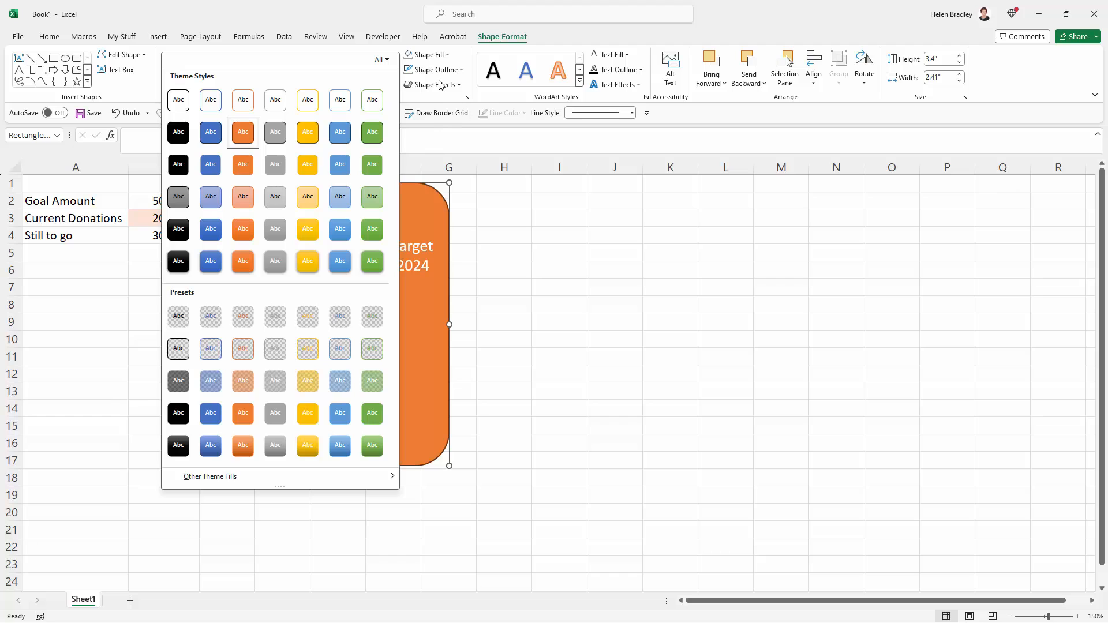
{"action": "left_click", "coordinate": [424, 54]}
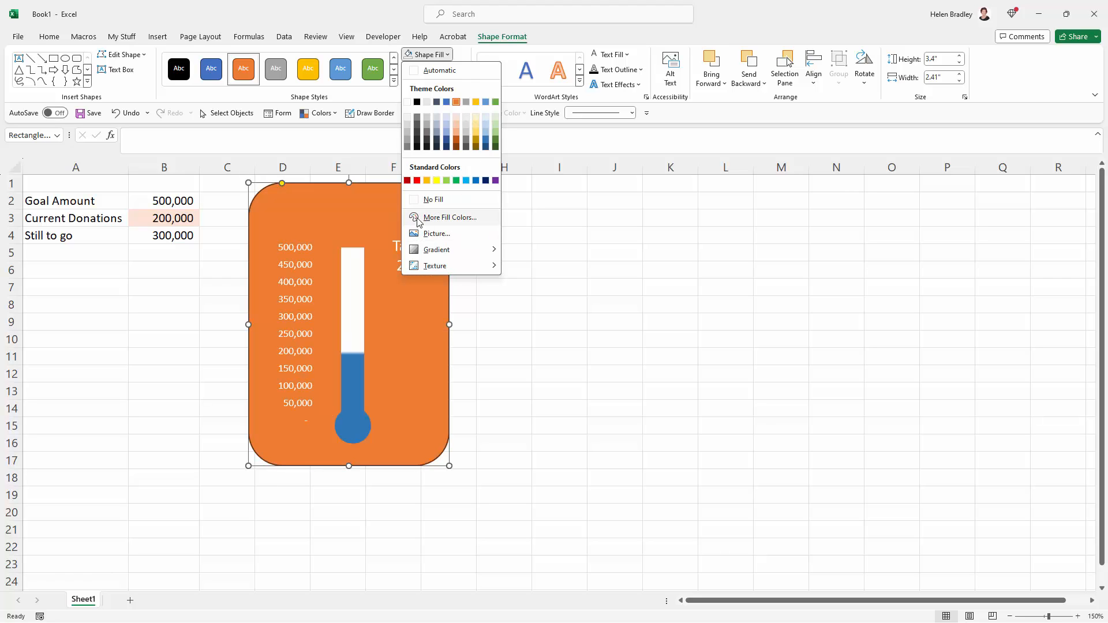
{"action": "left_click", "coordinate": [448, 217]}
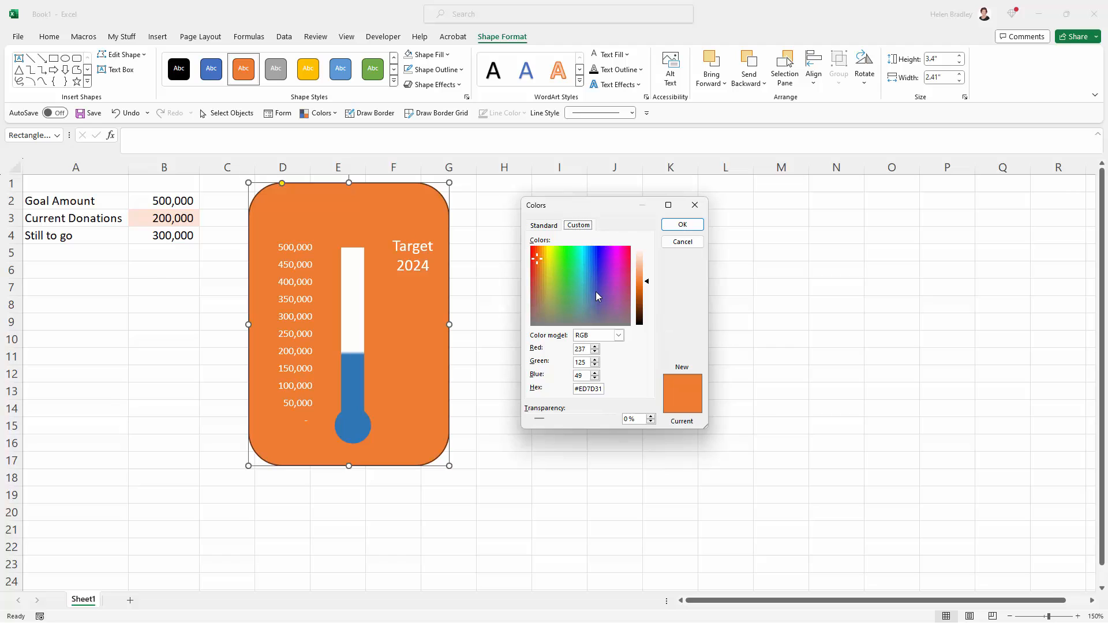
{"action": "left_click", "coordinate": [543, 225]}
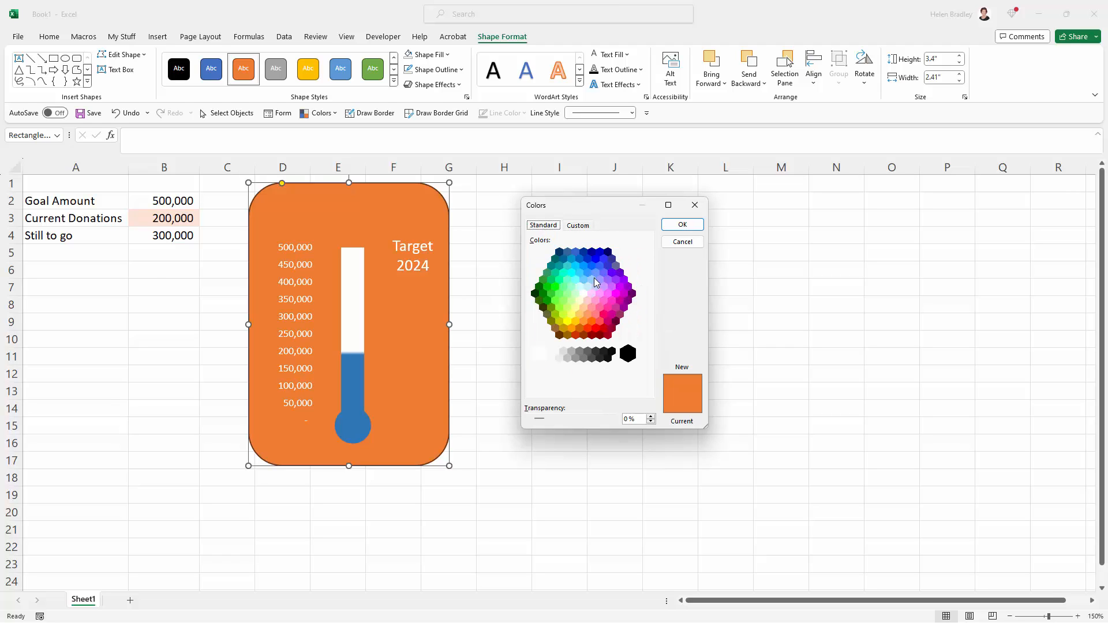
{"action": "left_click", "coordinate": [613, 274]}
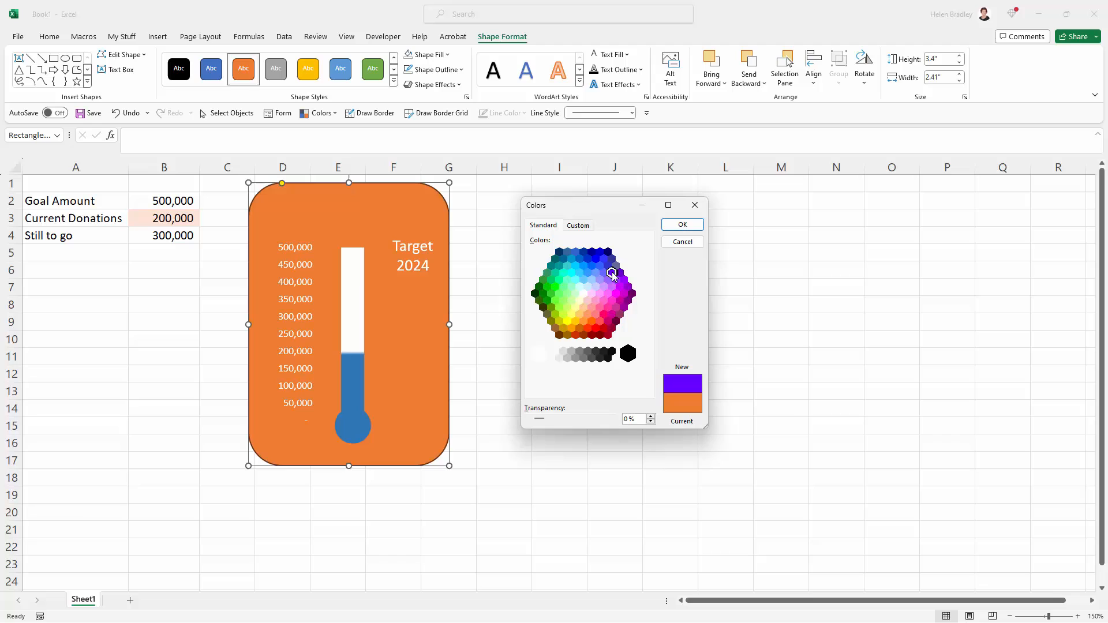
{"action": "left_click", "coordinate": [680, 224]}
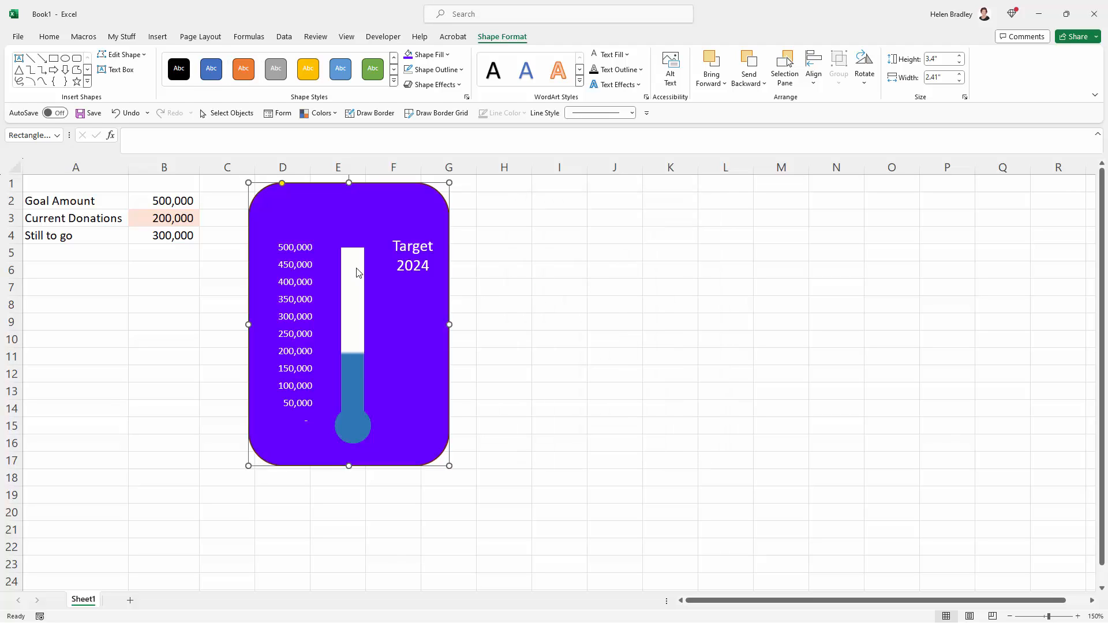
{"action": "mouse_move", "coordinate": [290, 275]}
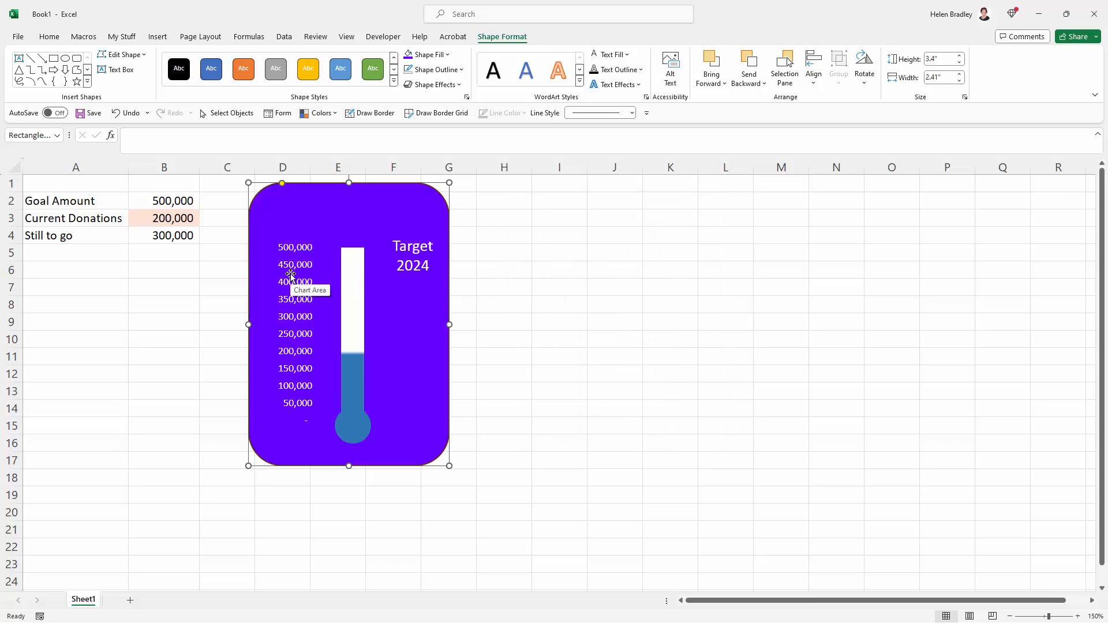
{"action": "mouse_move", "coordinate": [293, 282]}
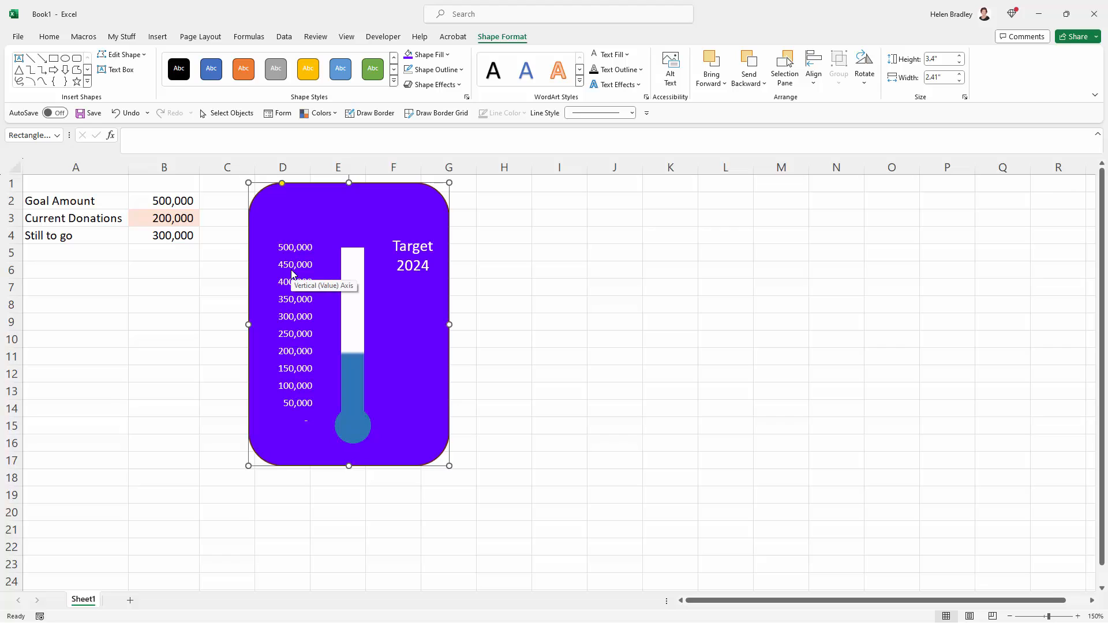
{"action": "mouse_move", "coordinate": [383, 194]}
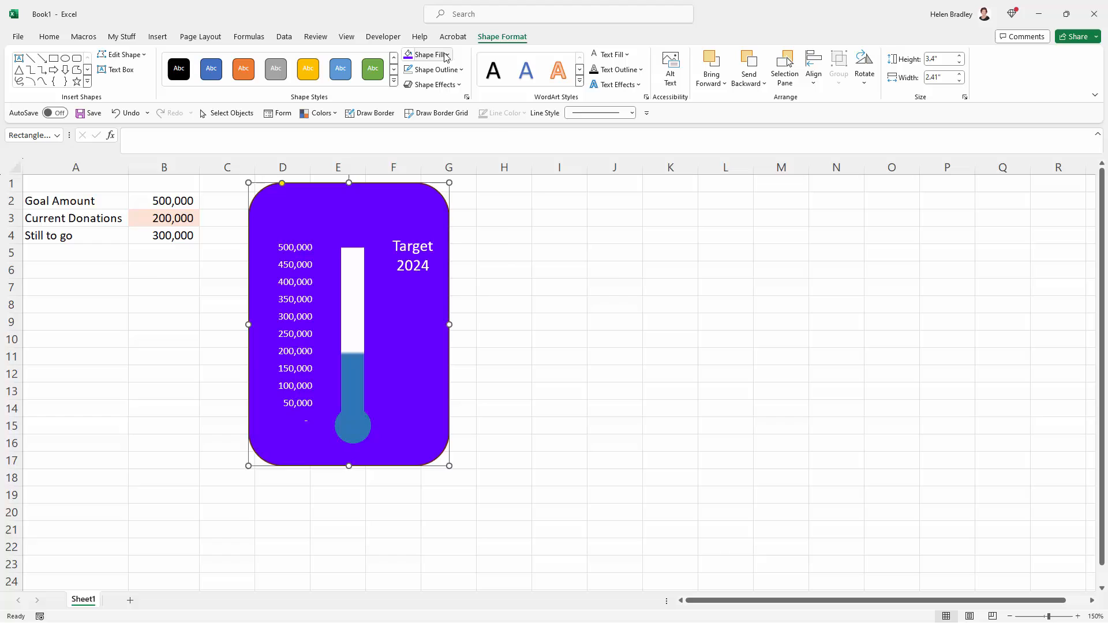
Step: Settle on a black Shape Fill for the rounded rectangle behind the thermometer
{"action": "left_click", "coordinate": [448, 54]}
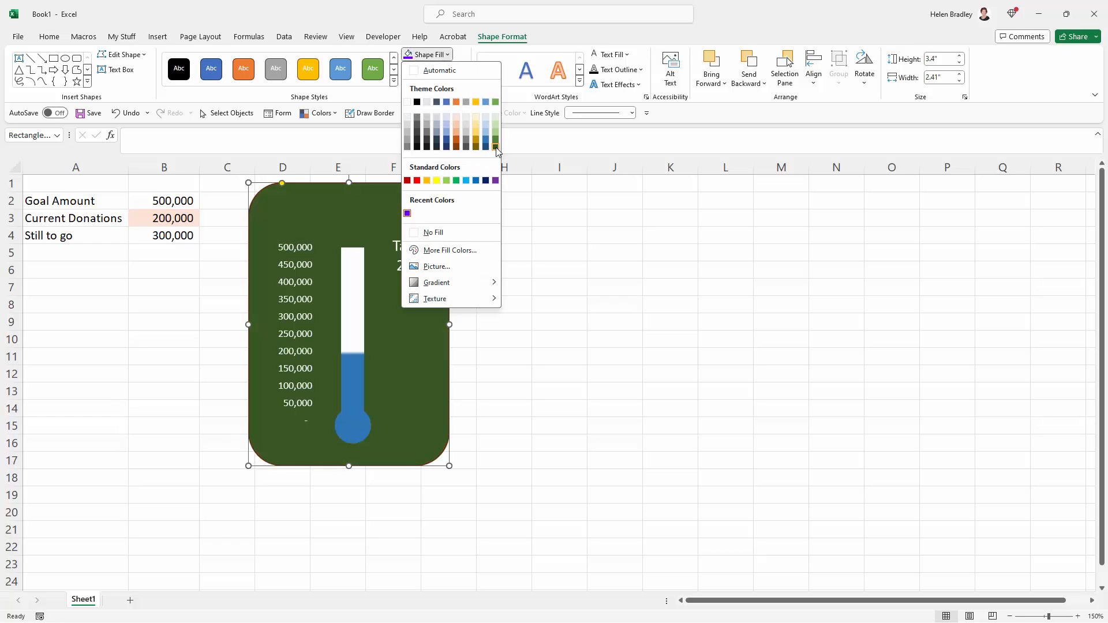
{"action": "left_click", "coordinate": [417, 148]}
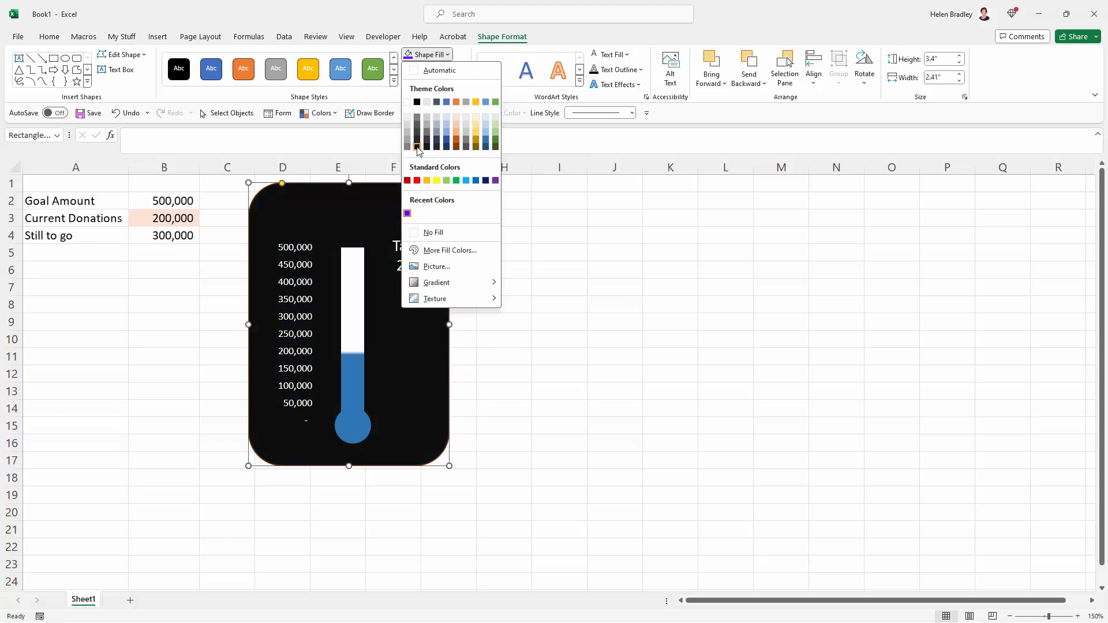
{"action": "left_click", "coordinate": [503, 235]}
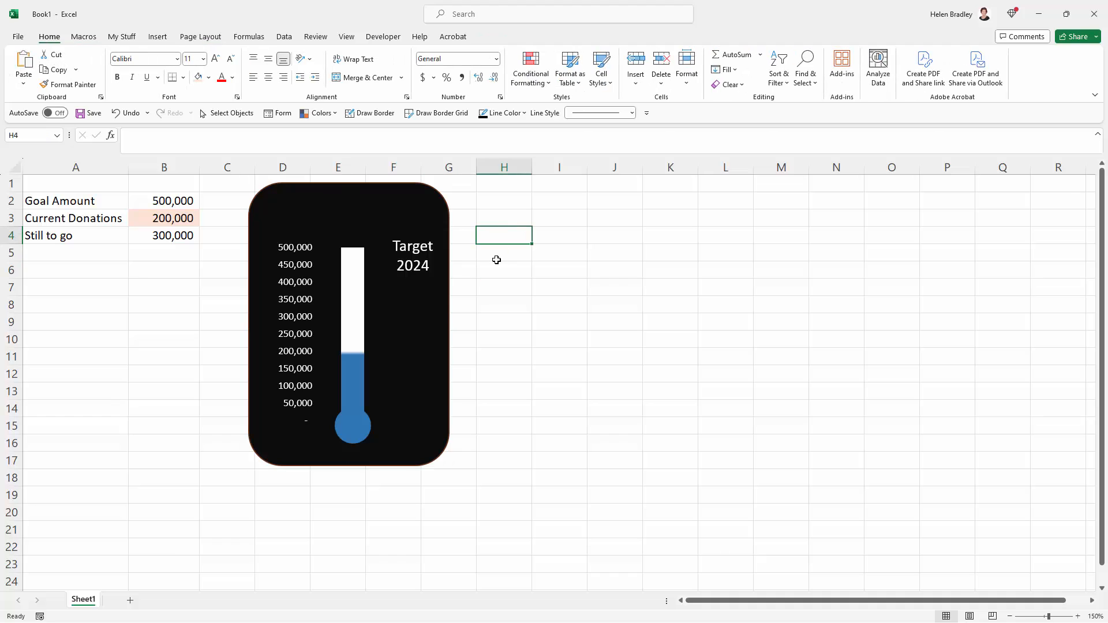
{"action": "mouse_move", "coordinate": [424, 357]}
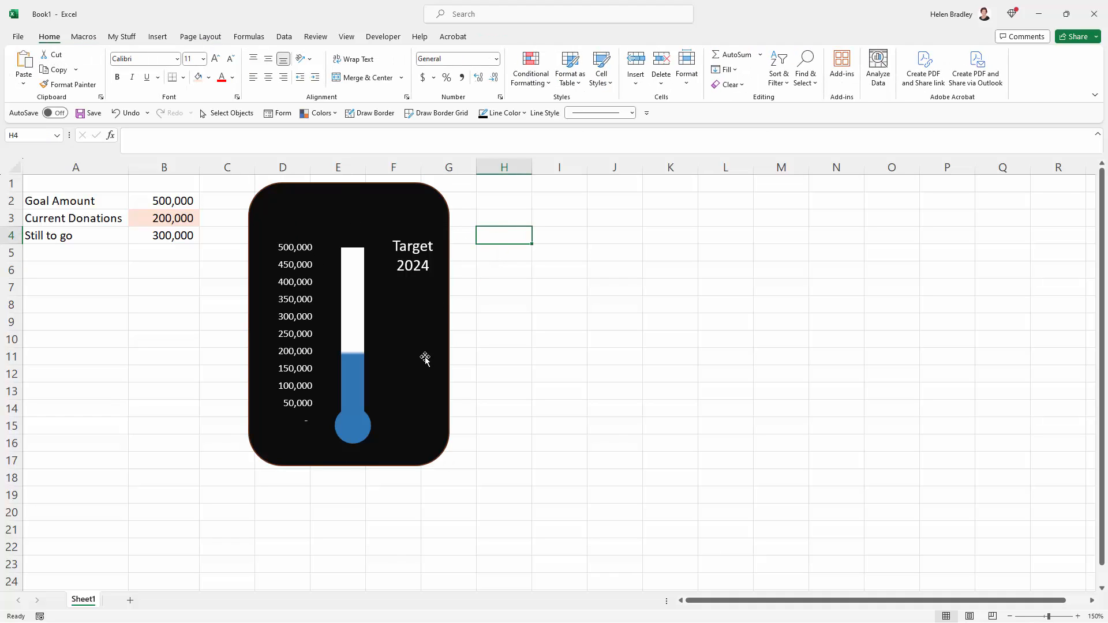
Step: Move the black rectangle lower and shorten it so it frames the chart evenly
{"action": "left_click", "coordinate": [423, 359]}
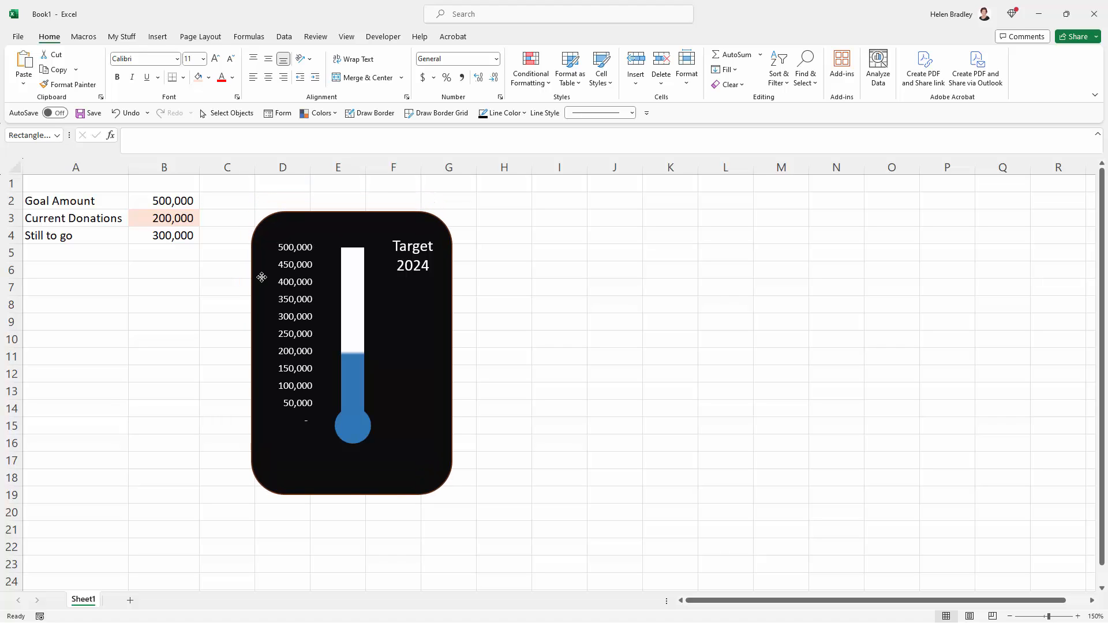
{"action": "left_click", "coordinate": [351, 353]}
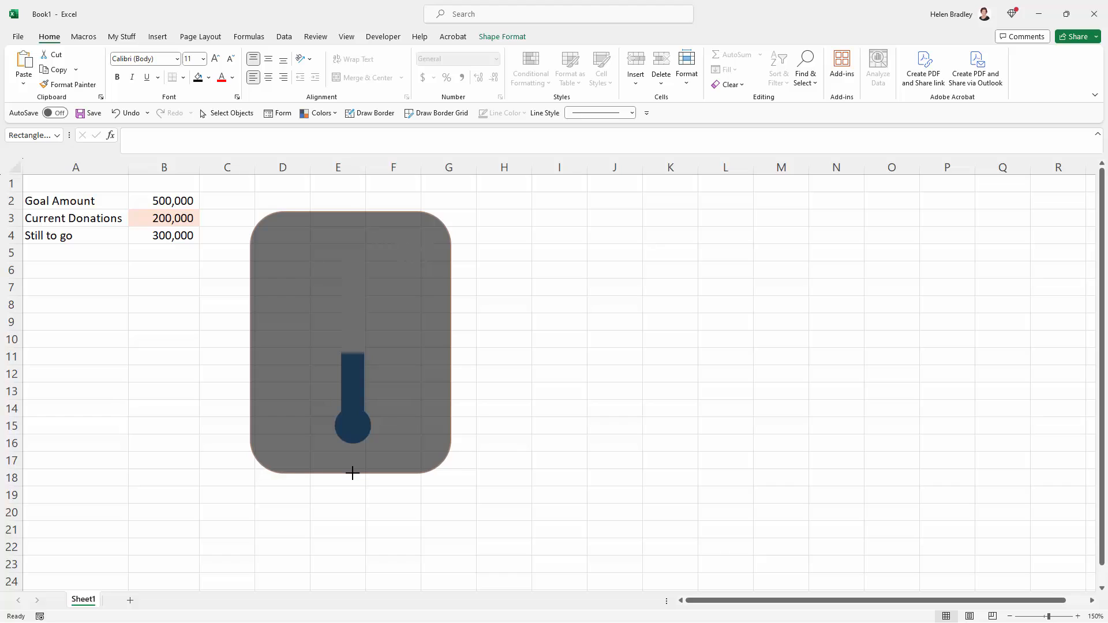
{"action": "left_click", "coordinate": [163, 443]}
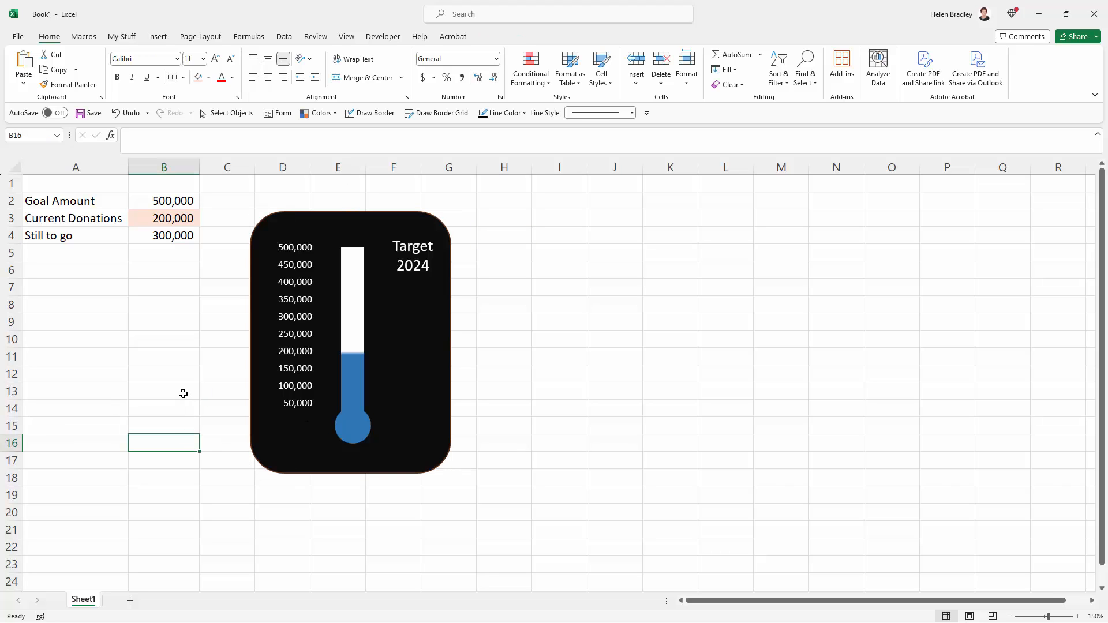
{"action": "mouse_move", "coordinate": [491, 313]}
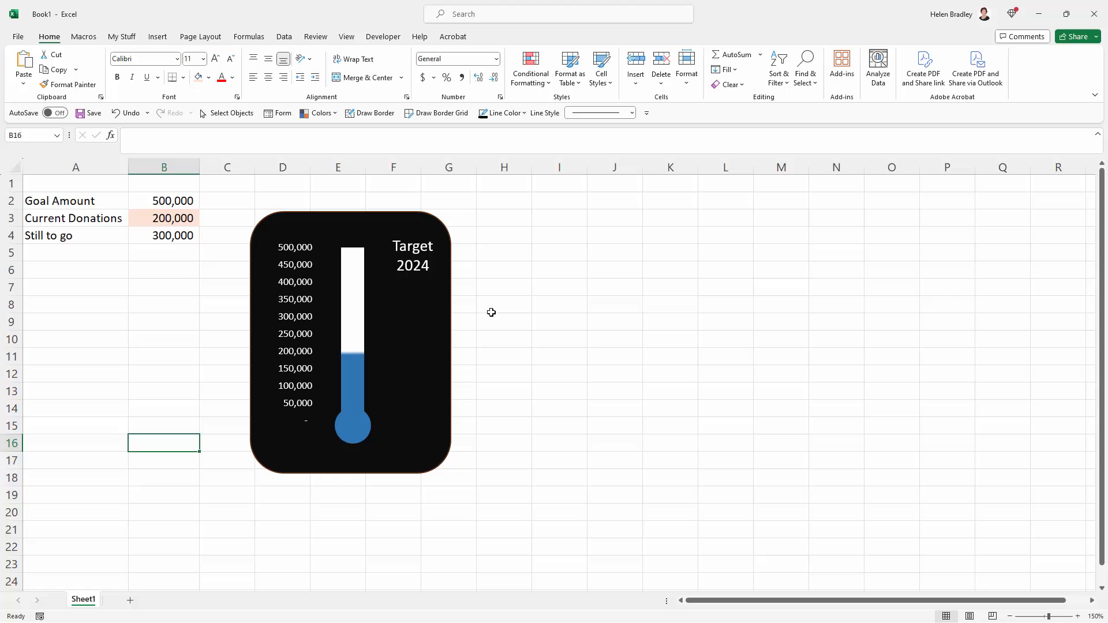
{"action": "mouse_move", "coordinate": [346, 288]}
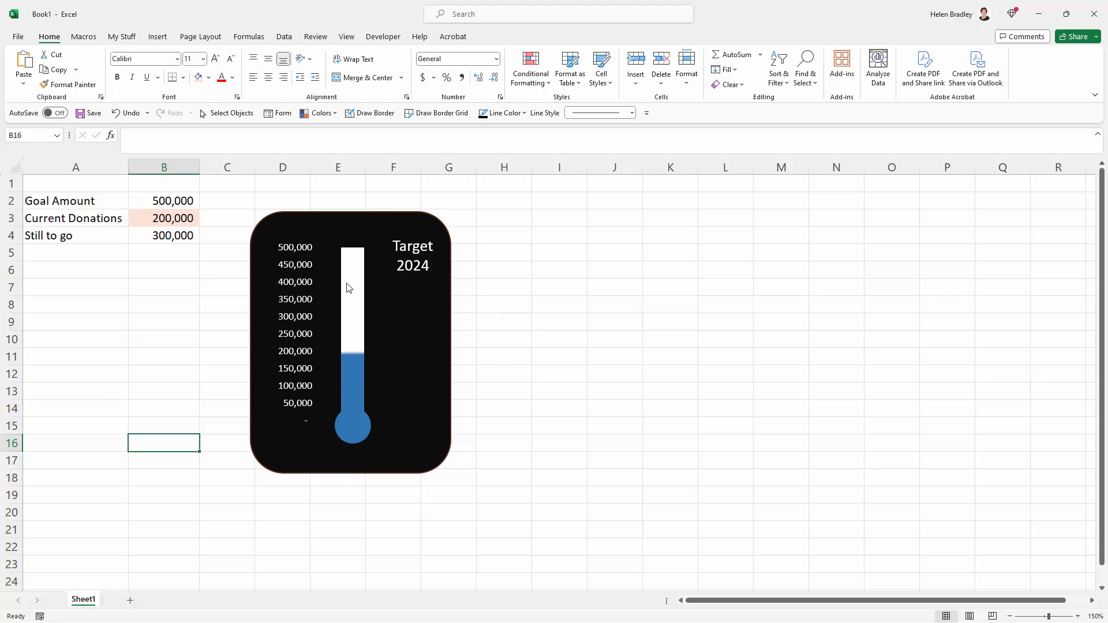
{"action": "mouse_move", "coordinate": [495, 335]}
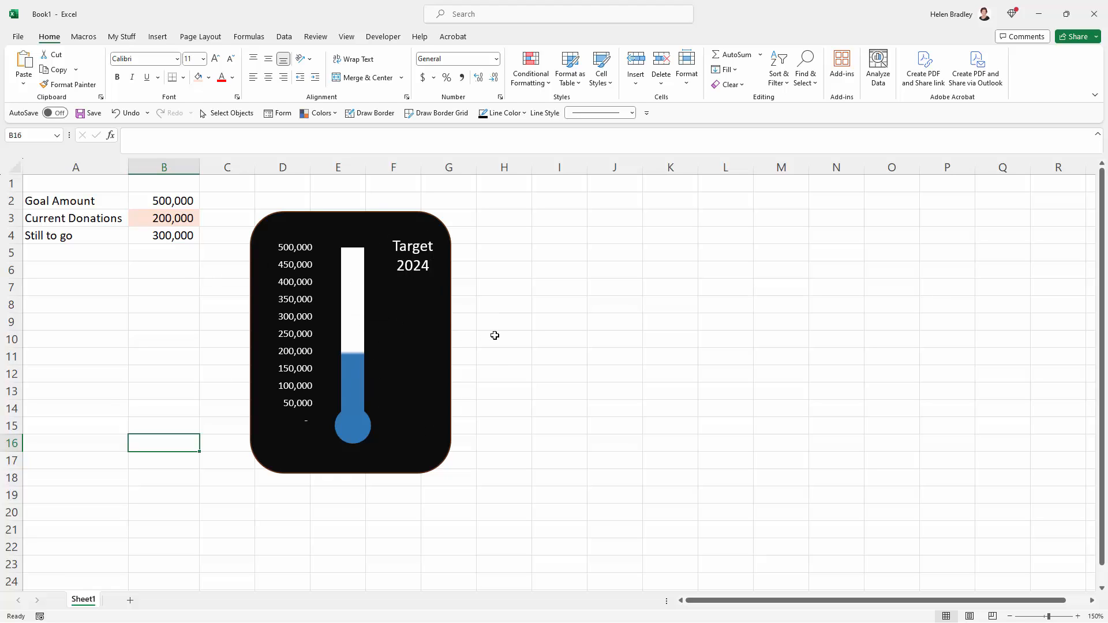
{"action": "mouse_move", "coordinate": [591, 184]}
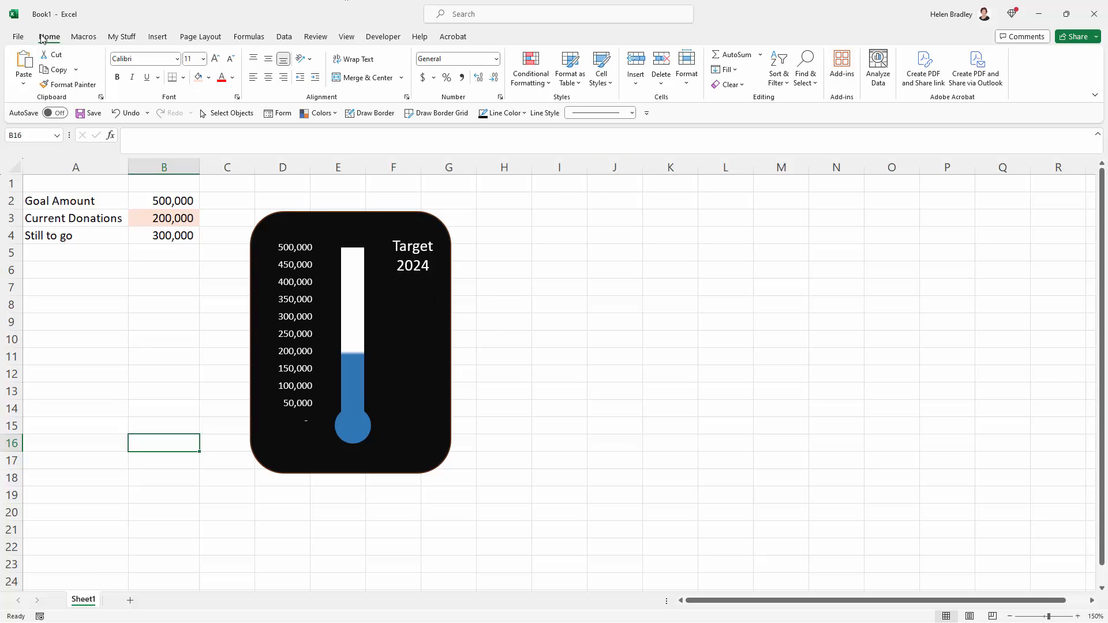
{"action": "mouse_move", "coordinate": [805, 63]}
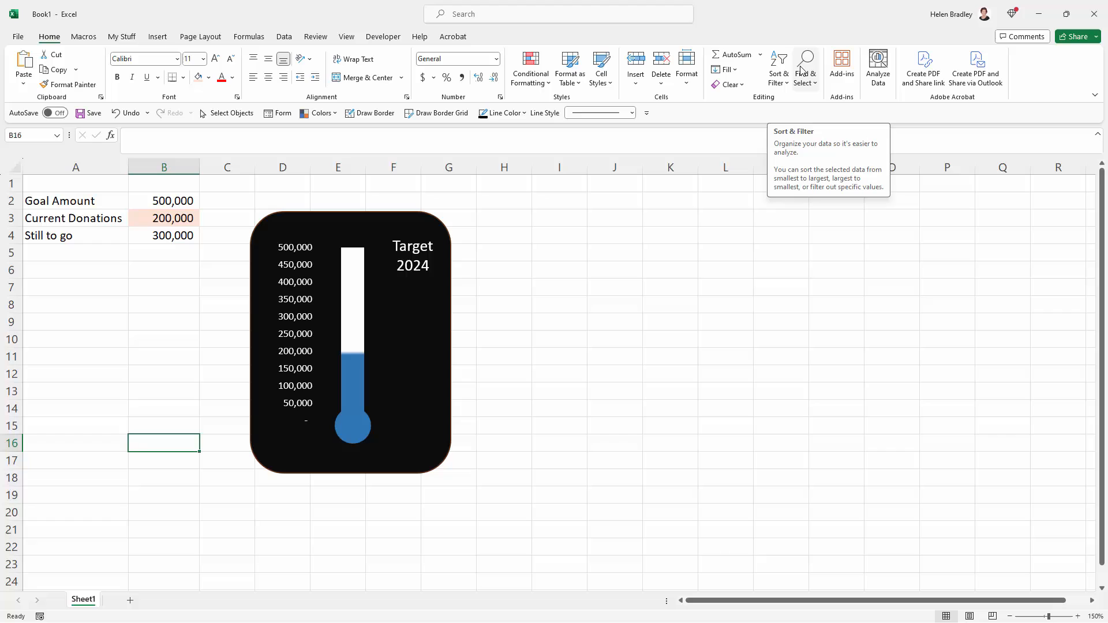
Step: Select the chart and rectangle with Select Objects and group them into one graphic
{"action": "left_click", "coordinate": [804, 67]}
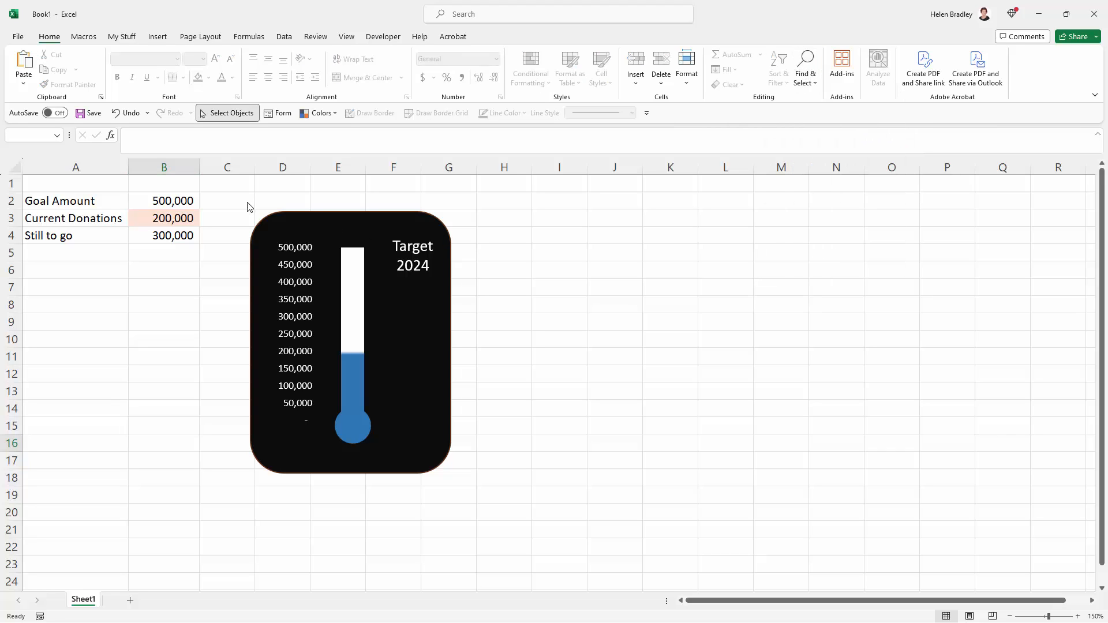
{"action": "left_click", "coordinate": [350, 339]}
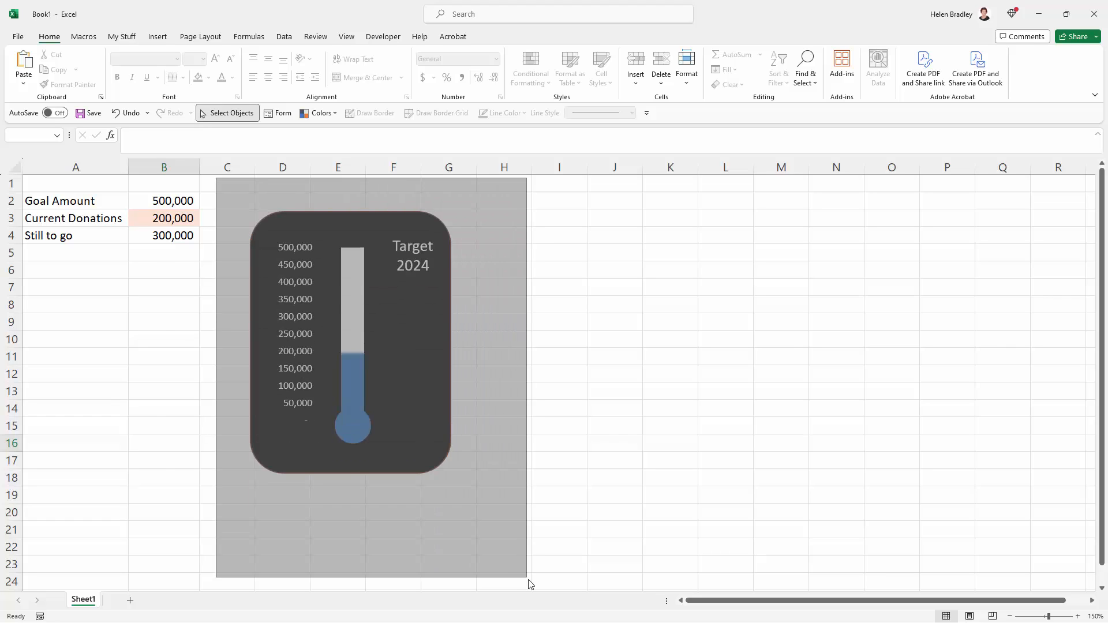
{"action": "left_click", "coordinate": [349, 341]}
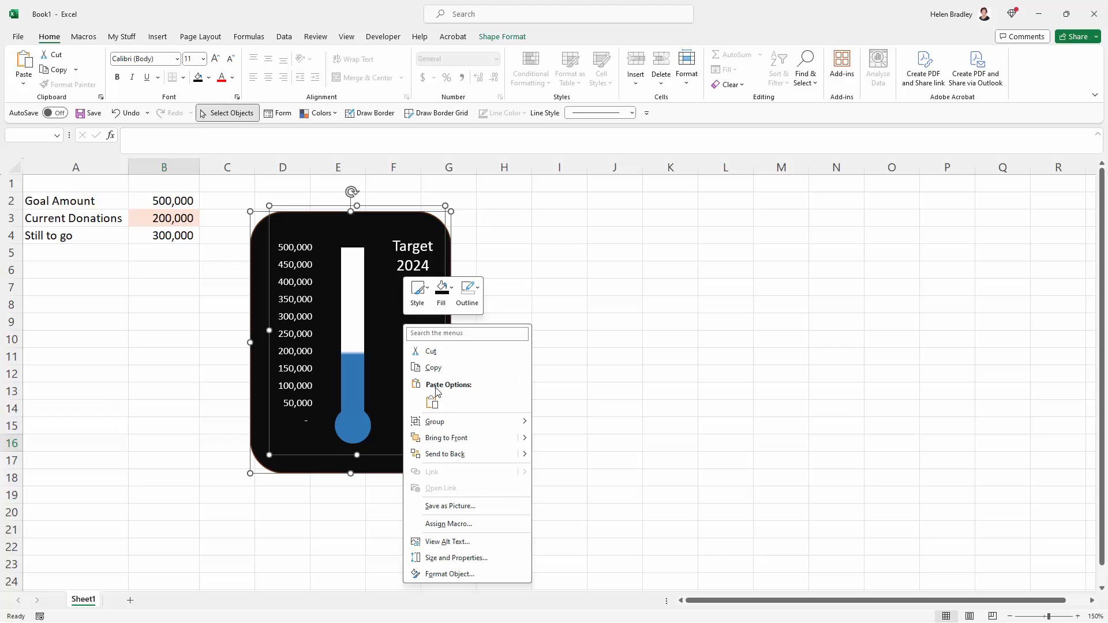
{"action": "mouse_move", "coordinate": [435, 421]}
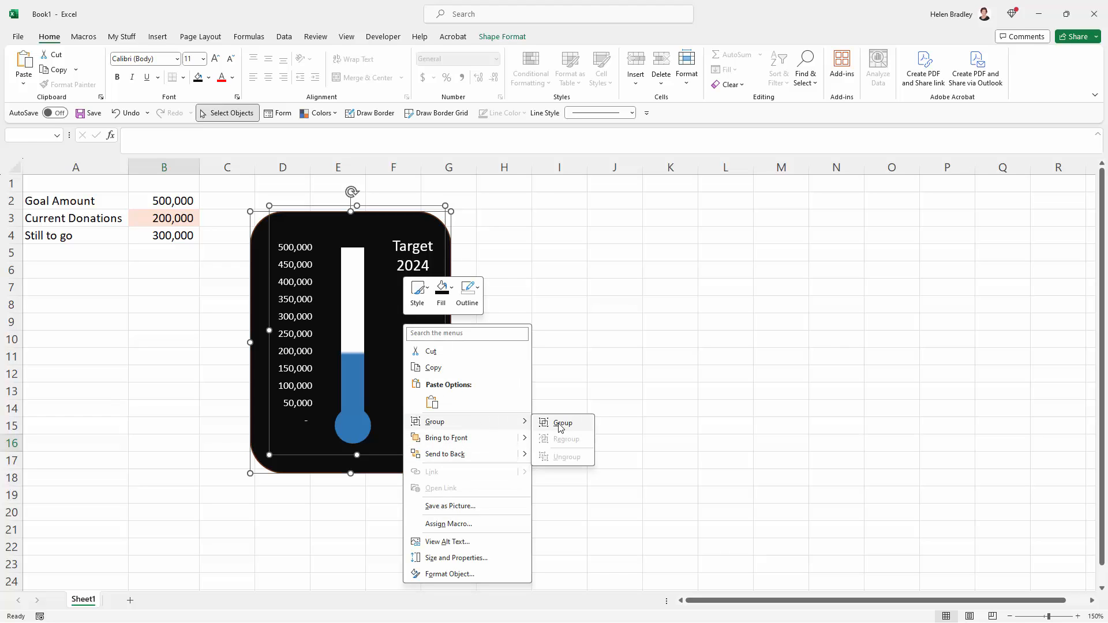
{"action": "left_click", "coordinate": [563, 422]}
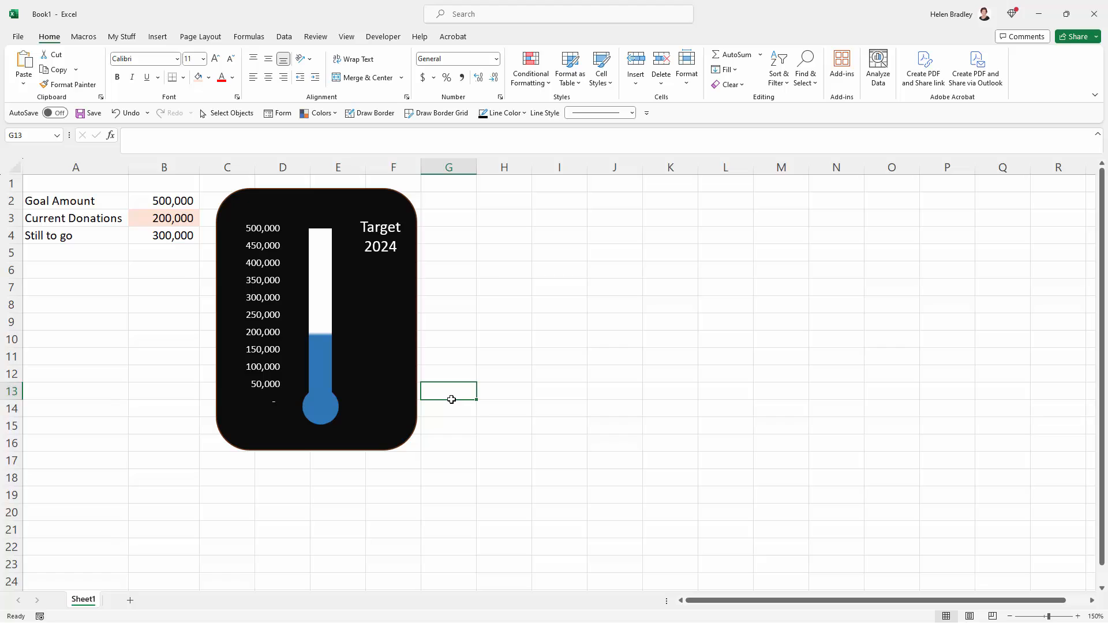
{"action": "mouse_move", "coordinate": [150, 216]}
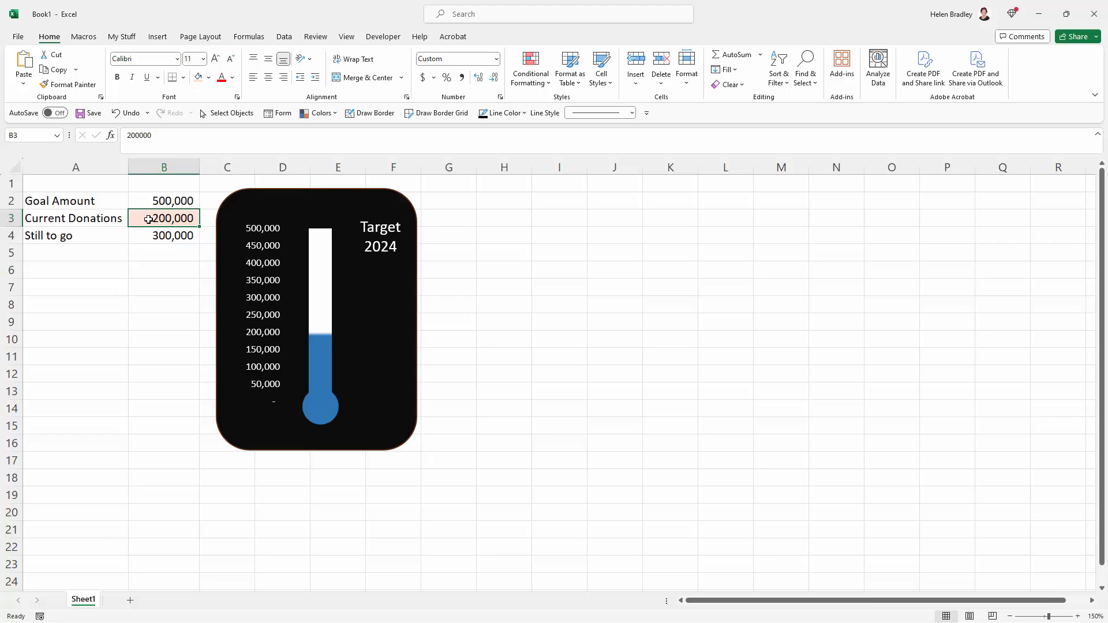
Step: Enter 350,000 as Current Donations so Still to go becomes 150,000 and the bar rises
{"action": "type", "text": "350000"}
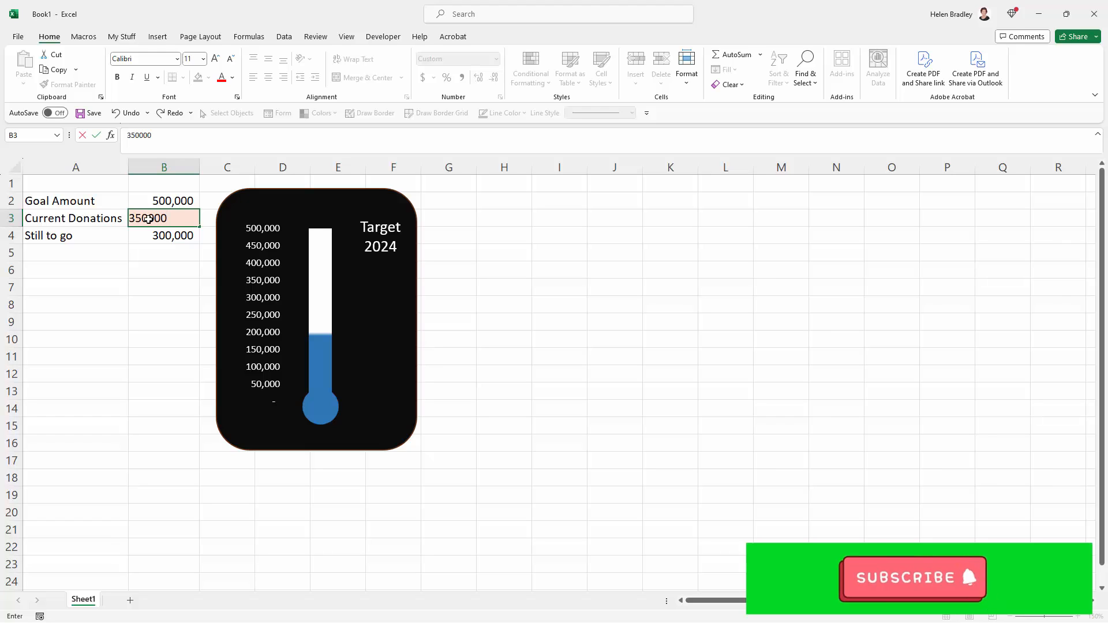
{"action": "key", "text": "enter"}
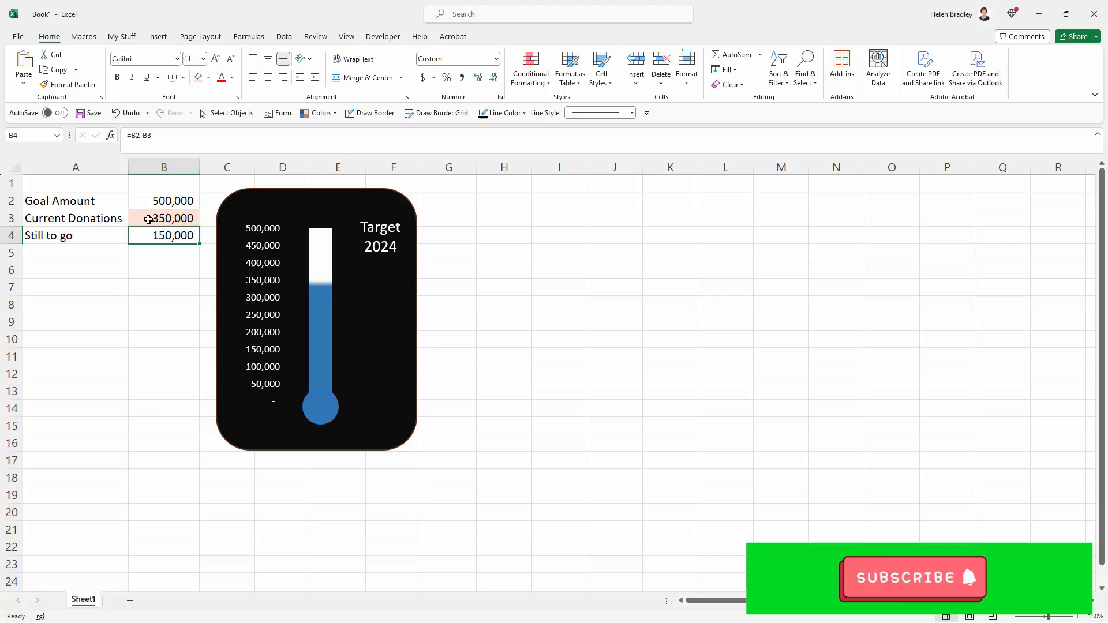
{"action": "mouse_move", "coordinate": [290, 292]}
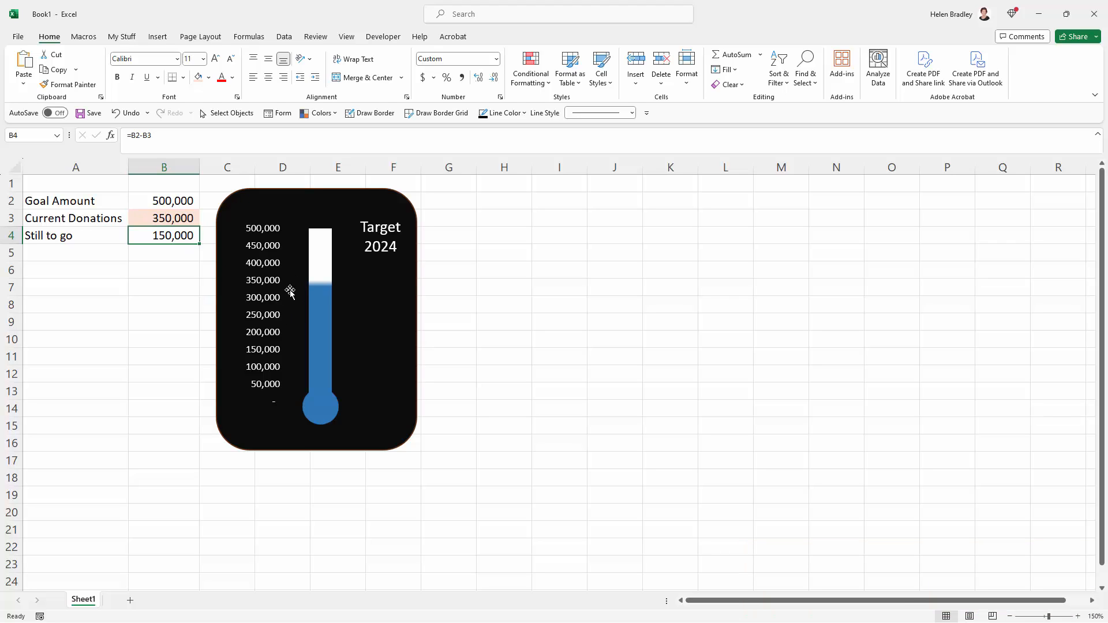
{"action": "mouse_move", "coordinate": [318, 247]}
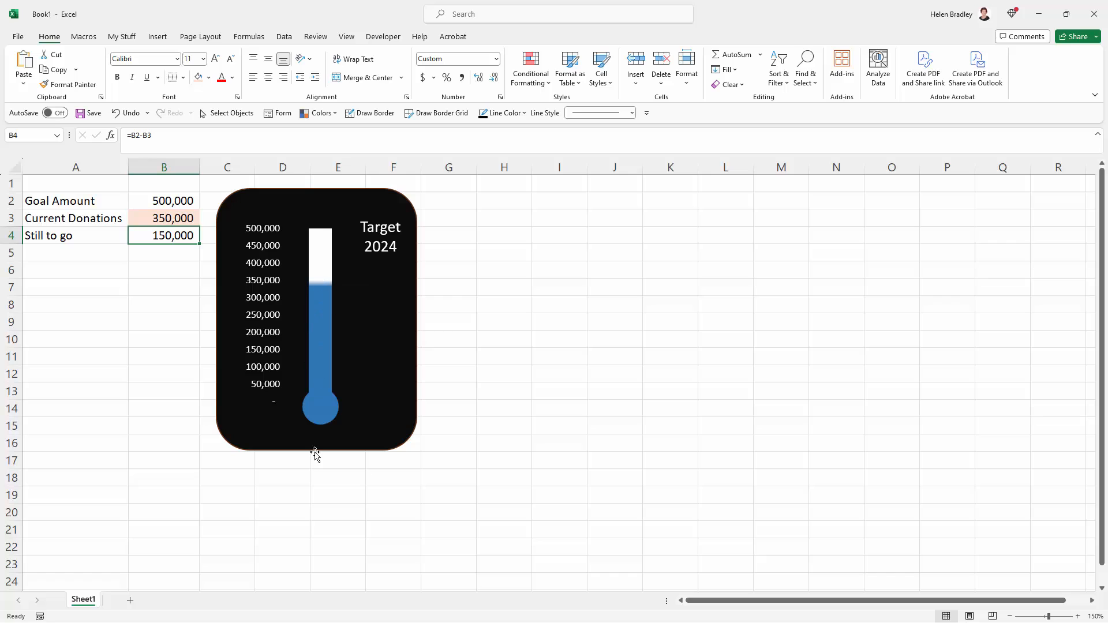
{"action": "mouse_move", "coordinate": [504, 383]}
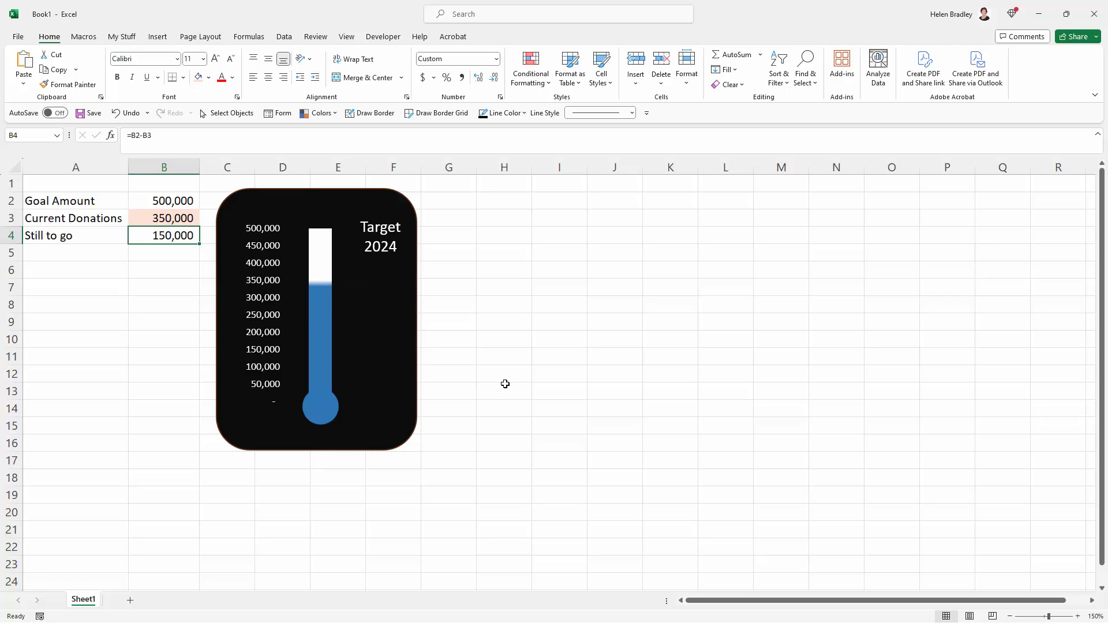